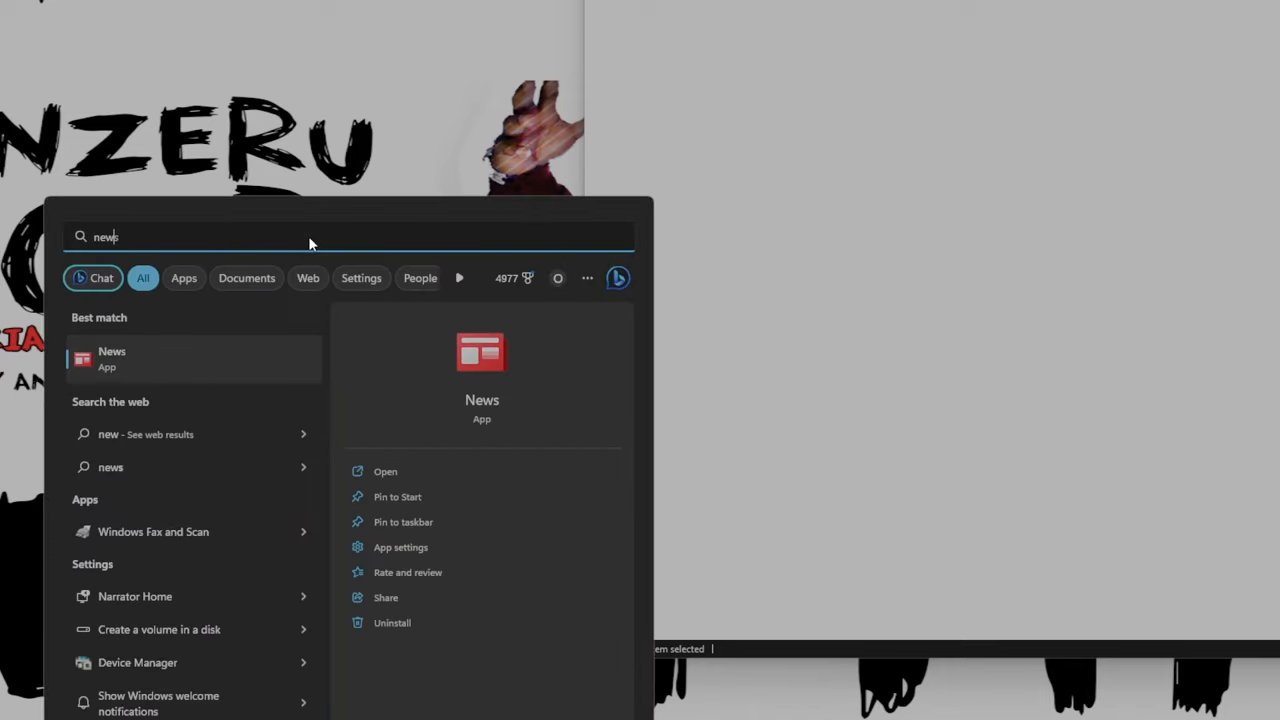
# Search the Start menu for 'network' to find the network connections list.
pyautogui.write('network')
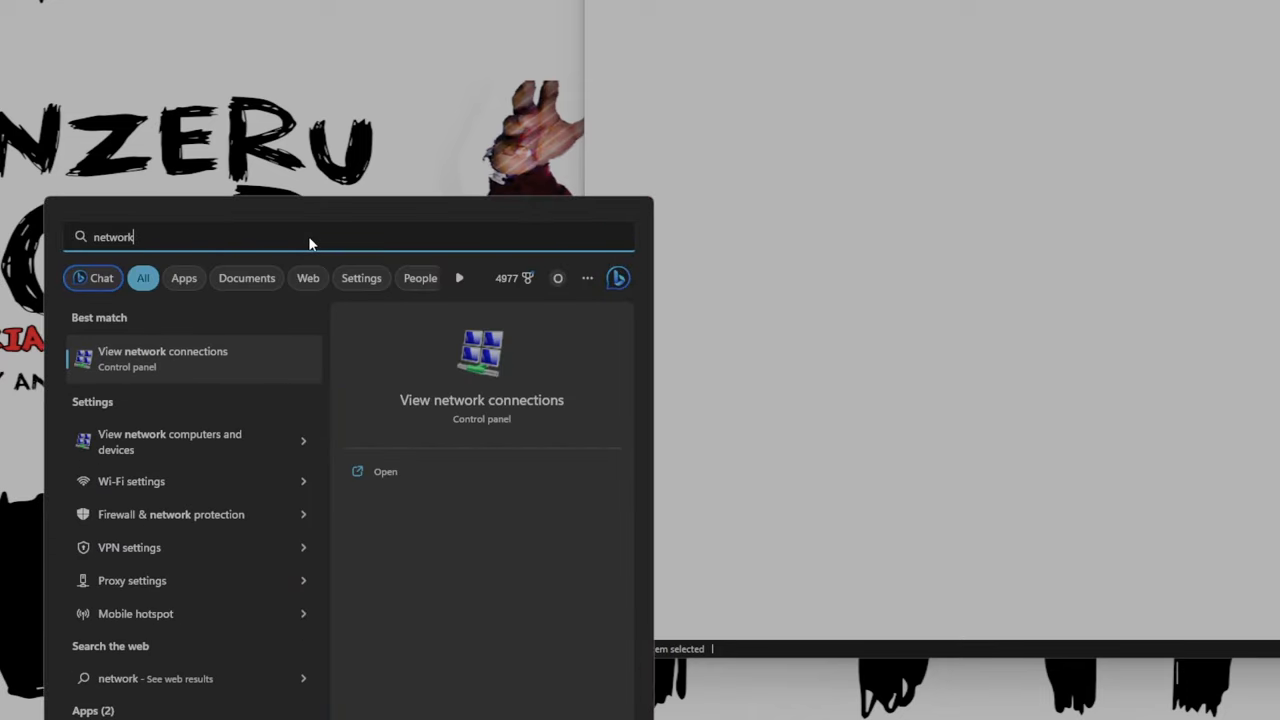
pyautogui.moveTo(230, 364)
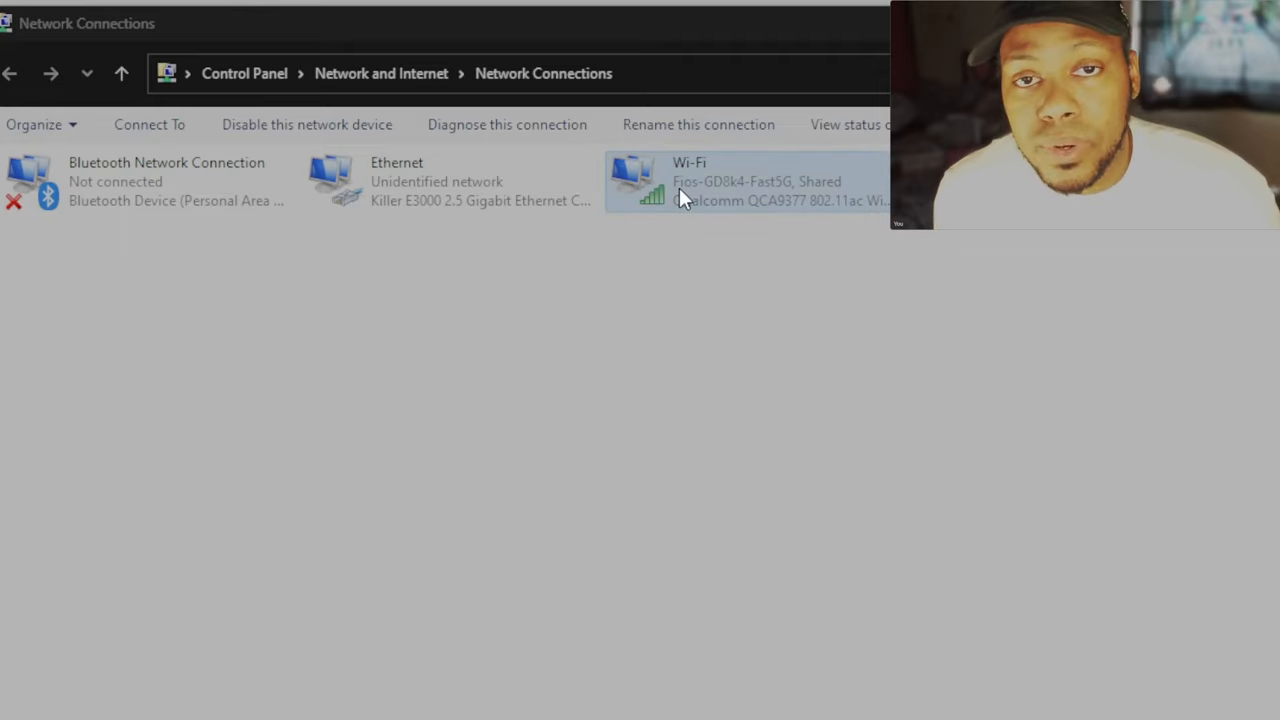
pyautogui.rightClick(700, 190)
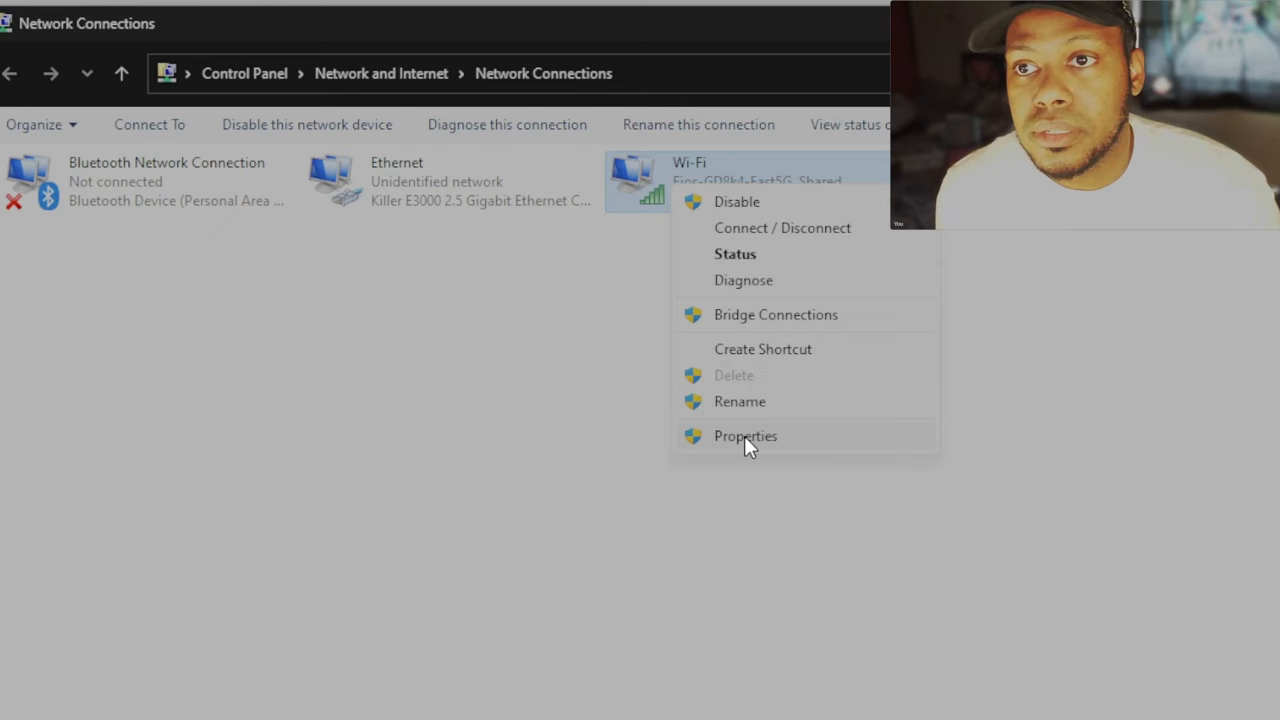
pyautogui.click(744, 436)
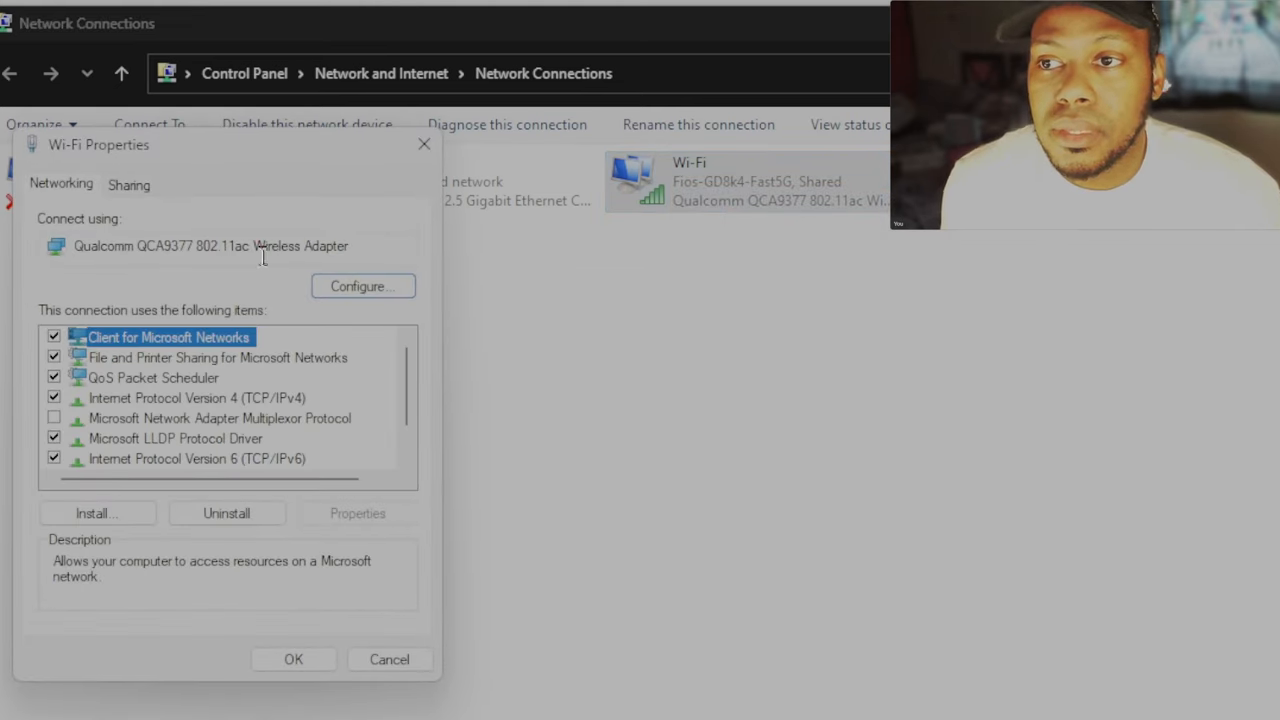
pyautogui.click(128, 184)
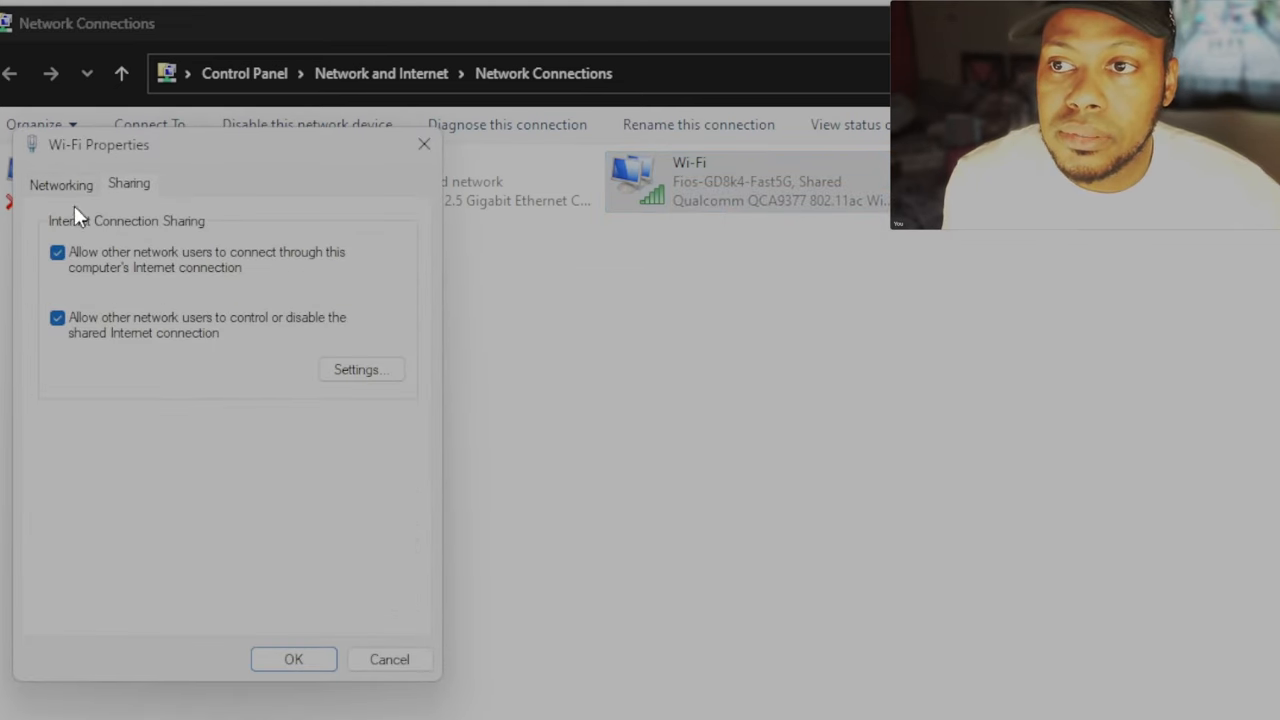
pyautogui.moveTo(172, 290)
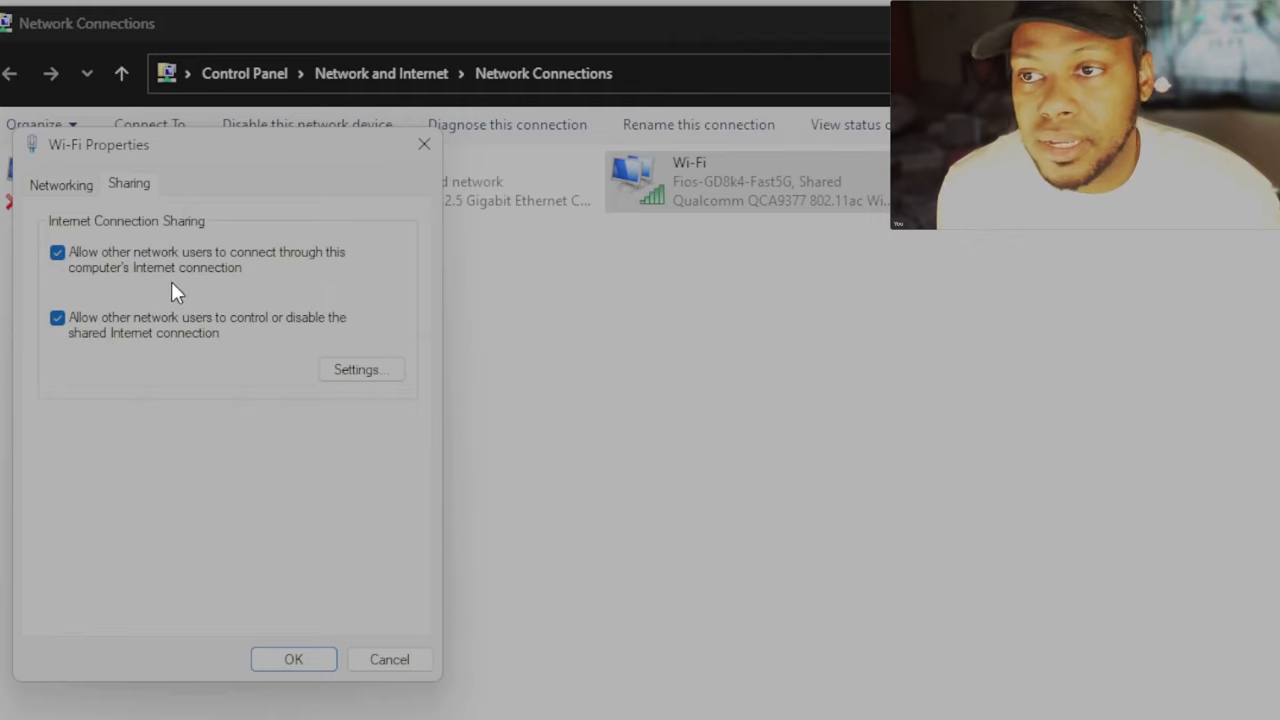
pyautogui.moveTo(204, 264)
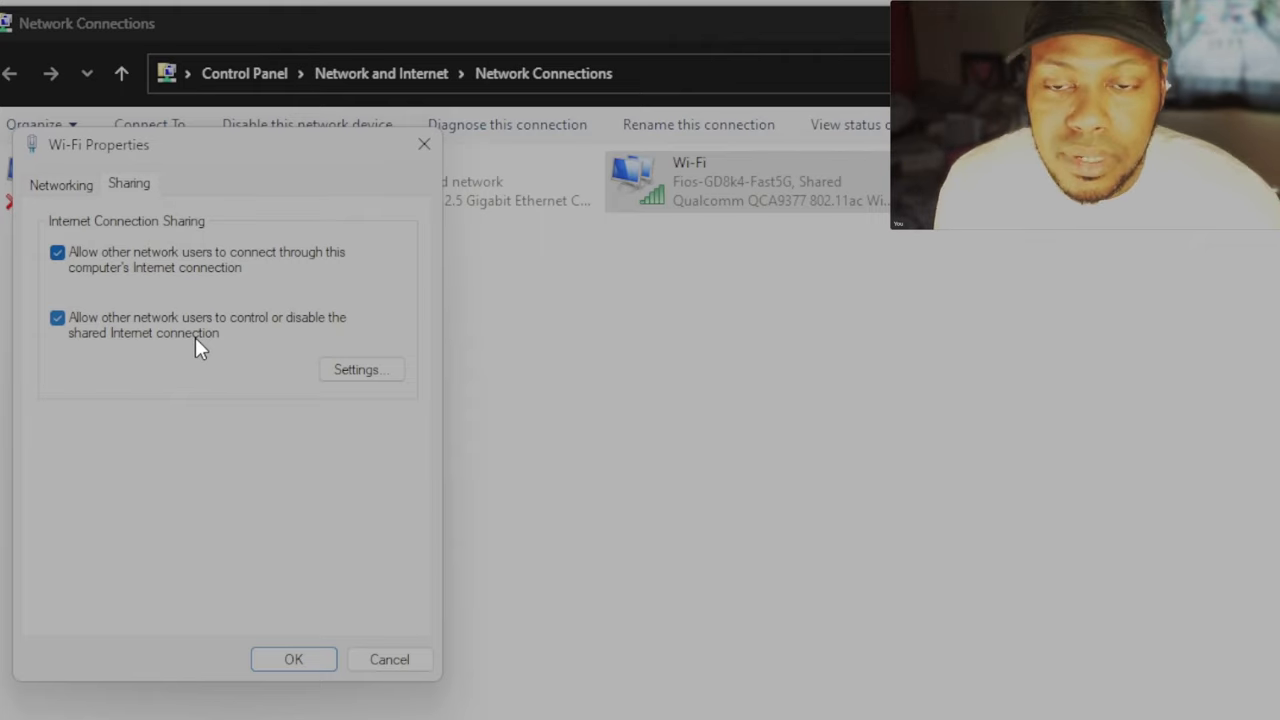
pyautogui.moveTo(252, 384)
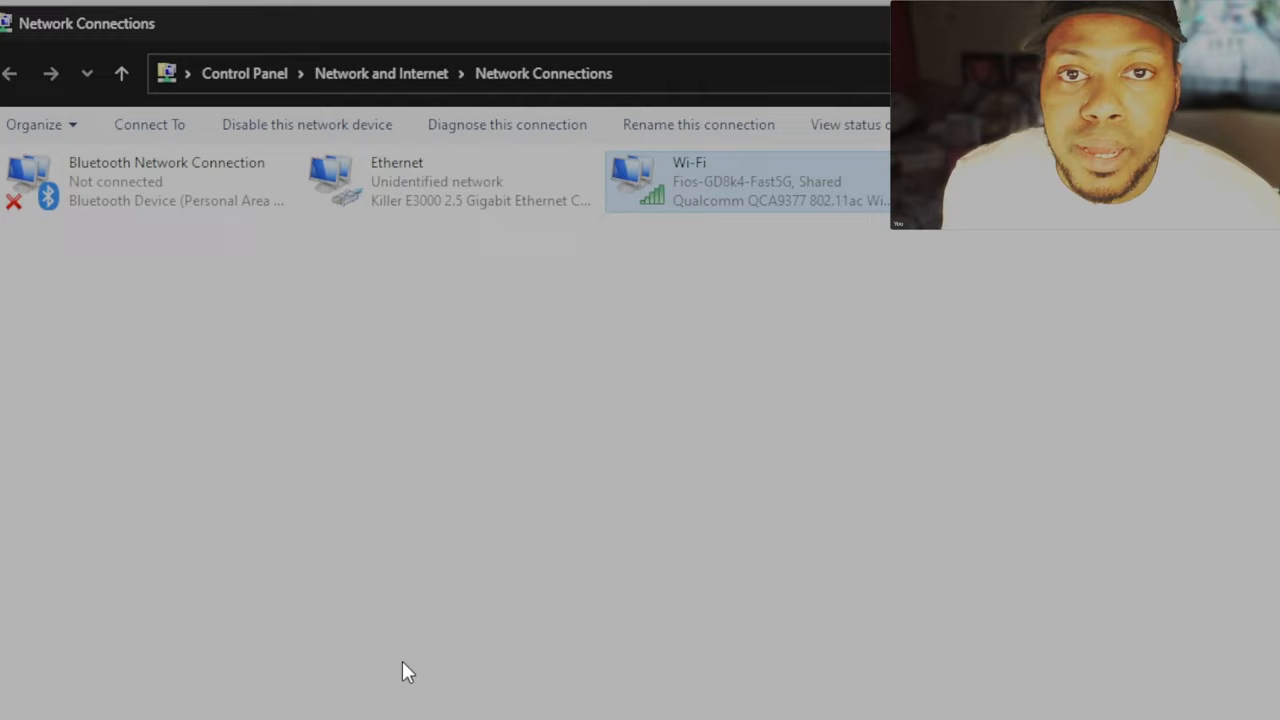
pyautogui.moveTo(470, 512)
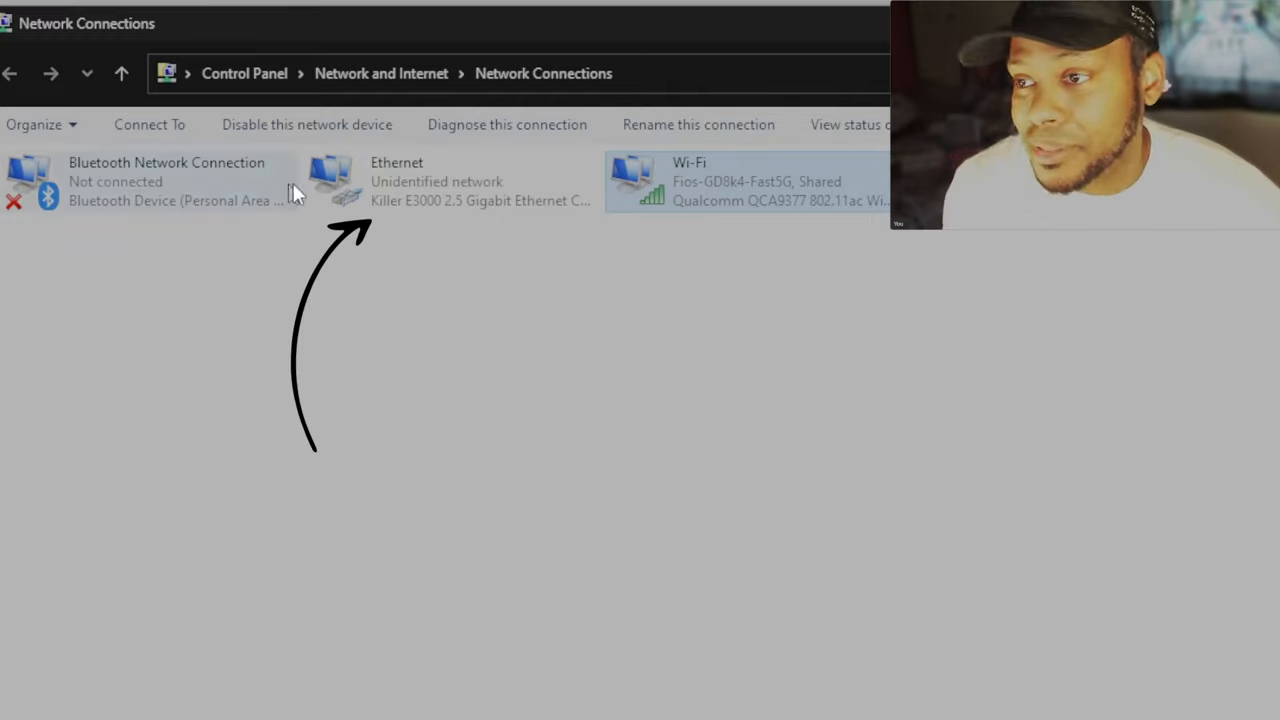
# Select the Ethernet adapter in Network Connections.
pyautogui.click(450, 180)
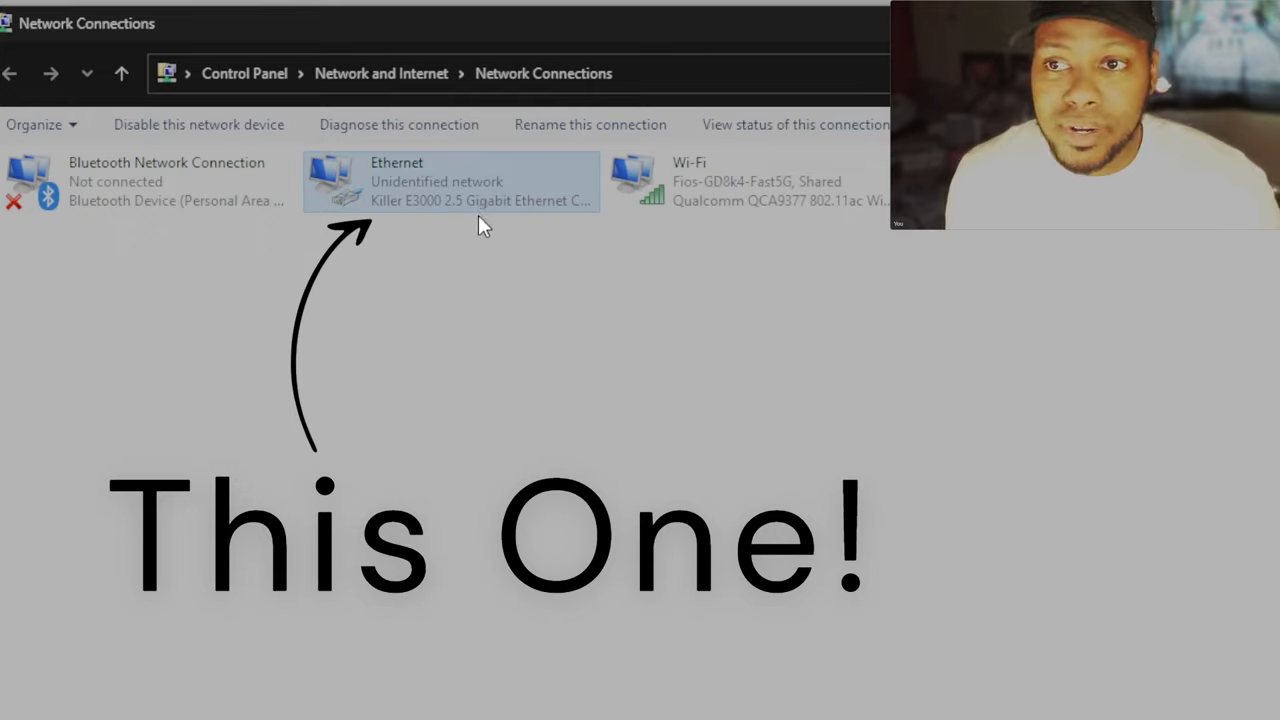
pyautogui.moveTo(464, 210)
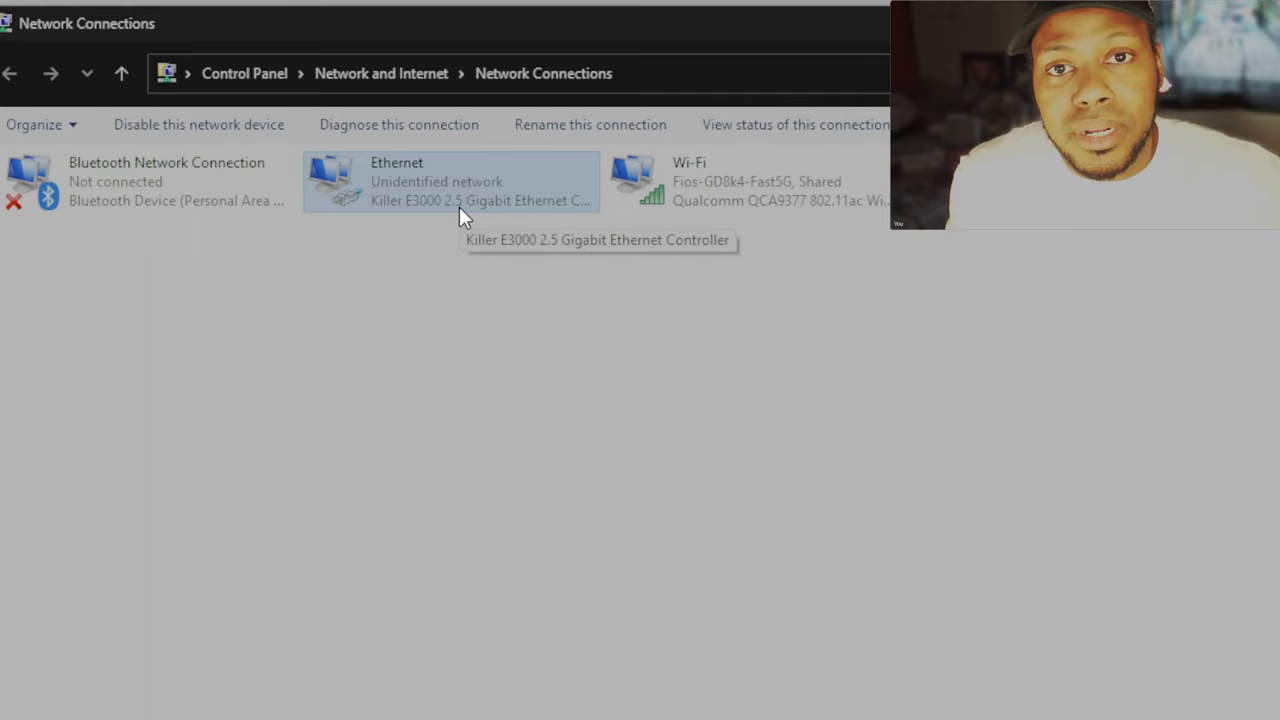
pyautogui.moveTo(416, 392)
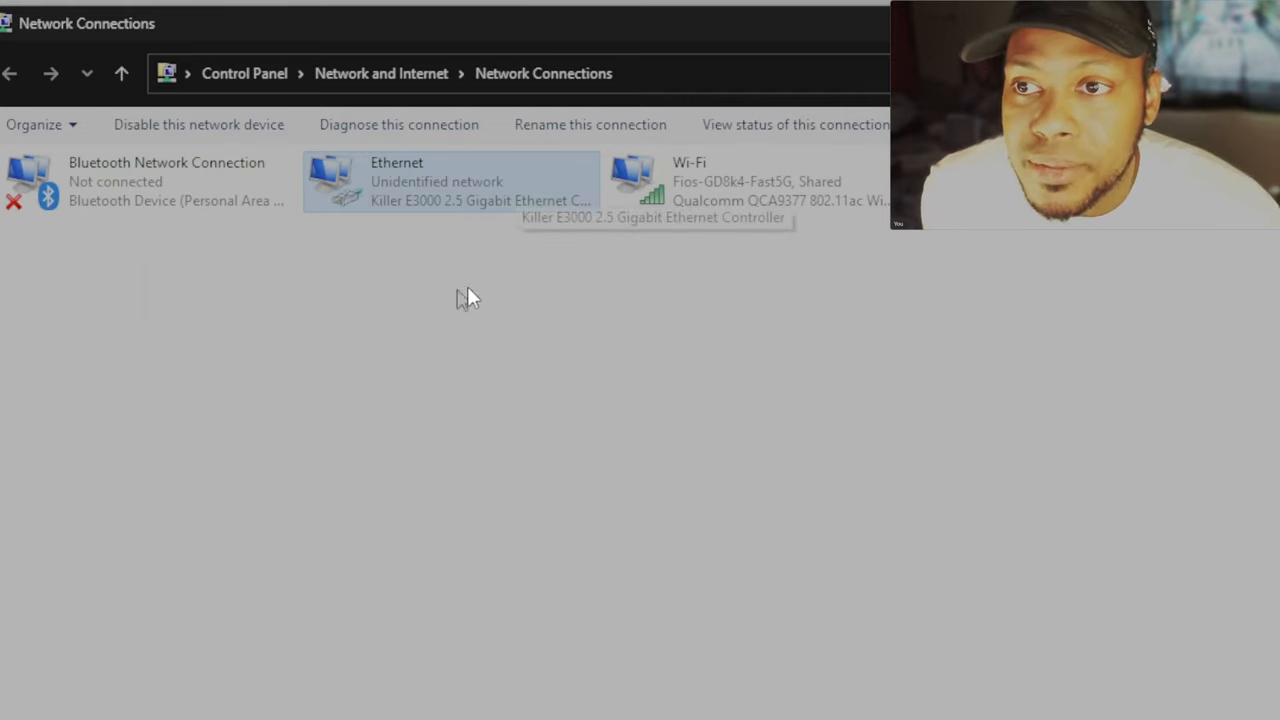
pyautogui.moveTo(408, 204)
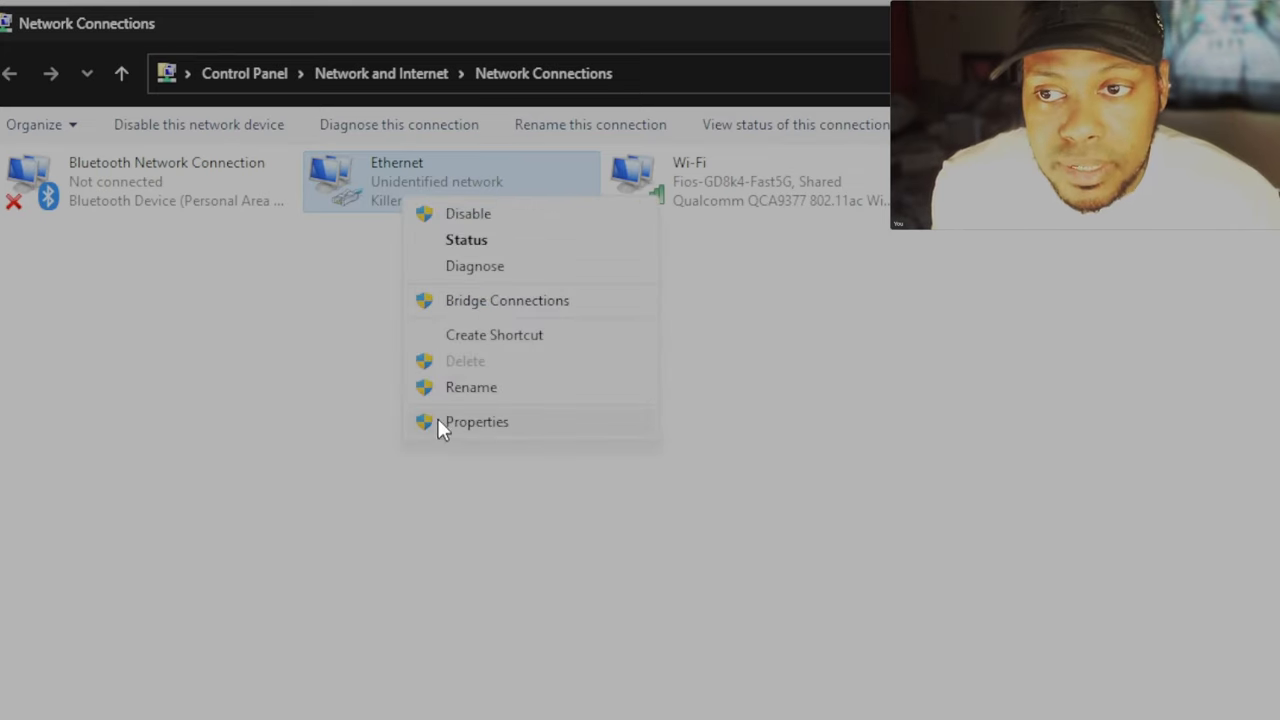
# Set the Ethernet IPv4 address to static 1.1.1.1 with subnet mask 255.255.255.0.
pyautogui.click(476, 420)
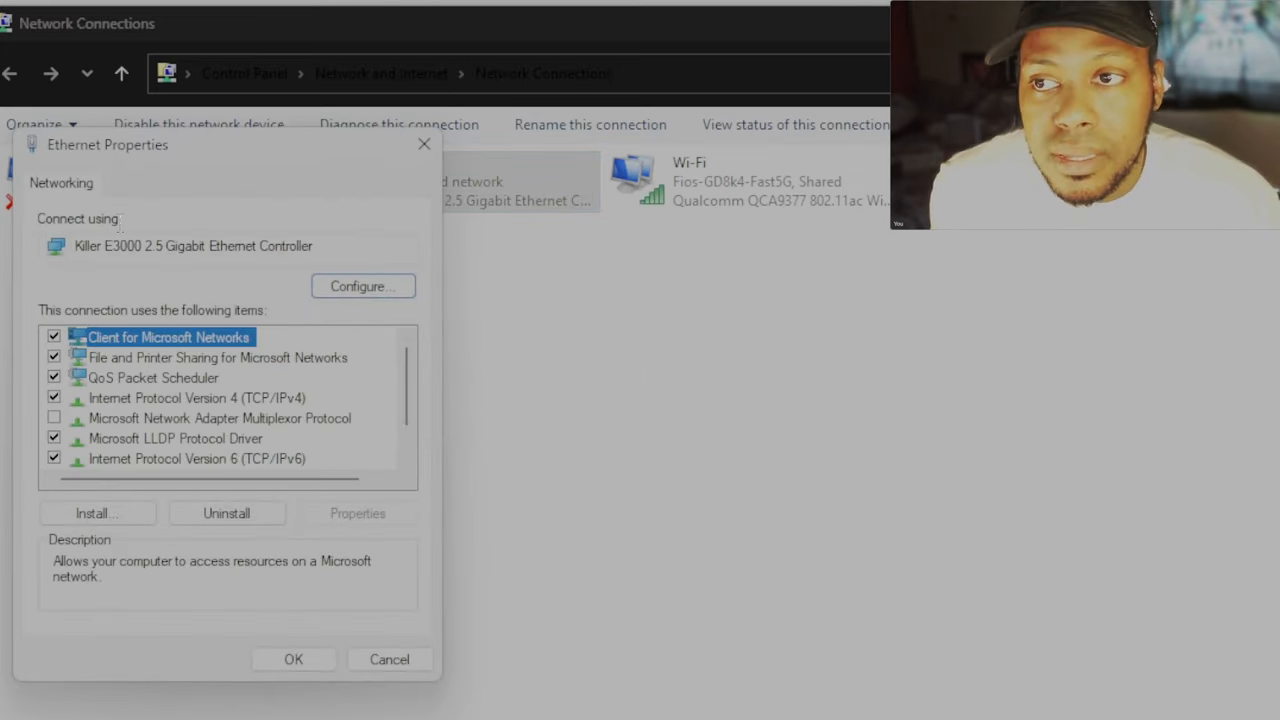
pyautogui.click(196, 396)
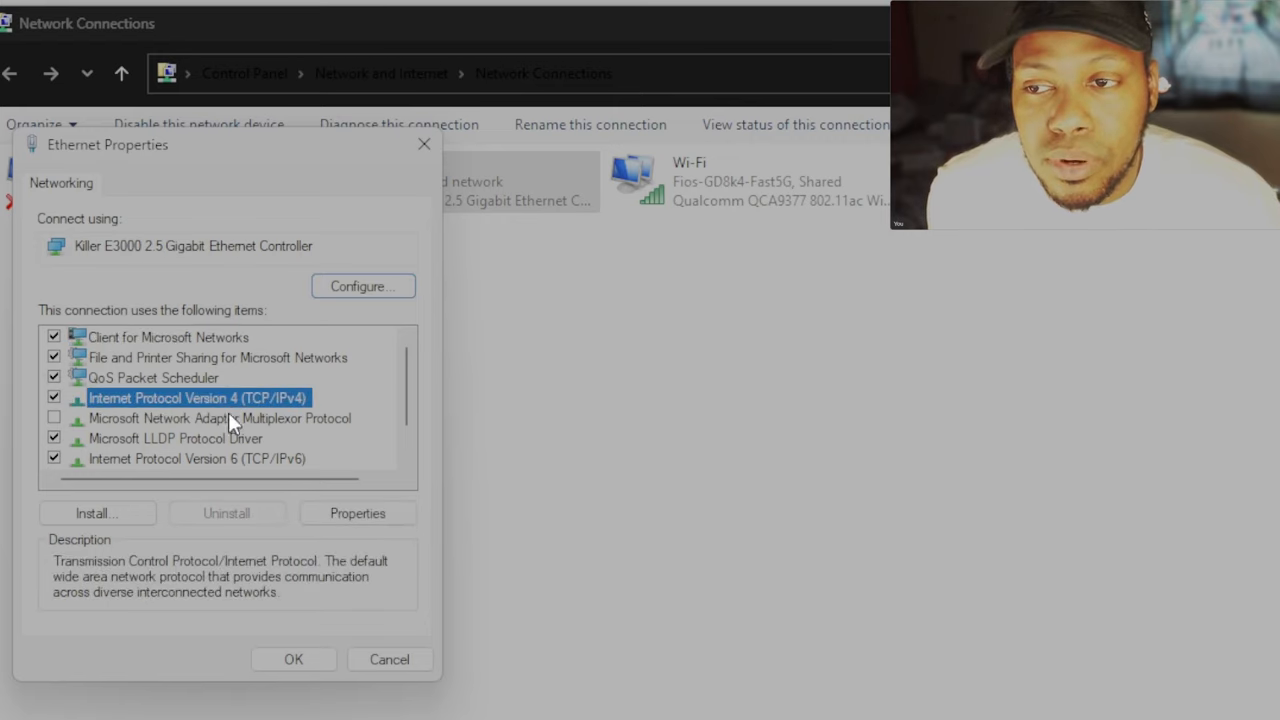
pyautogui.moveTo(332, 468)
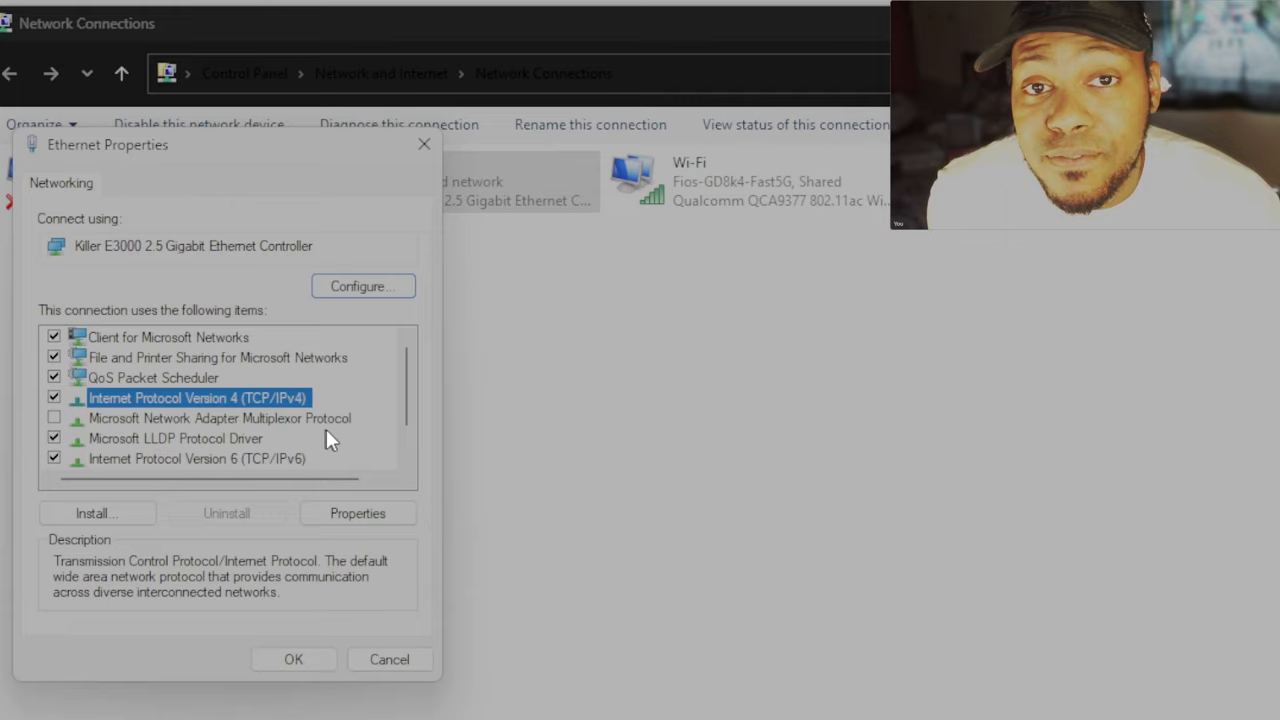
pyautogui.moveTo(230, 496)
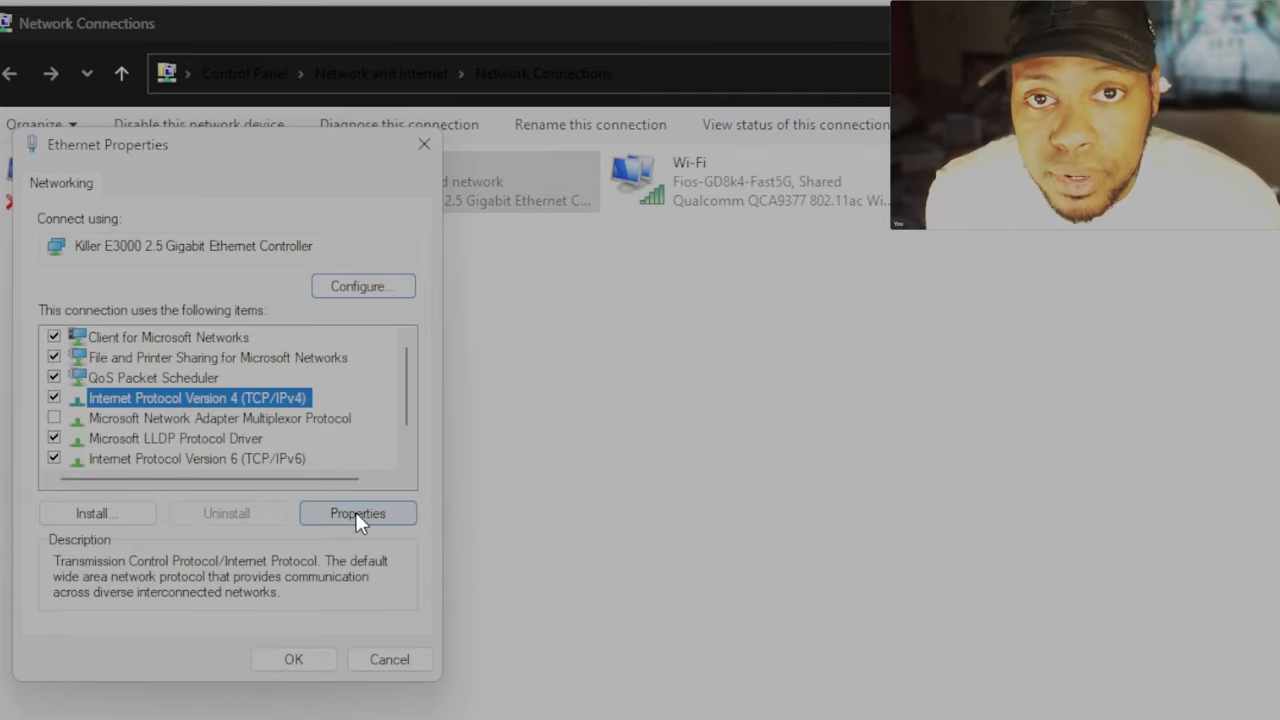
pyautogui.click(356, 512)
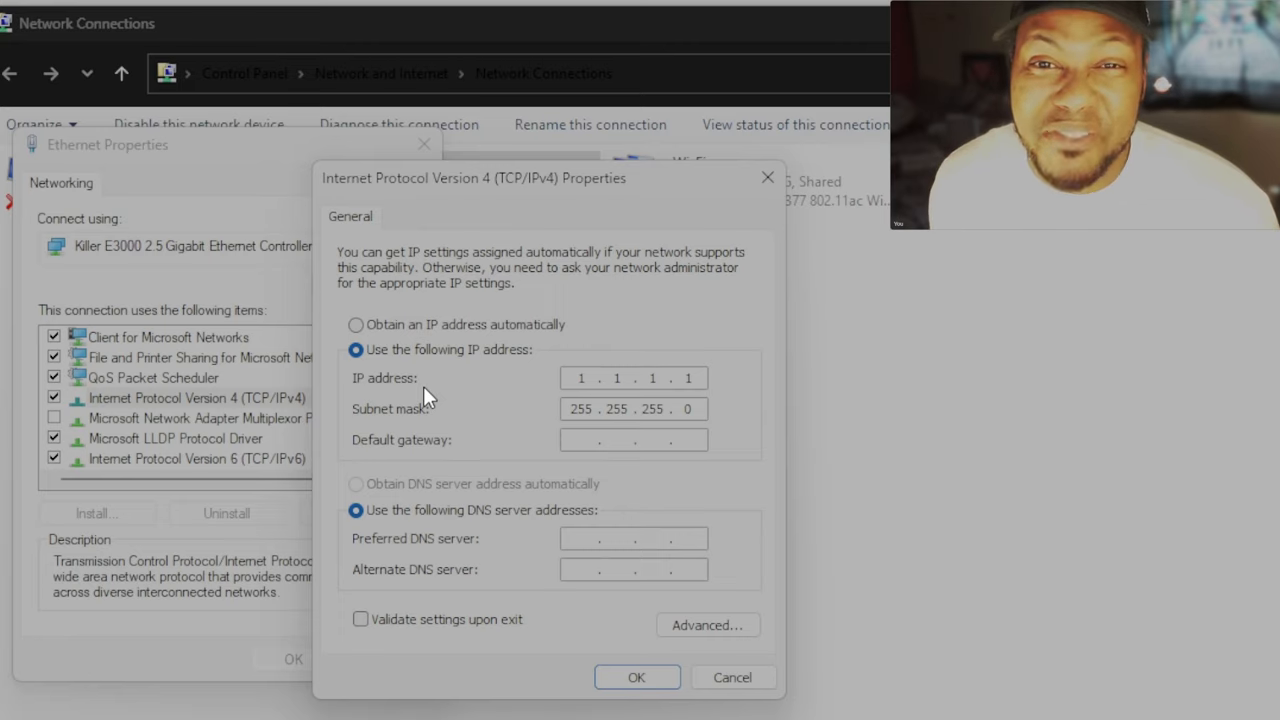
pyautogui.moveTo(484, 388)
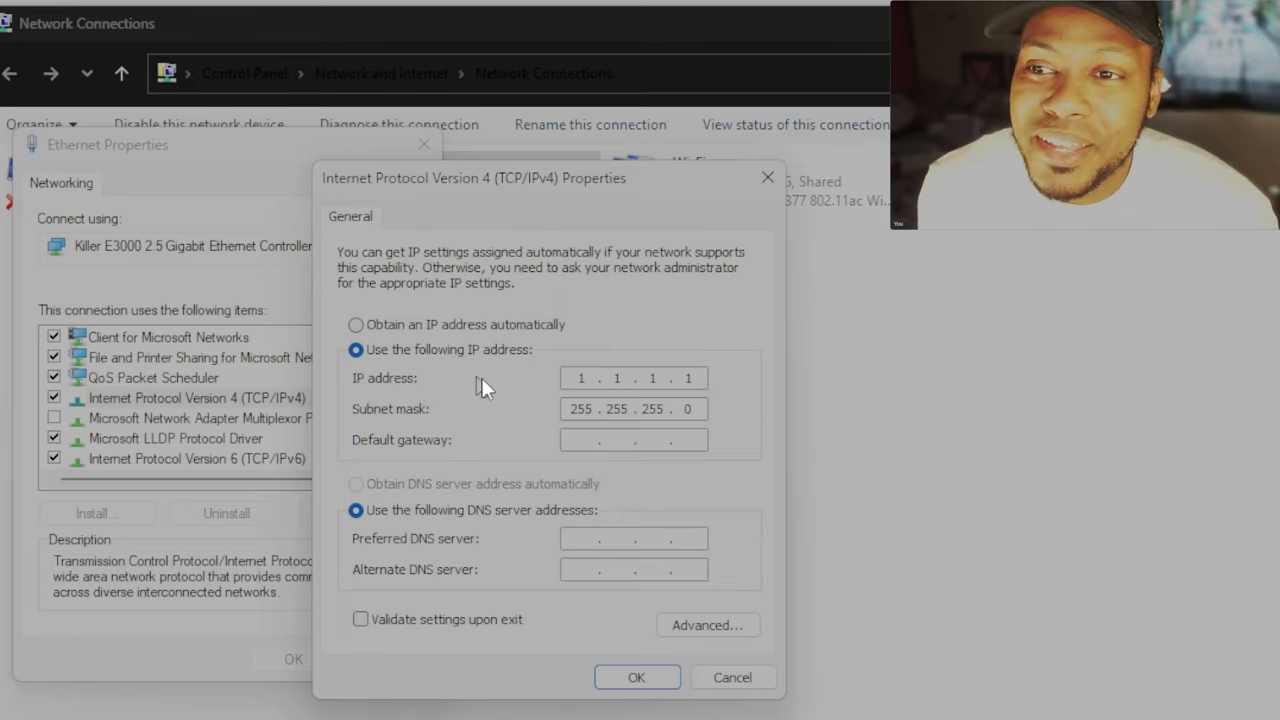
pyautogui.moveTo(570, 400)
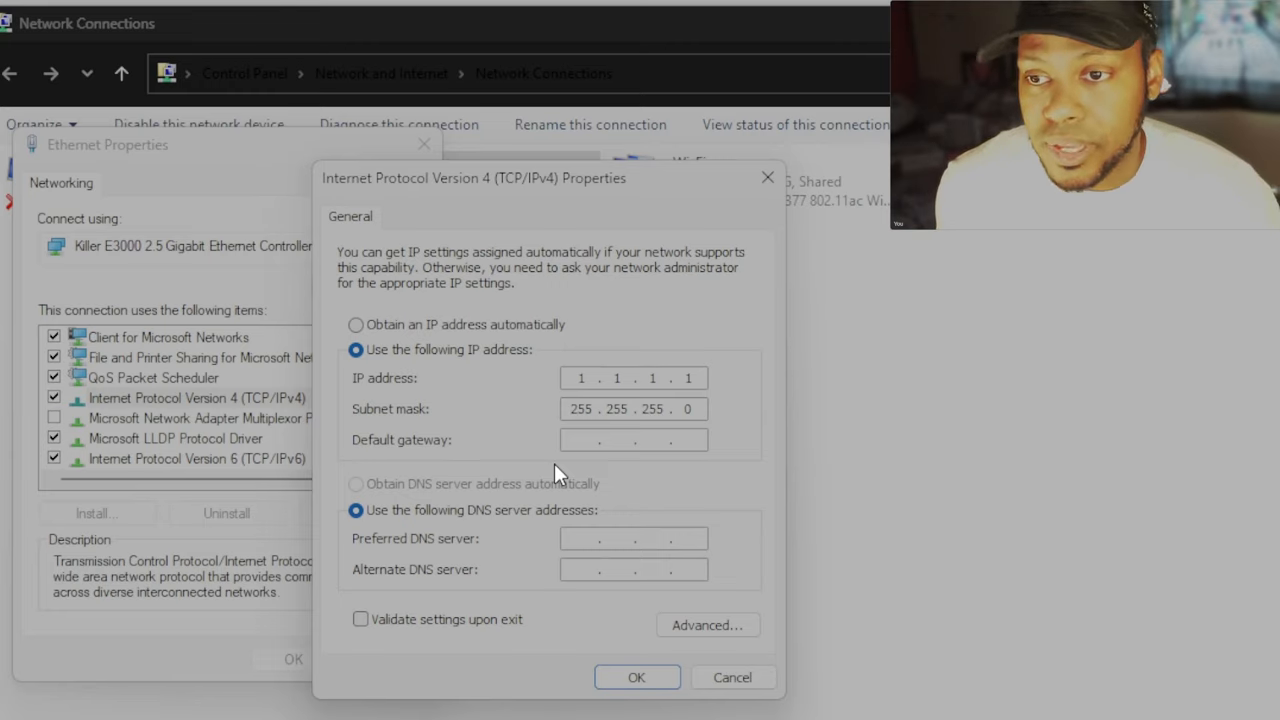
pyautogui.click(636, 676)
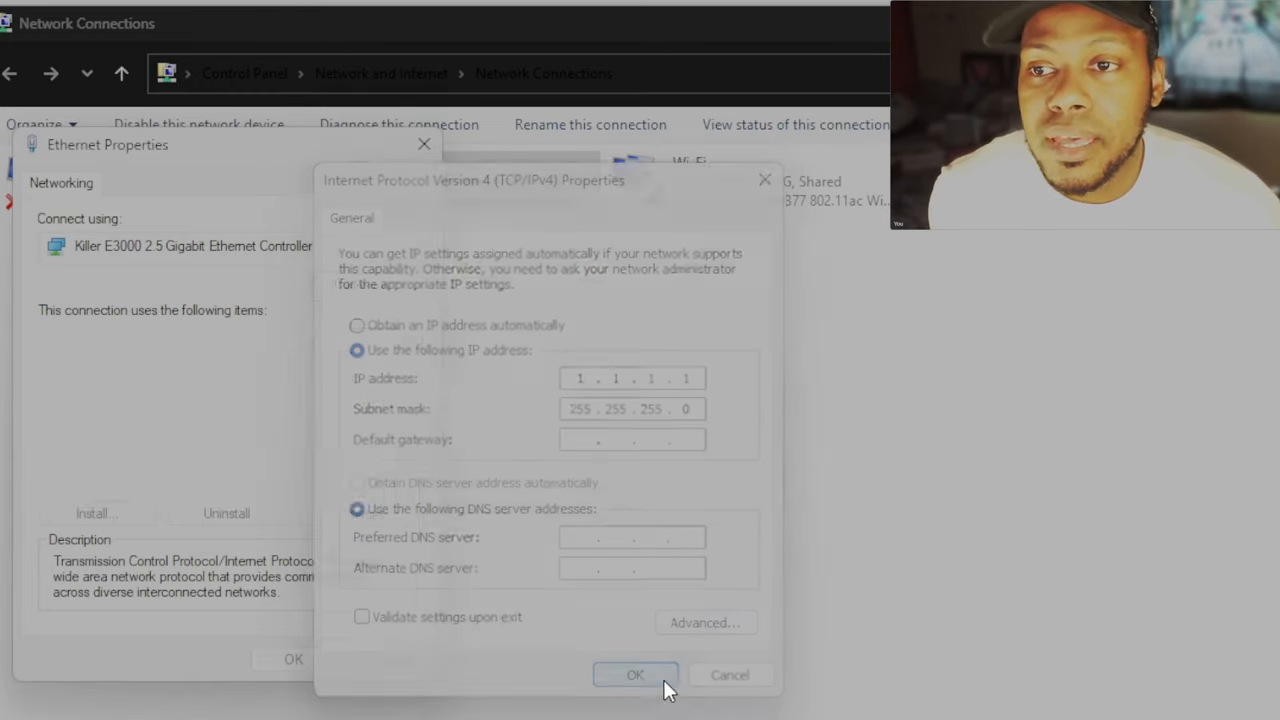
# Confirm the Ethernet properties so the static IPv4 settings are kept.
pyautogui.click(636, 674)
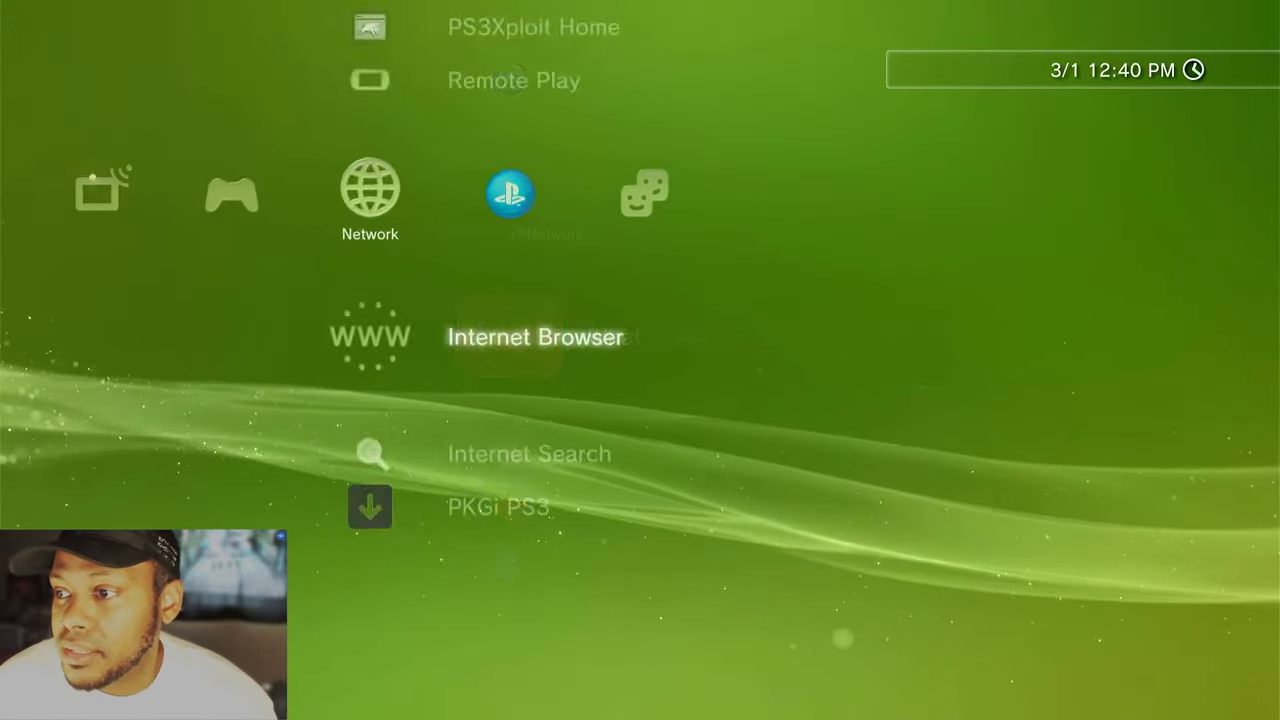
# Start Internet Connection Settings from the XMB Settings column and acknowledge the notice.
pyautogui.hscroll(-3)
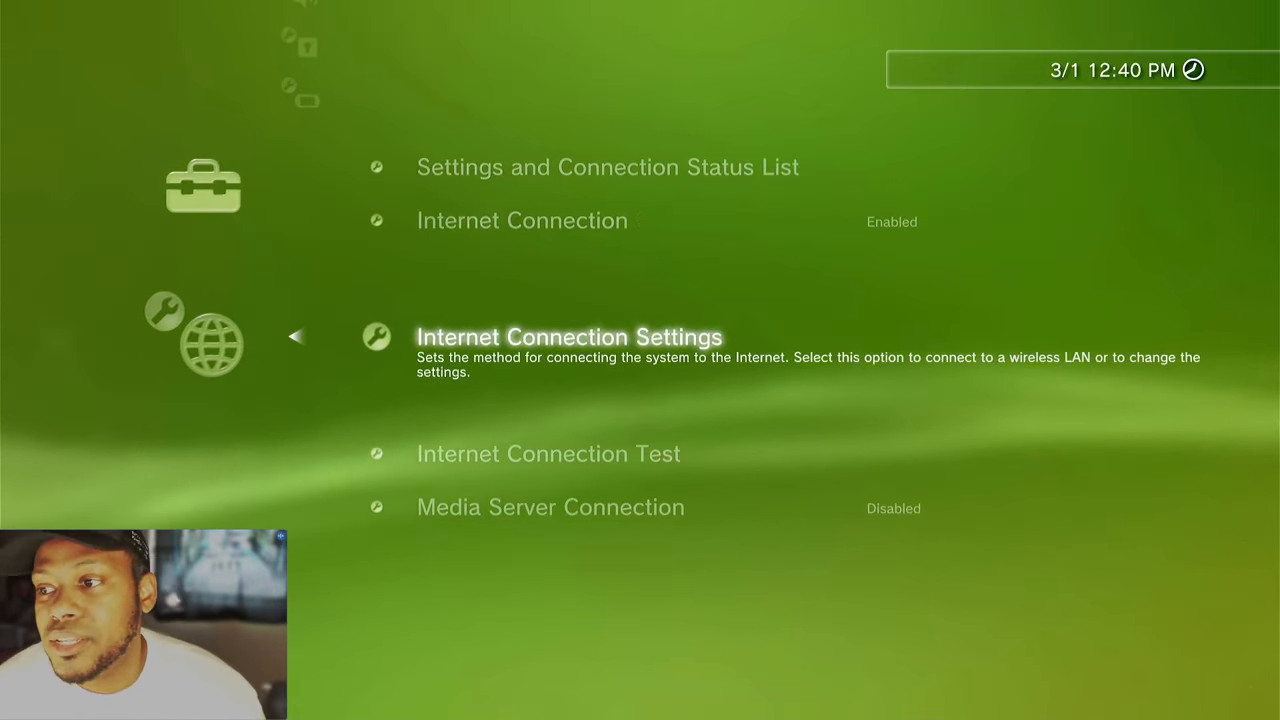
pyautogui.click(568, 336)
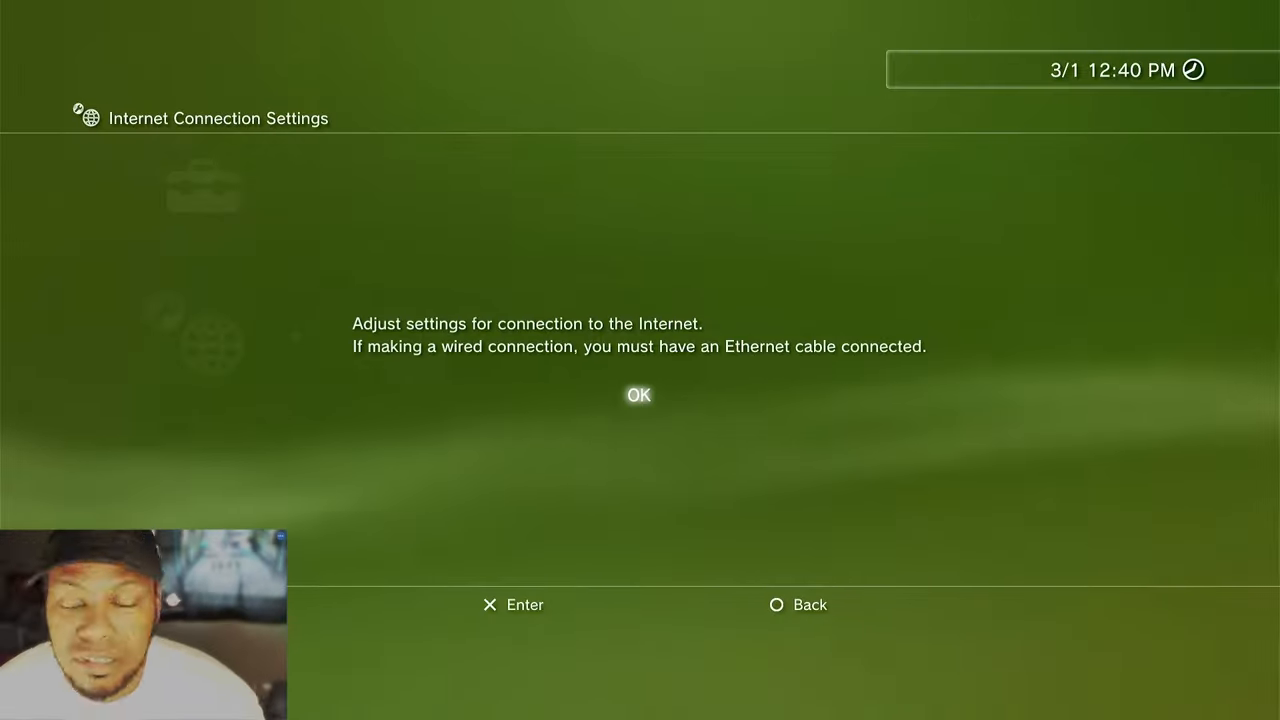
pyautogui.click(640, 394)
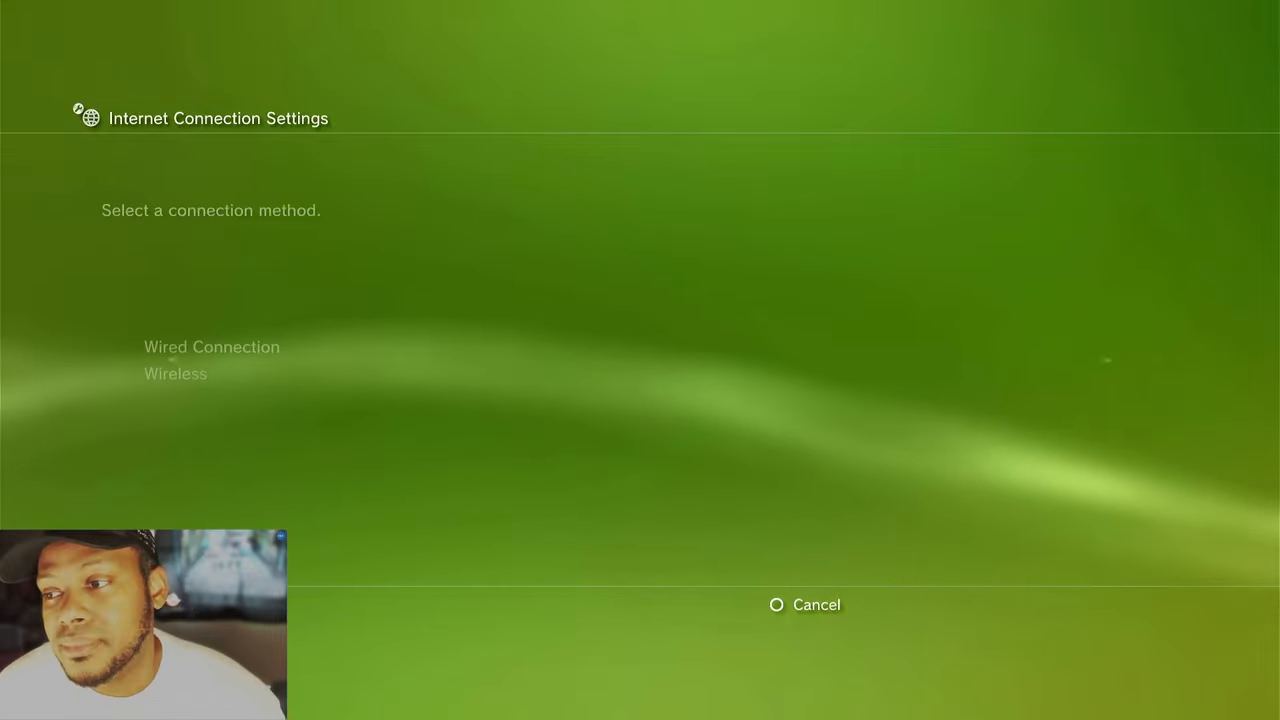
# Choose wired and confirm manual IP 1.1.1.2, mask 255.255.255.0, router 1.0.0.0, DNS 1.1.1.1.
pyautogui.click(212, 346)
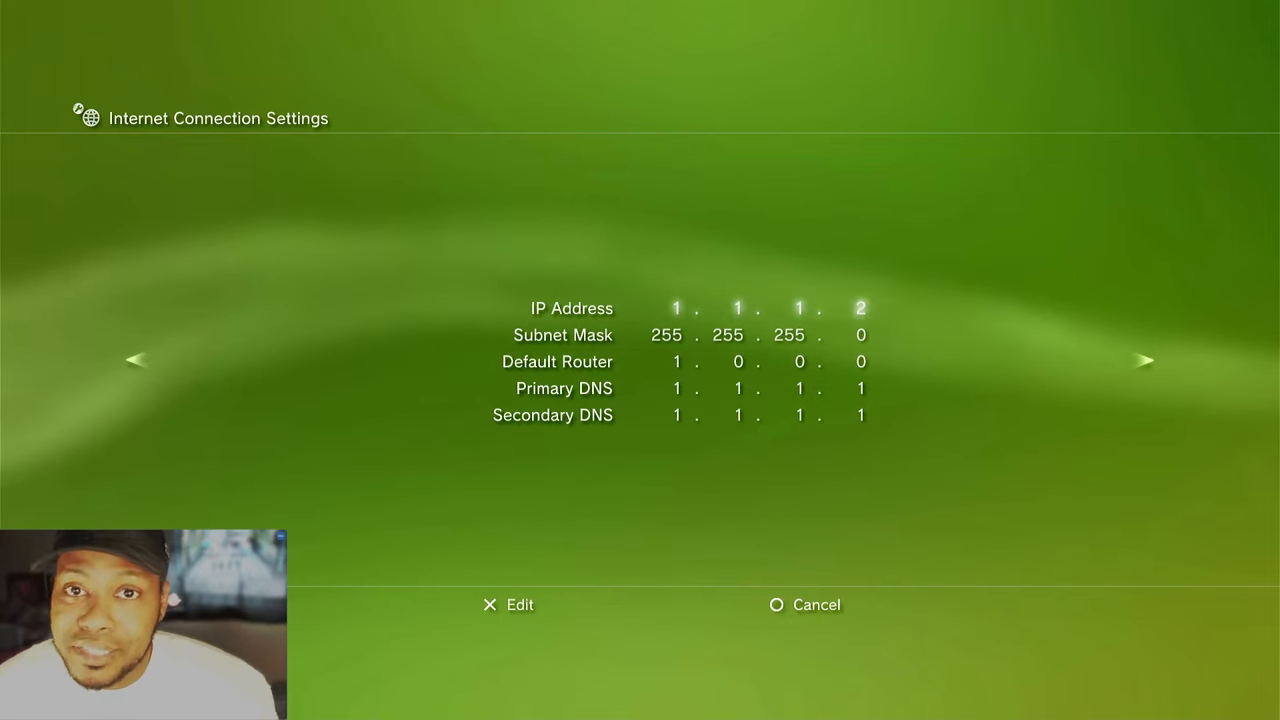
pyautogui.press('Down')
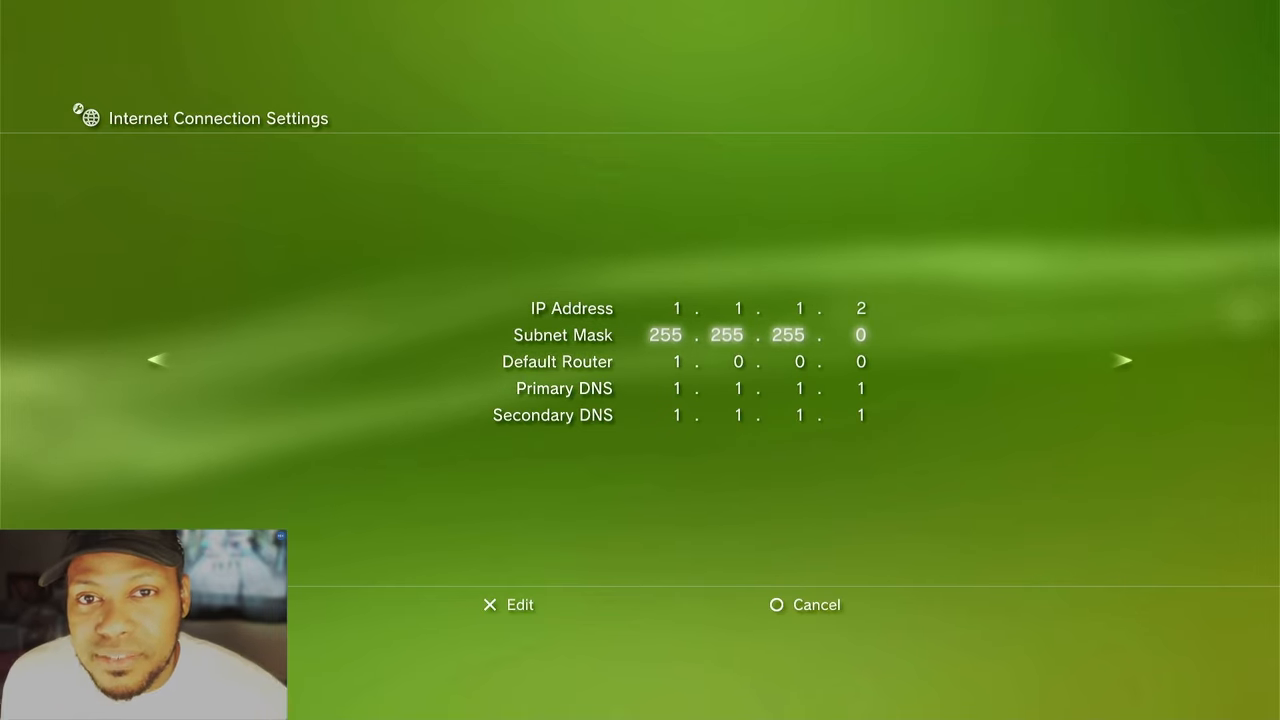
pyautogui.press('Down')
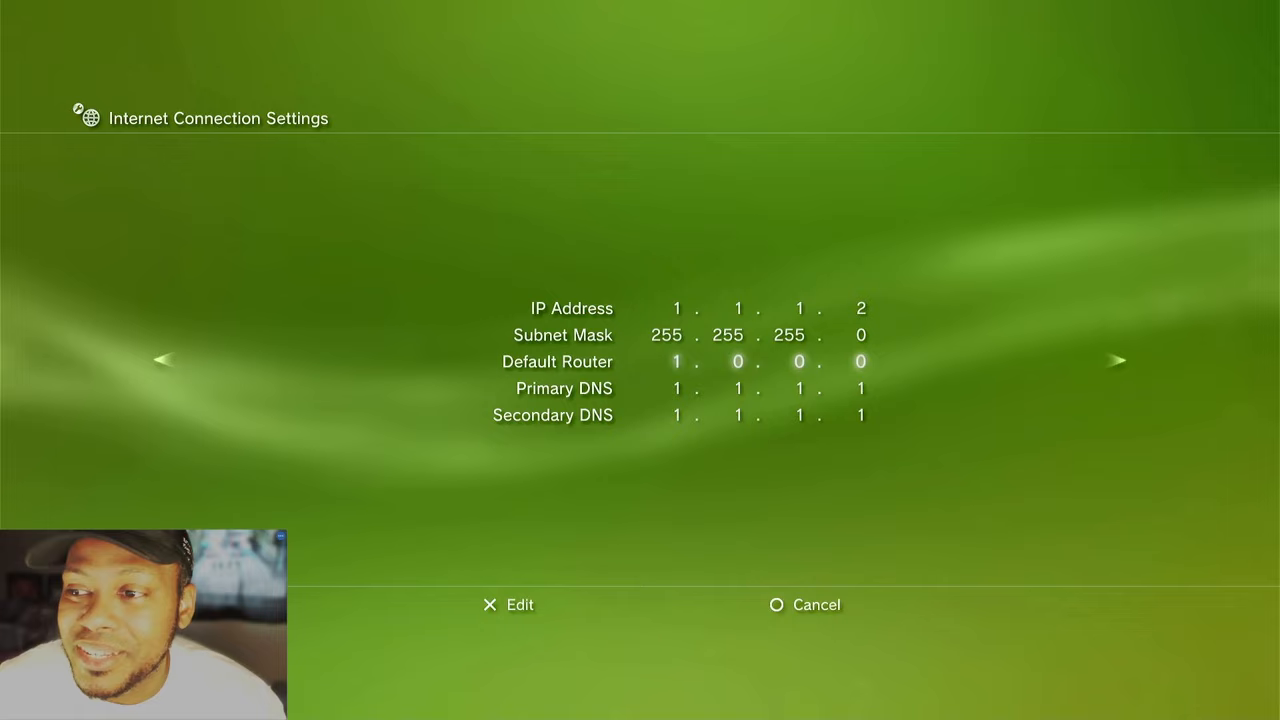
pyautogui.press('up')
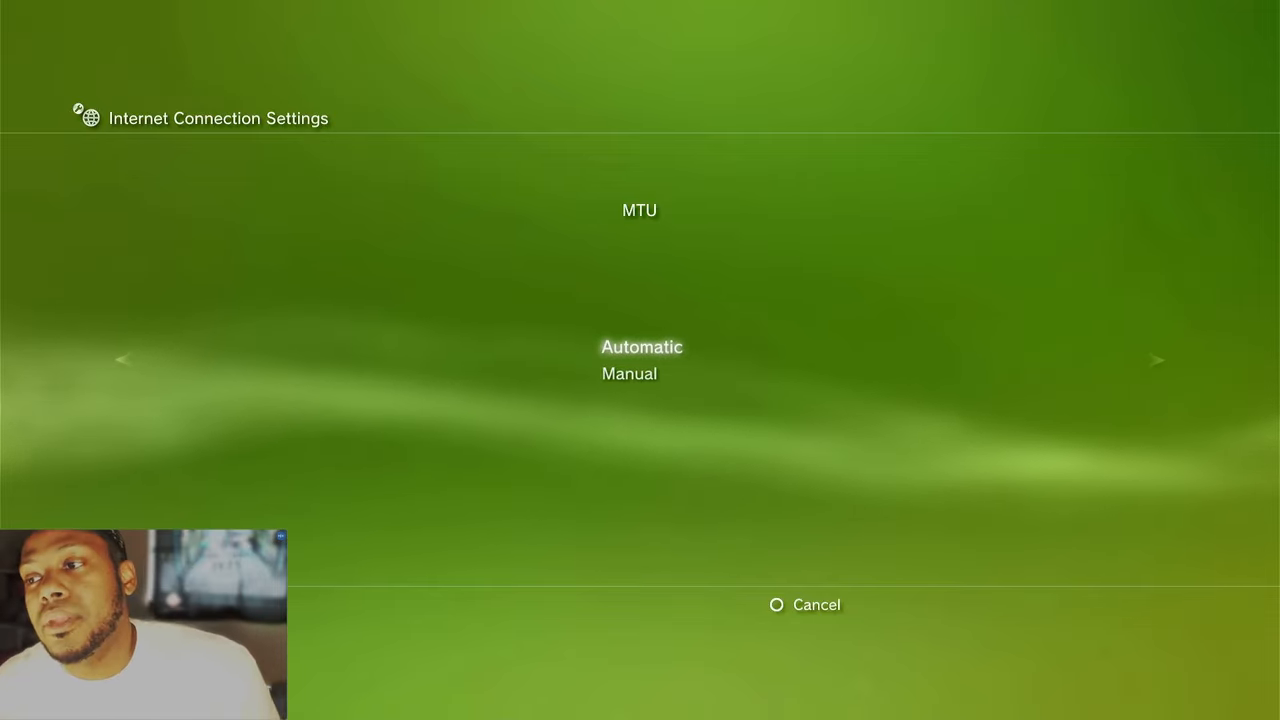
# Keep MTU automatic and proxy unused, save the connection and return to the Game column.
pyautogui.click(1156, 360)
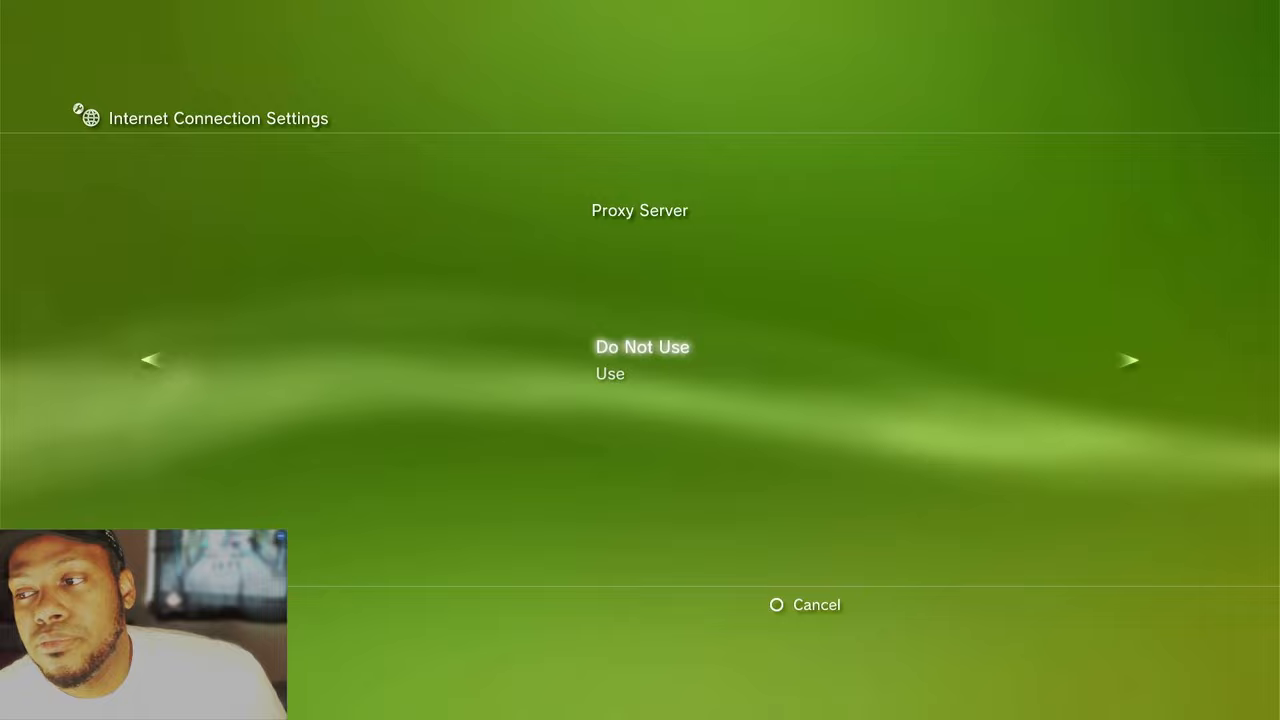
pyautogui.click(1128, 360)
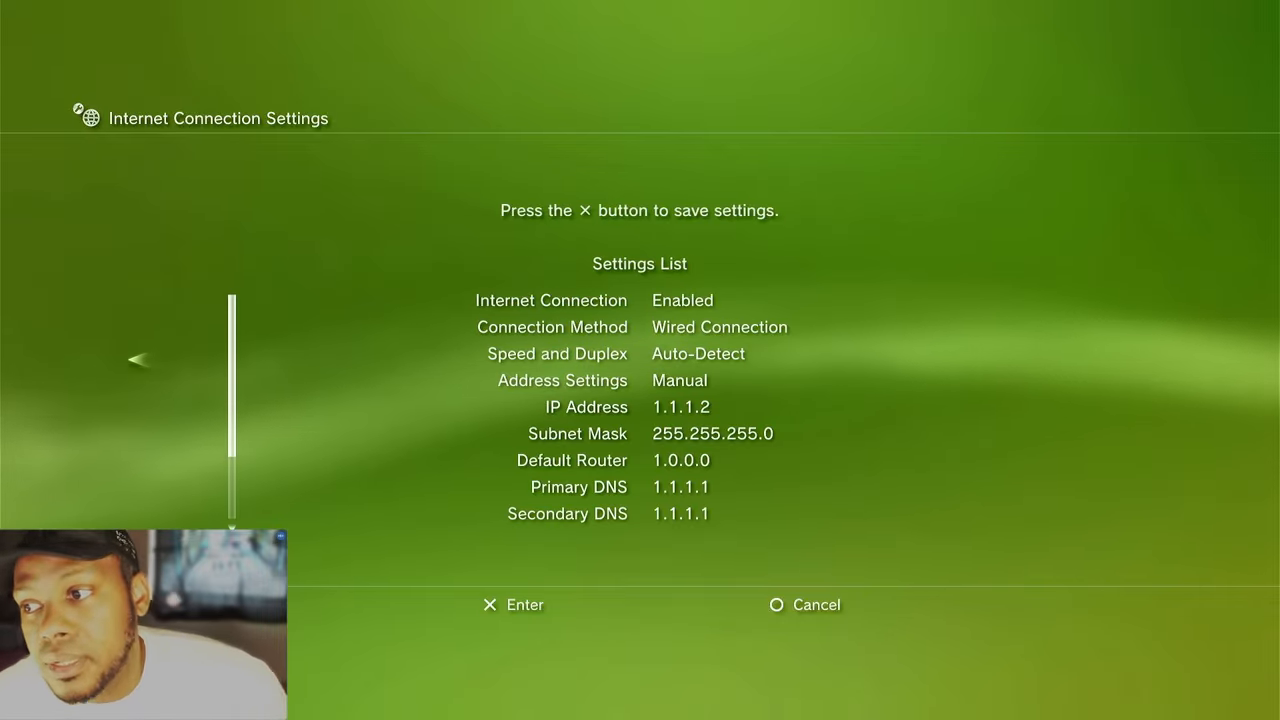
pyautogui.scroll(-3)
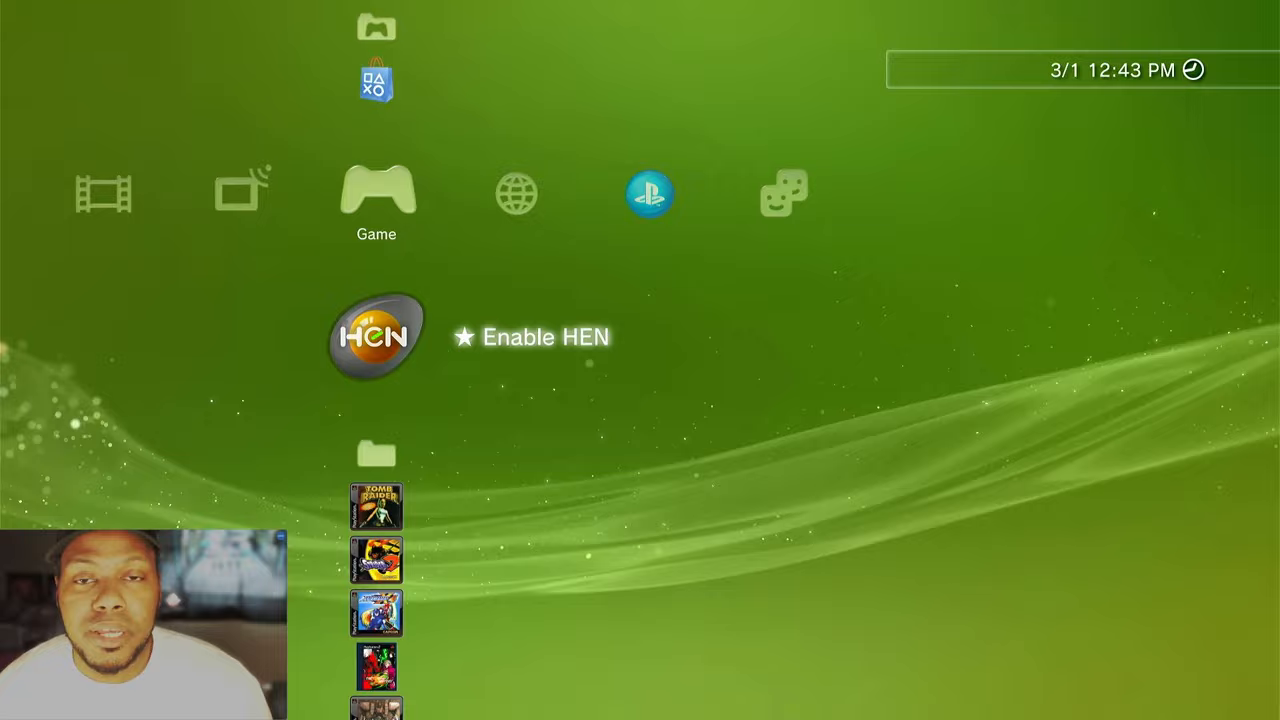
# Launch multiMAN from the Game column to reach its Settings list.
pyautogui.scroll(-3)
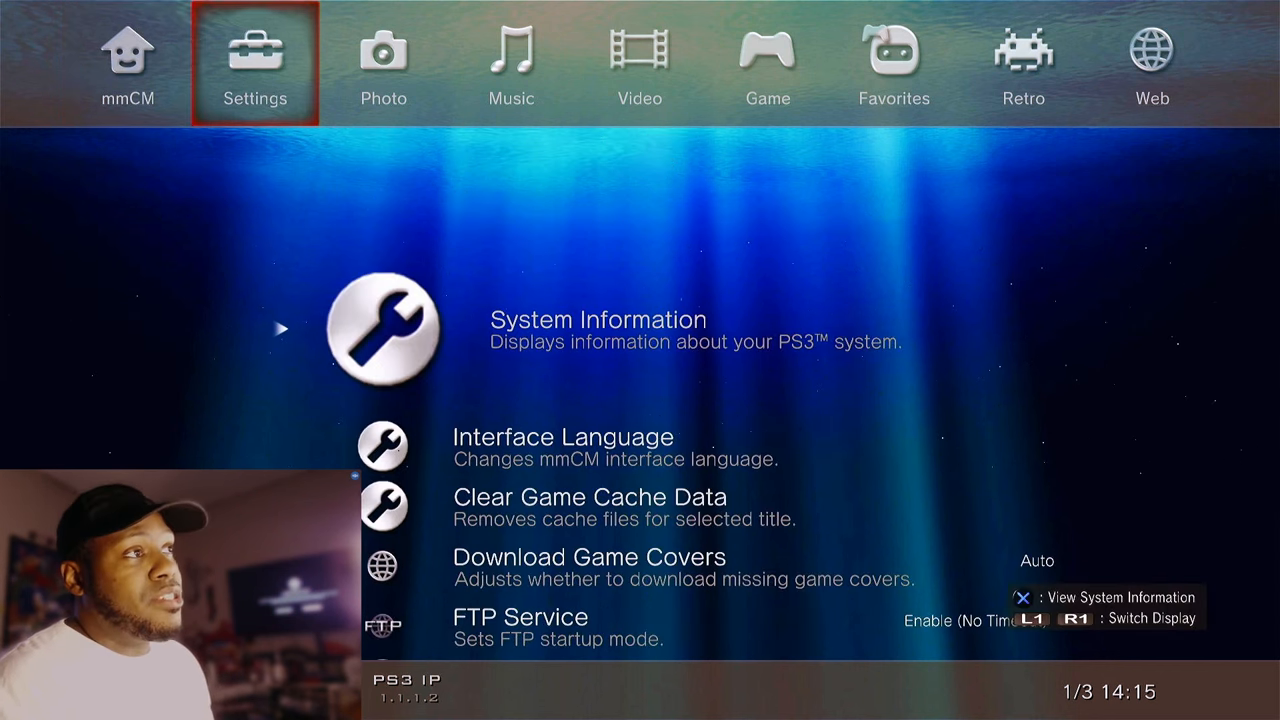
# Set multiMAN's FTP Service to Enable (No Timeout).
pyautogui.scroll(-3)
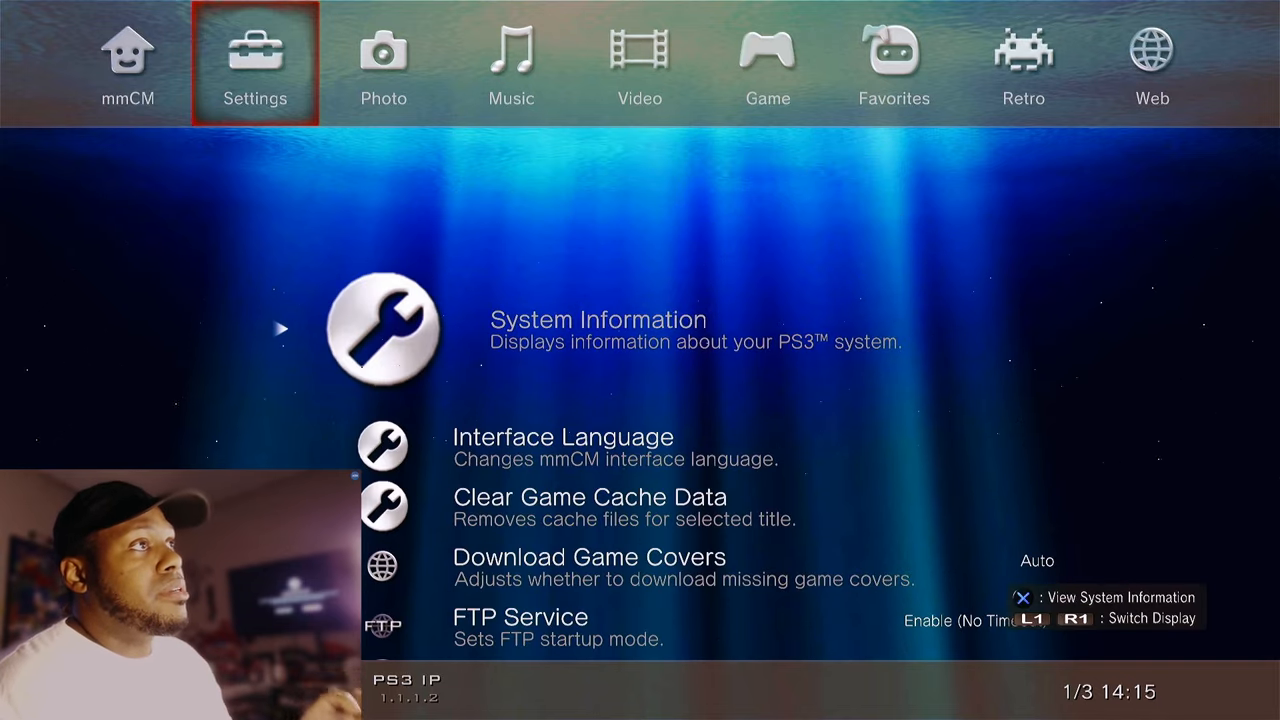
pyautogui.scroll(-3)
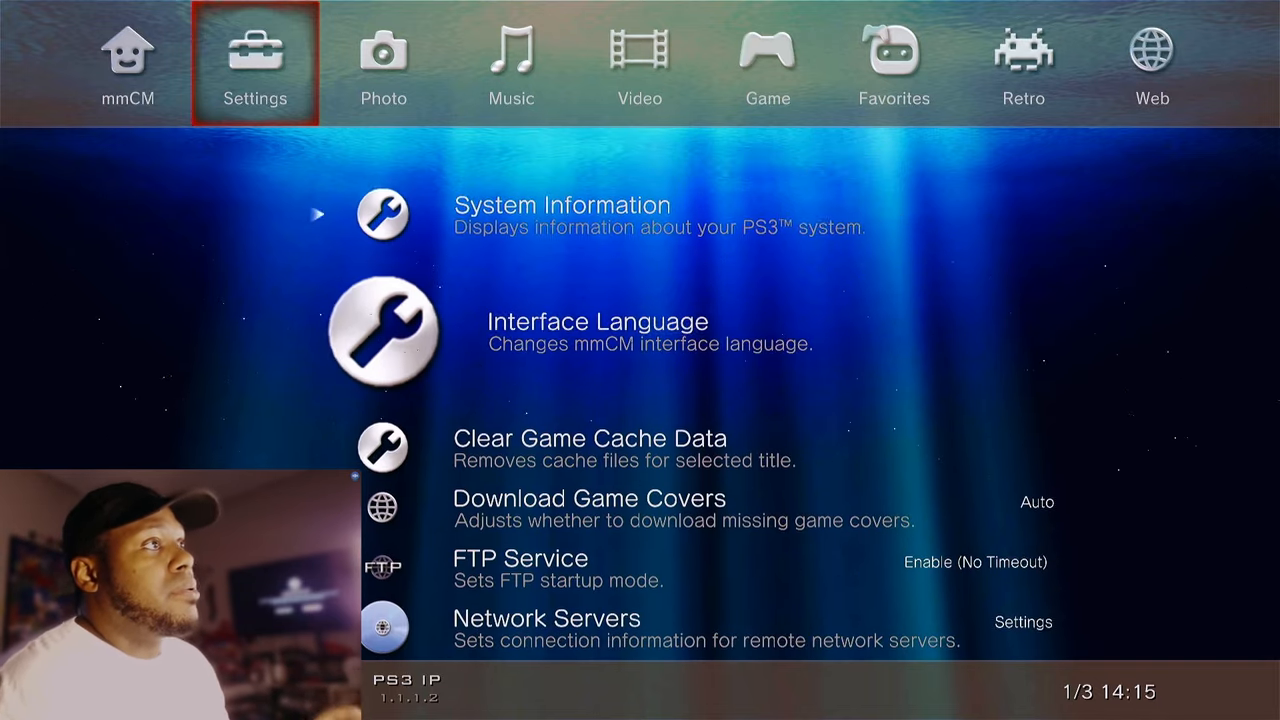
pyautogui.scroll(-3)
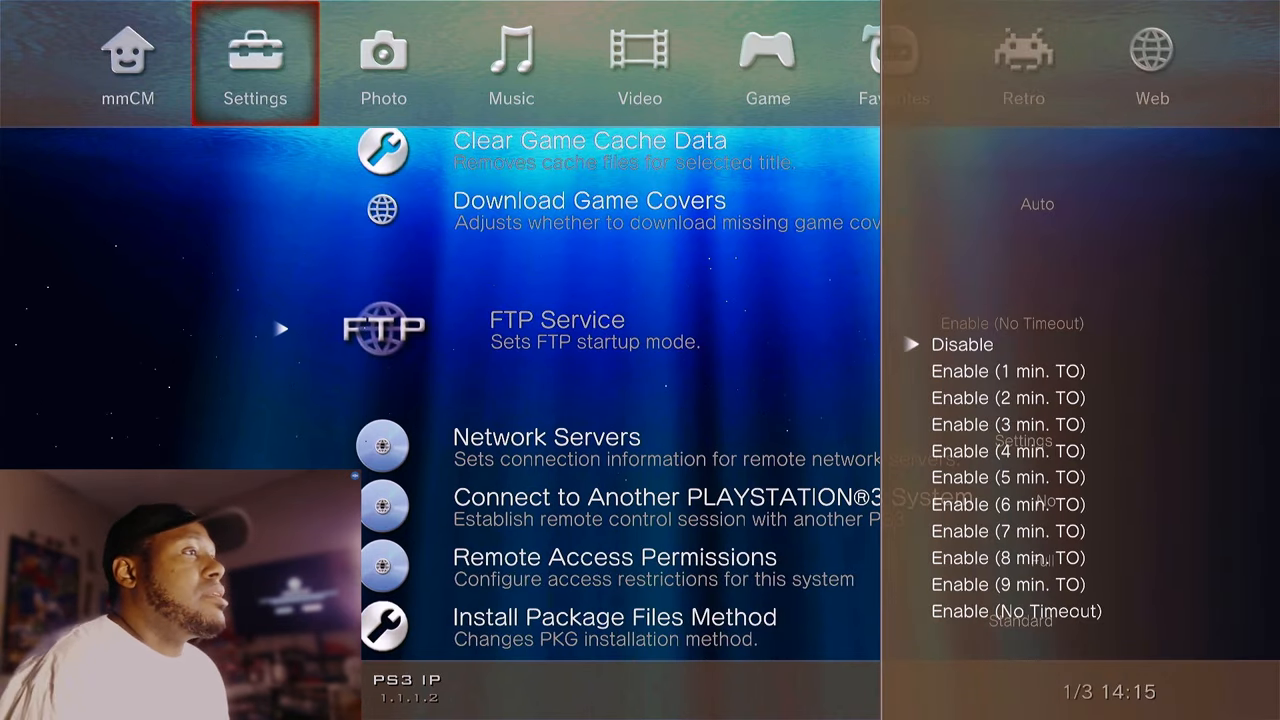
pyautogui.press('down')
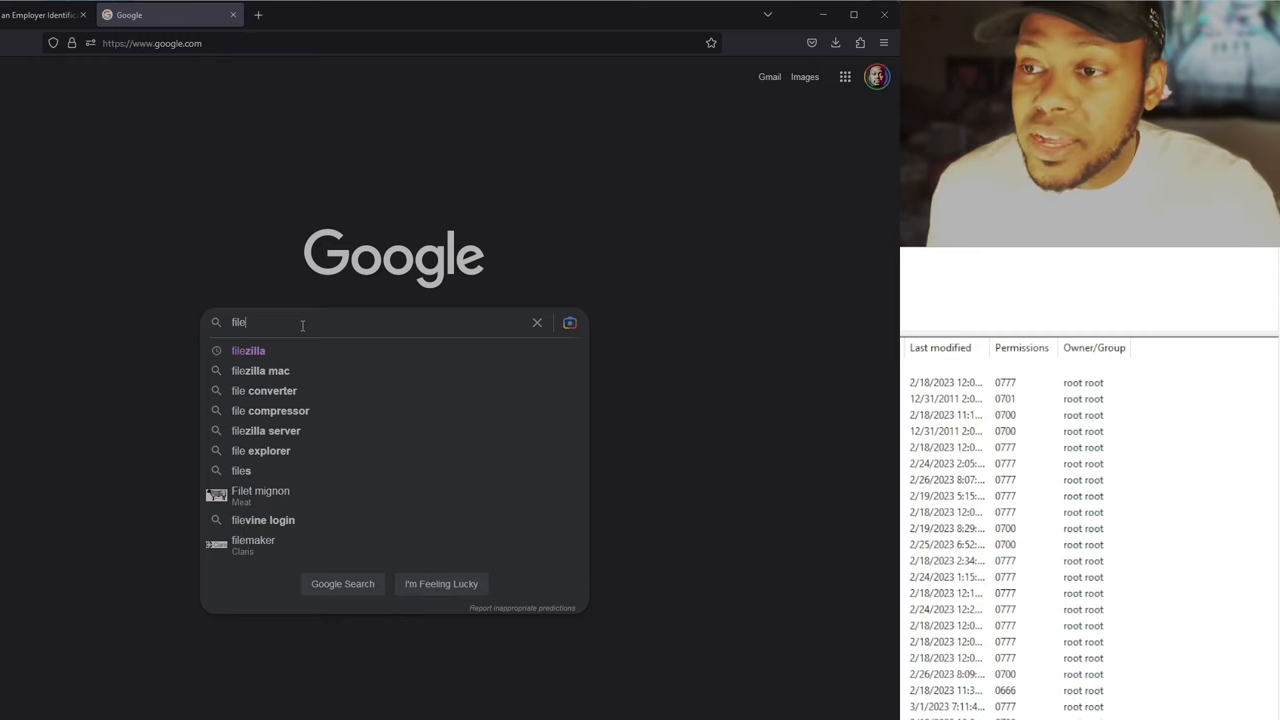
# Find FileZilla via Google and download the free FileZilla Client for Windows.
pyautogui.click(248, 350)
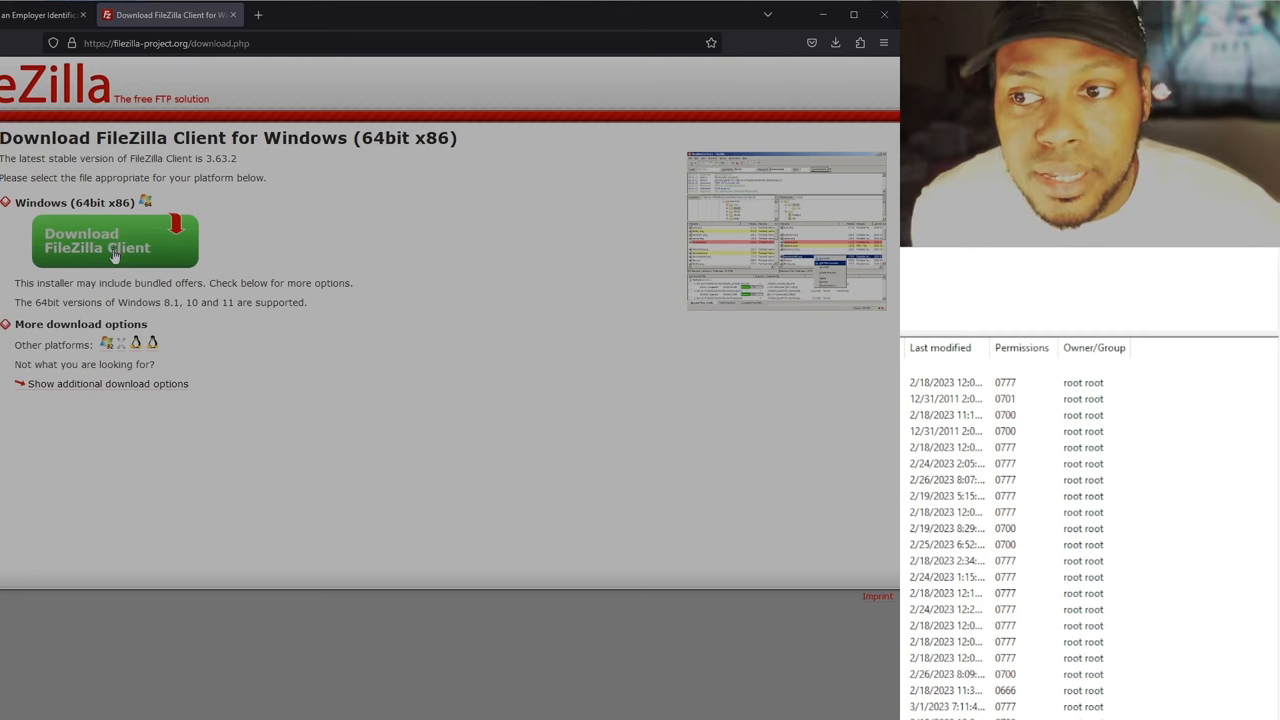
pyautogui.click(114, 240)
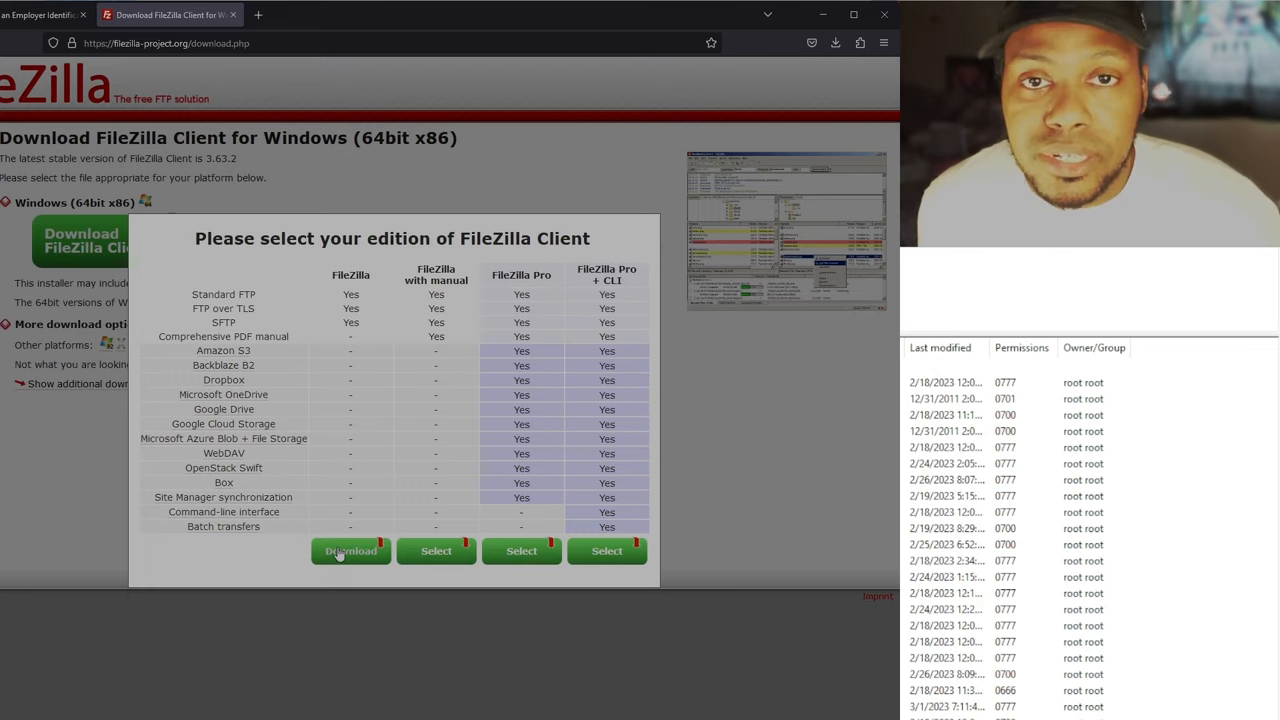
pyautogui.click(350, 552)
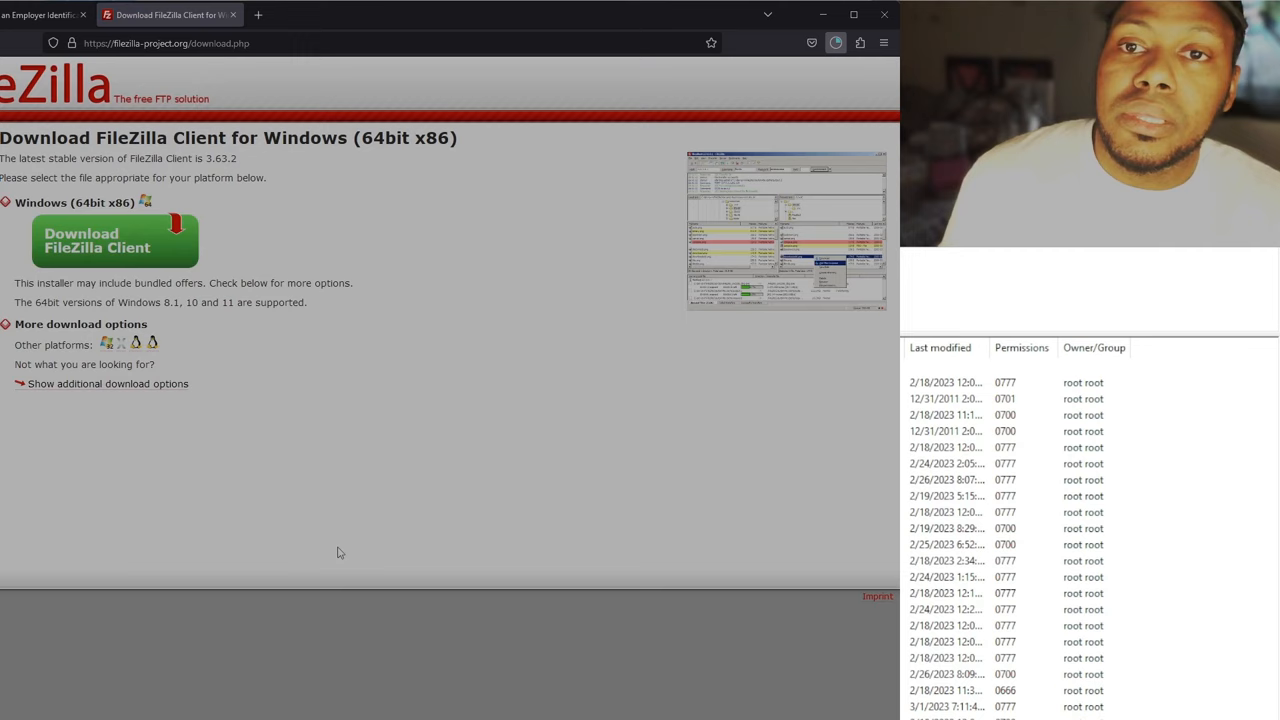
pyautogui.click(114, 240)
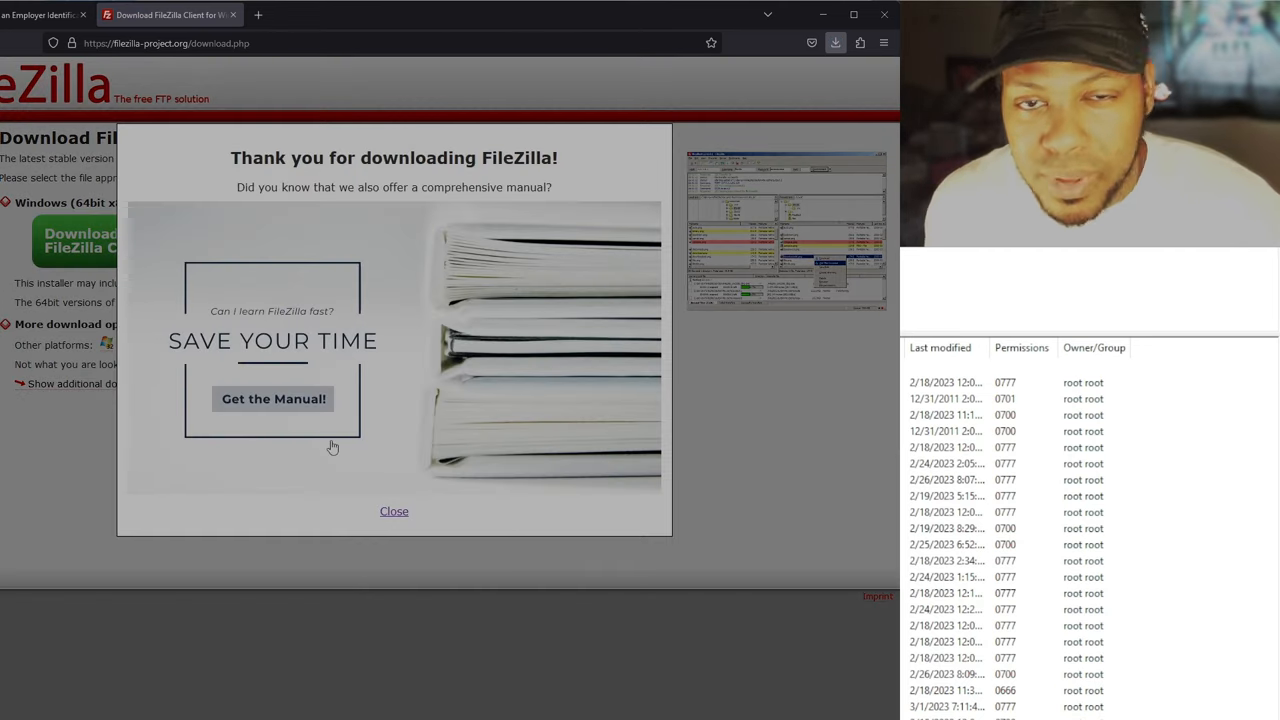
pyautogui.moveTo(656, 146)
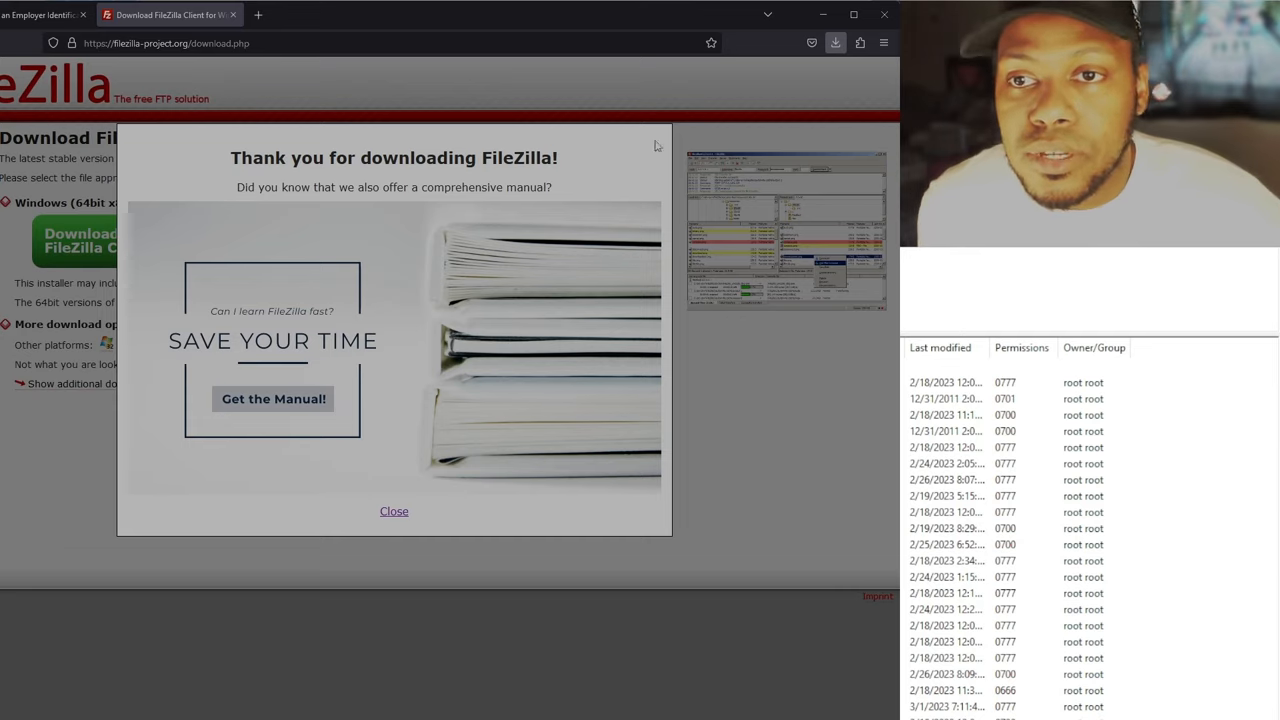
pyautogui.moveTo(716, 92)
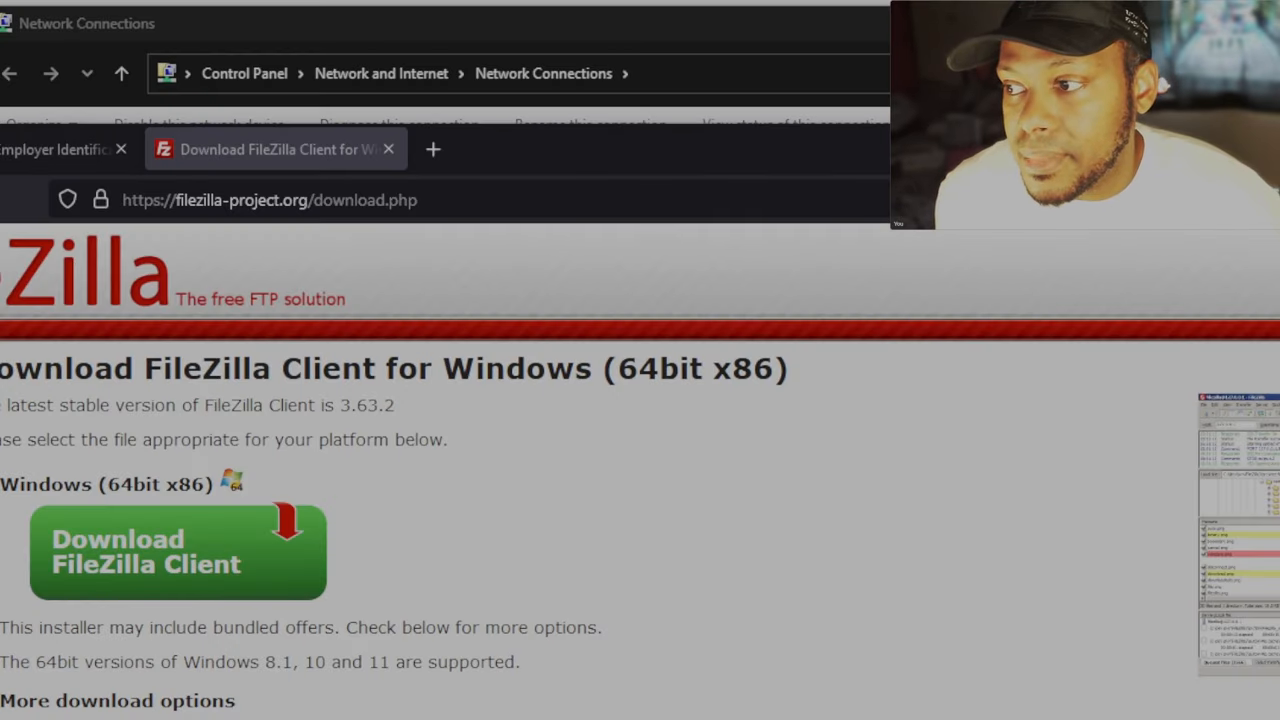
# Leave the download page and bring up FileZilla connected to the PS3's dev_hdd0.
pyautogui.click(178, 552)
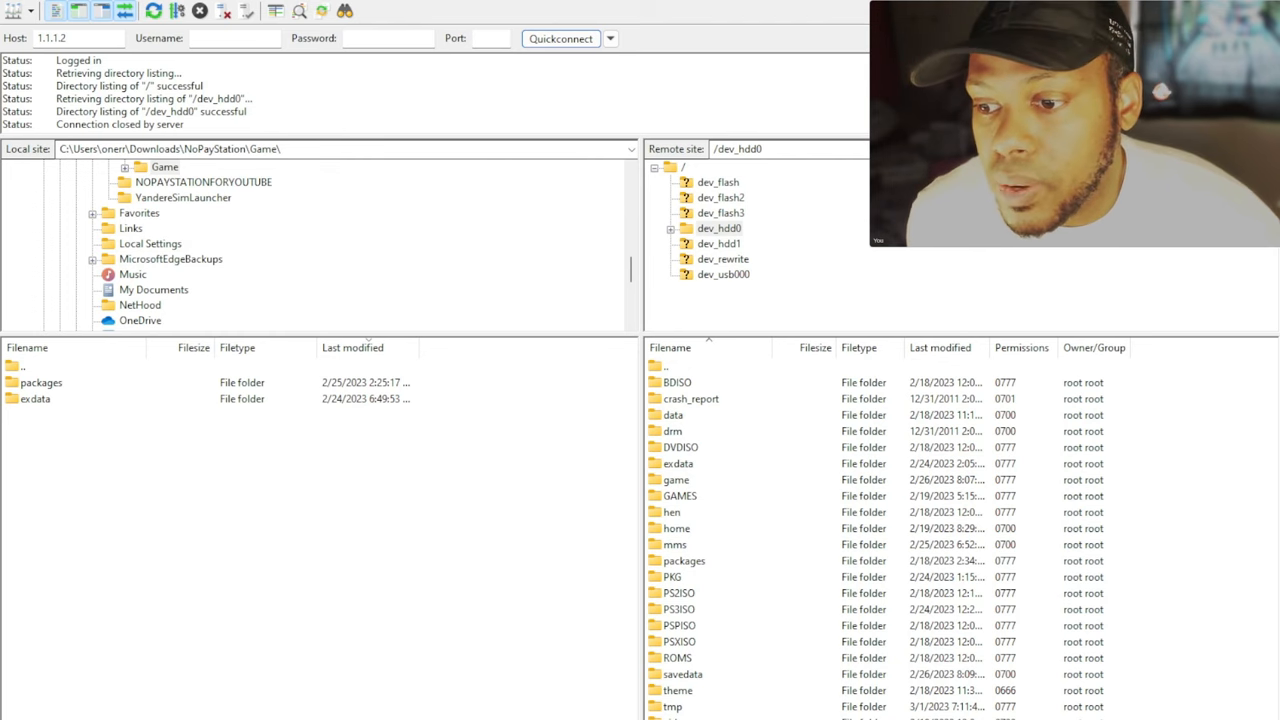
# Replace the host address with 1.1.1.2 and reconnect to the PS3's root folders.
pyautogui.tripleClick(80, 38)
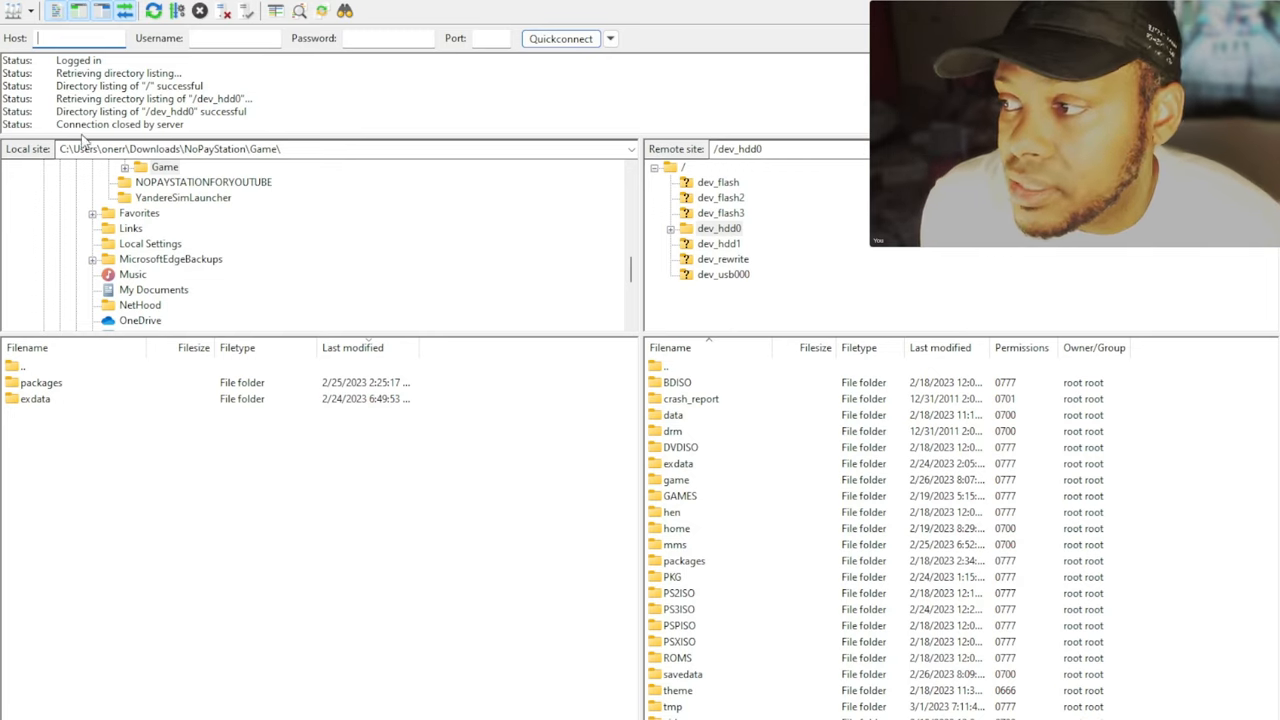
pyautogui.moveTo(128, 324)
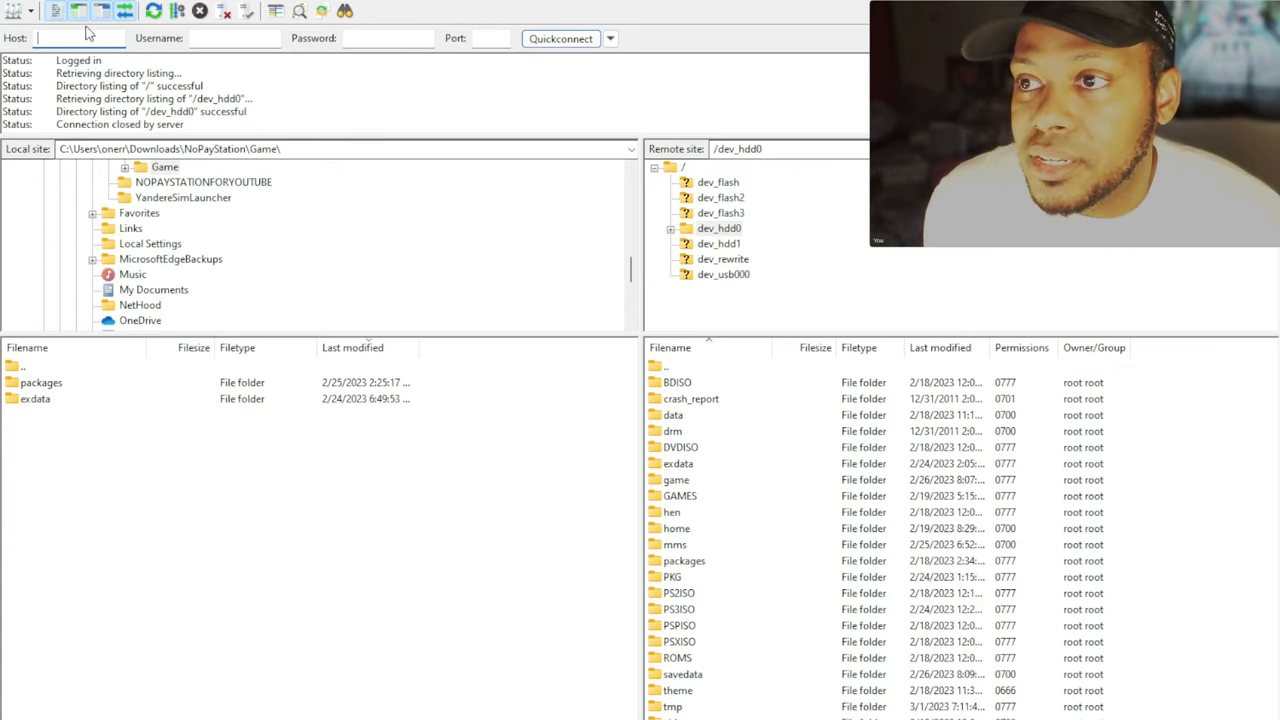
pyautogui.write('1.1.1.2')
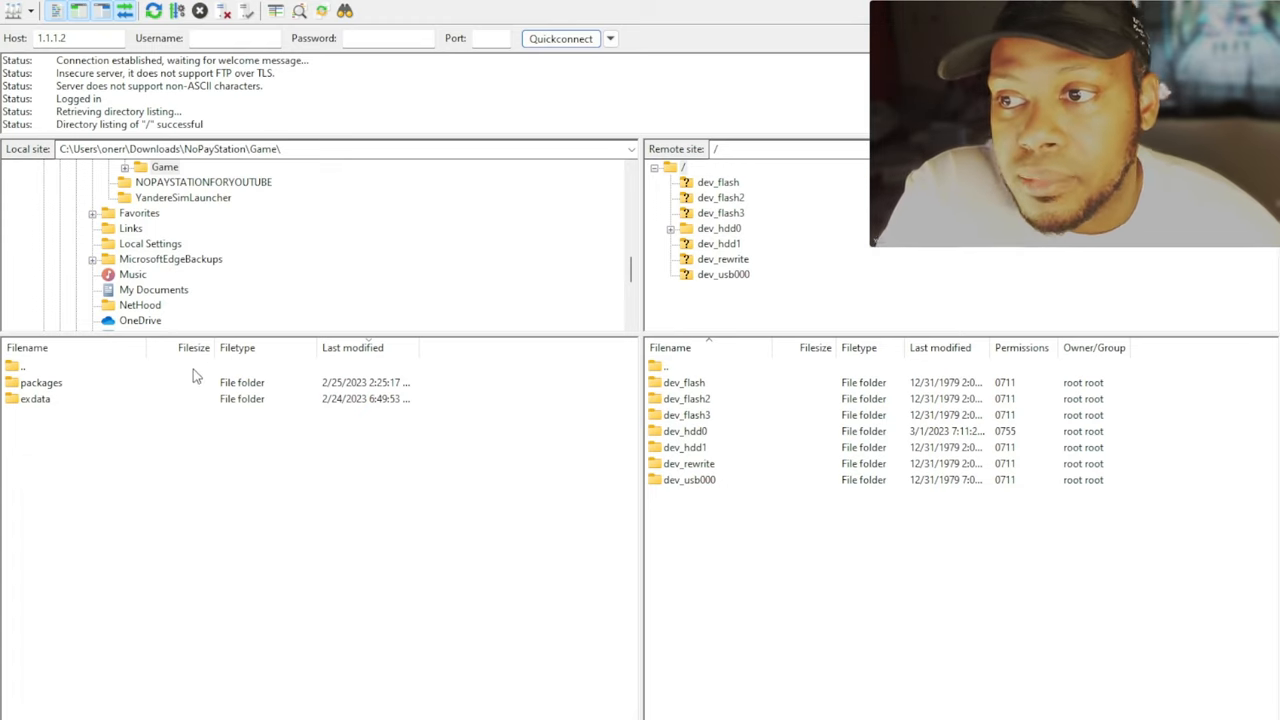
pyautogui.moveTo(702, 404)
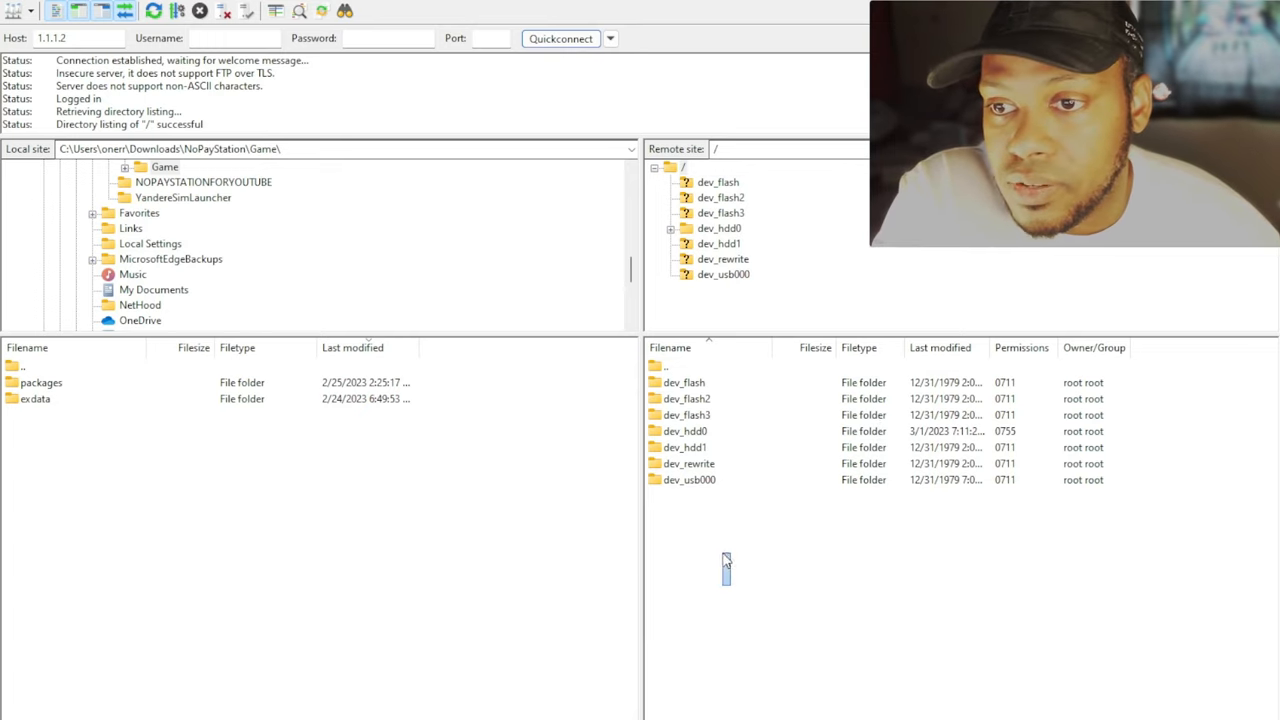
# Navigate the local pane up to the NoPayStation folder with NPS_Browser, pkg2zip and Game.
pyautogui.click(688, 480)
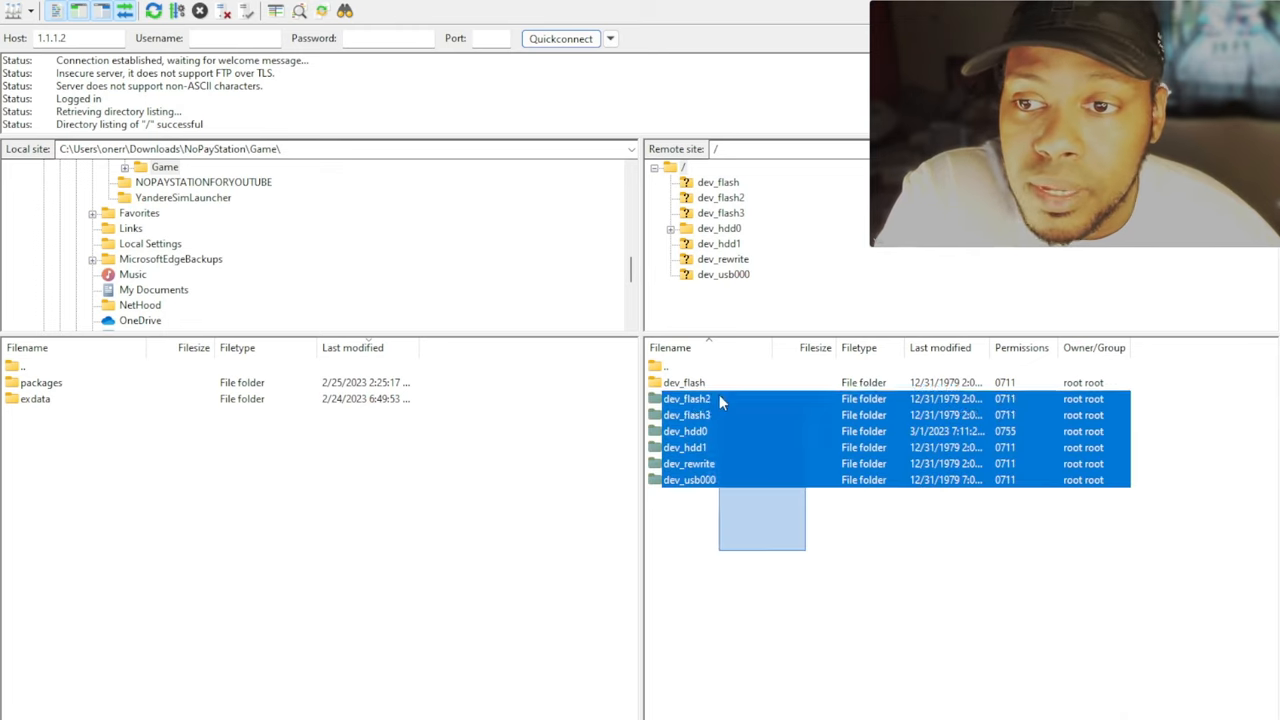
pyautogui.click(768, 556)
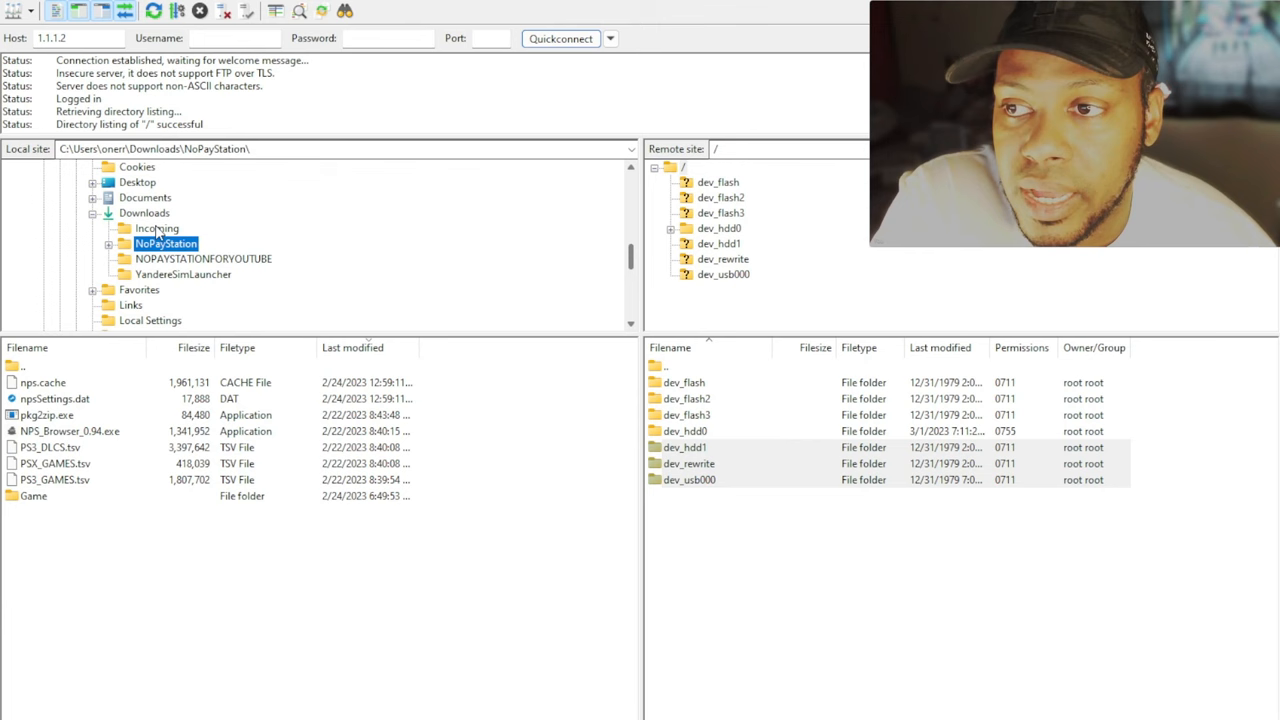
# Browse locally into Game\packages holding the Yakuza 4 and White Knight Chronicles II PKGs.
pyautogui.click(144, 212)
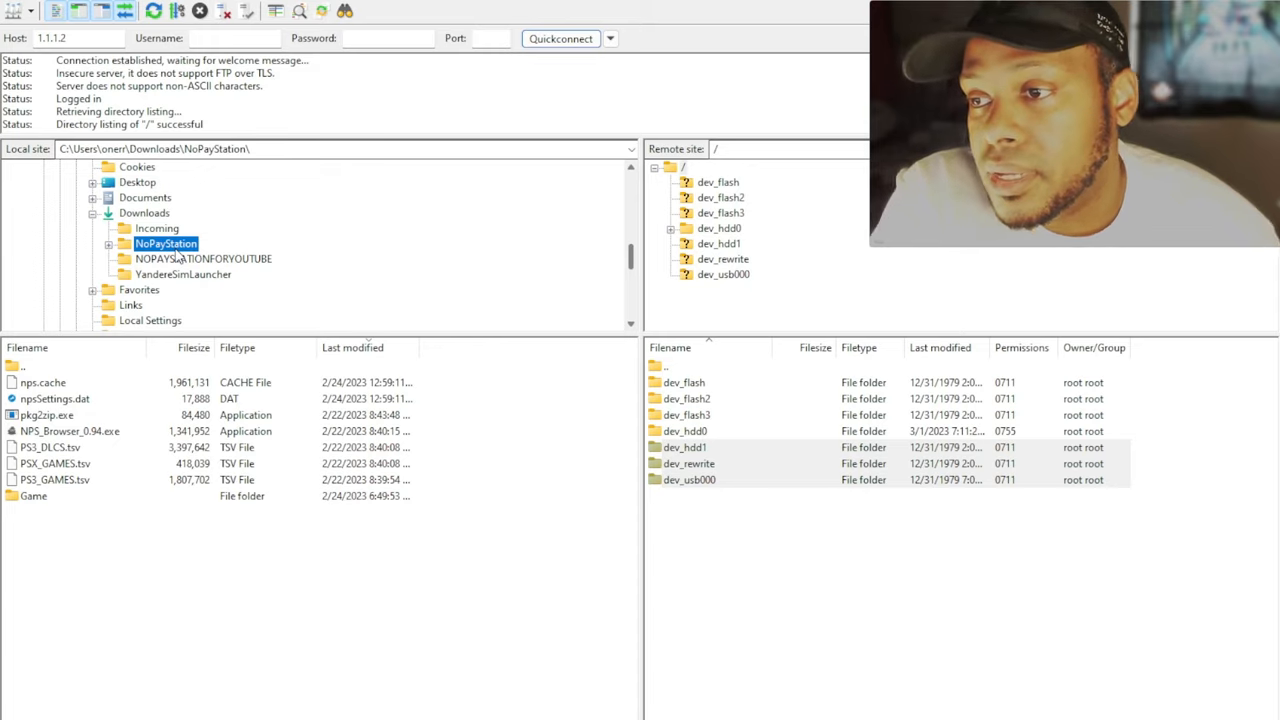
pyautogui.moveTo(110, 482)
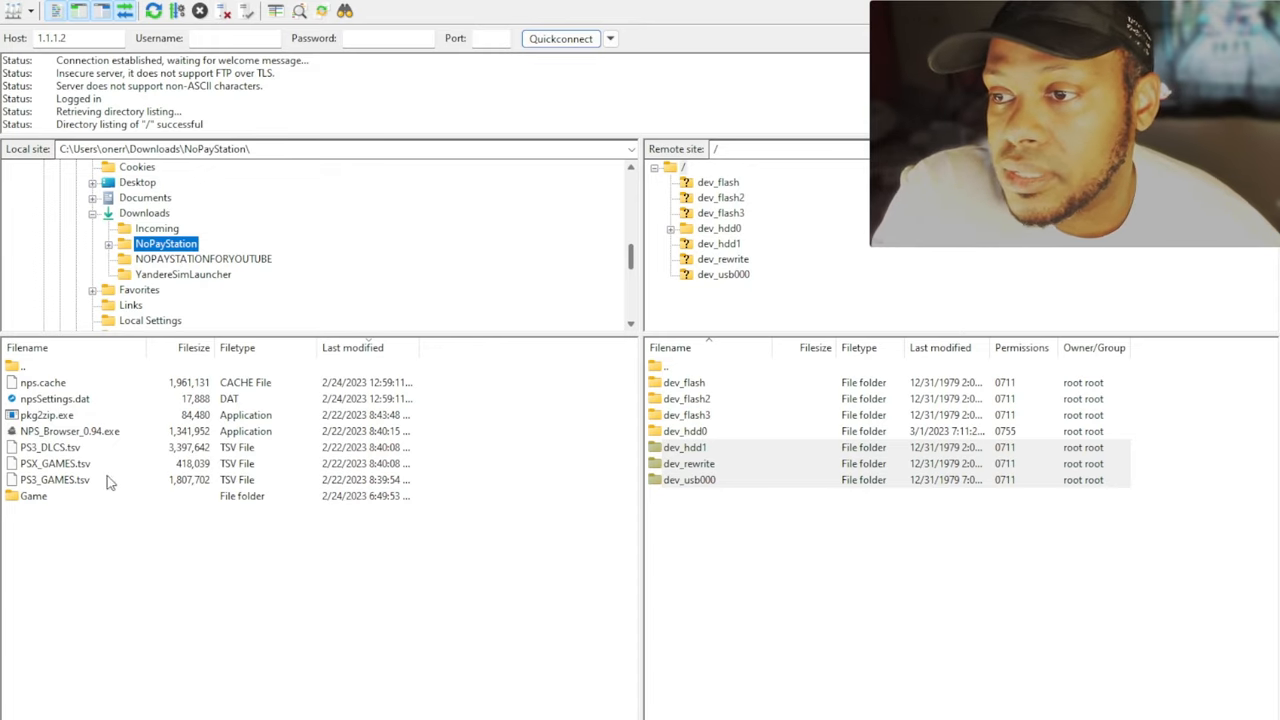
pyautogui.click(32, 496)
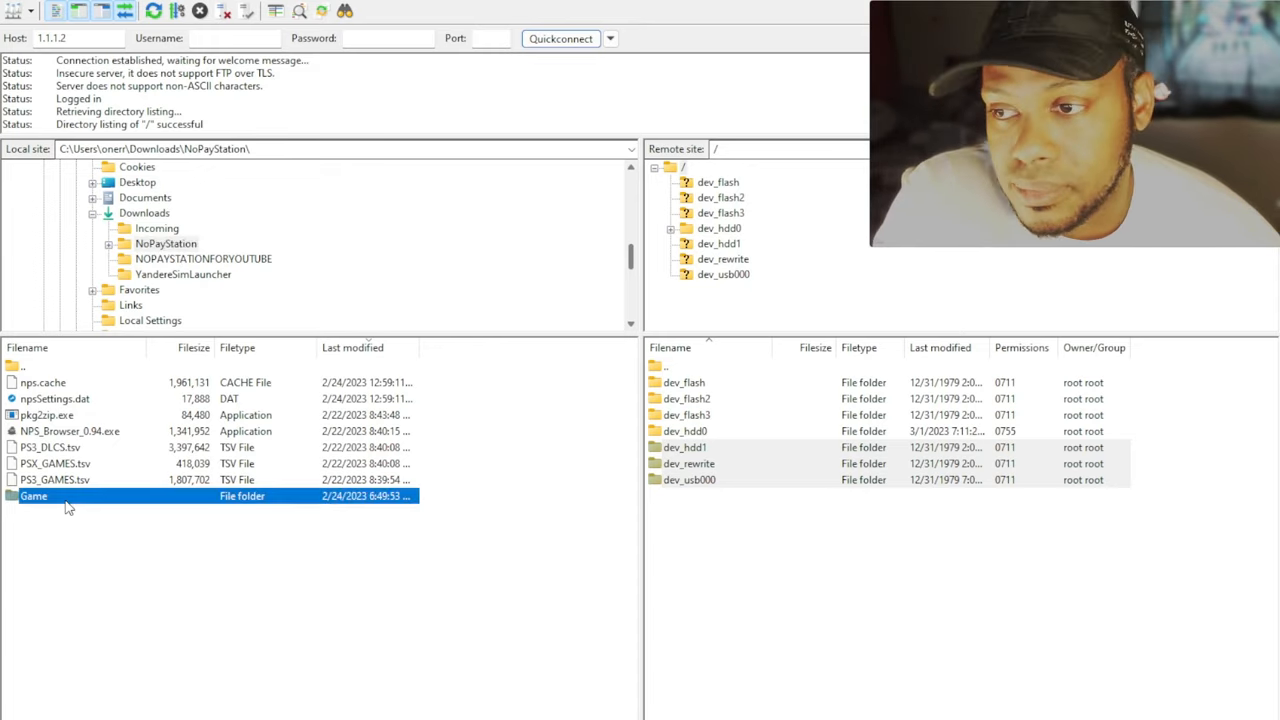
pyautogui.doubleClick(34, 496)
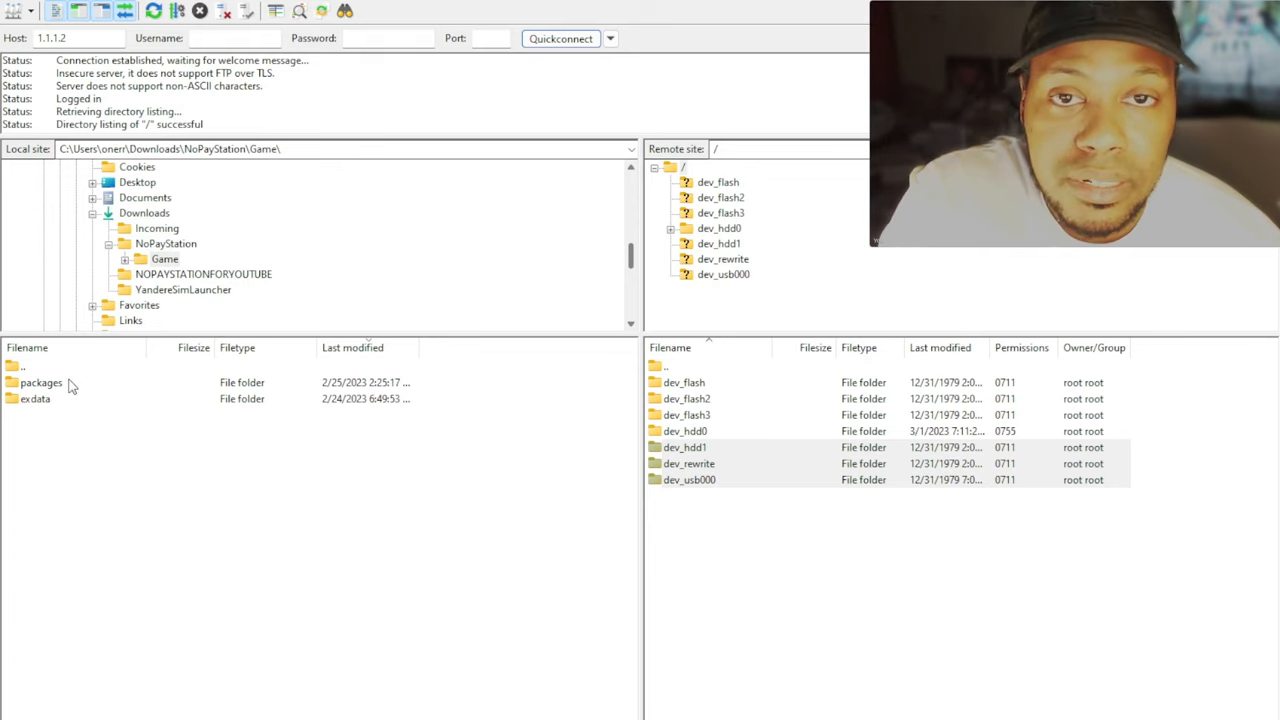
pyautogui.doubleClick(40, 382)
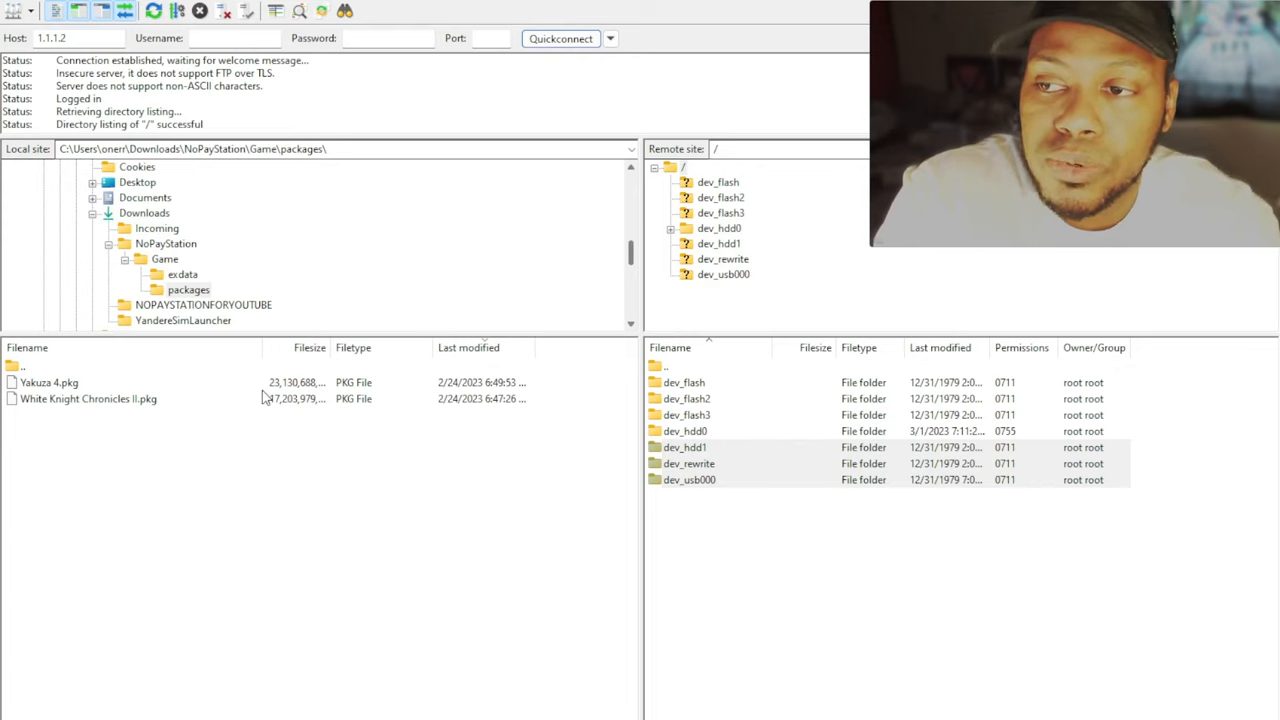
pyautogui.doubleClick(164, 258)
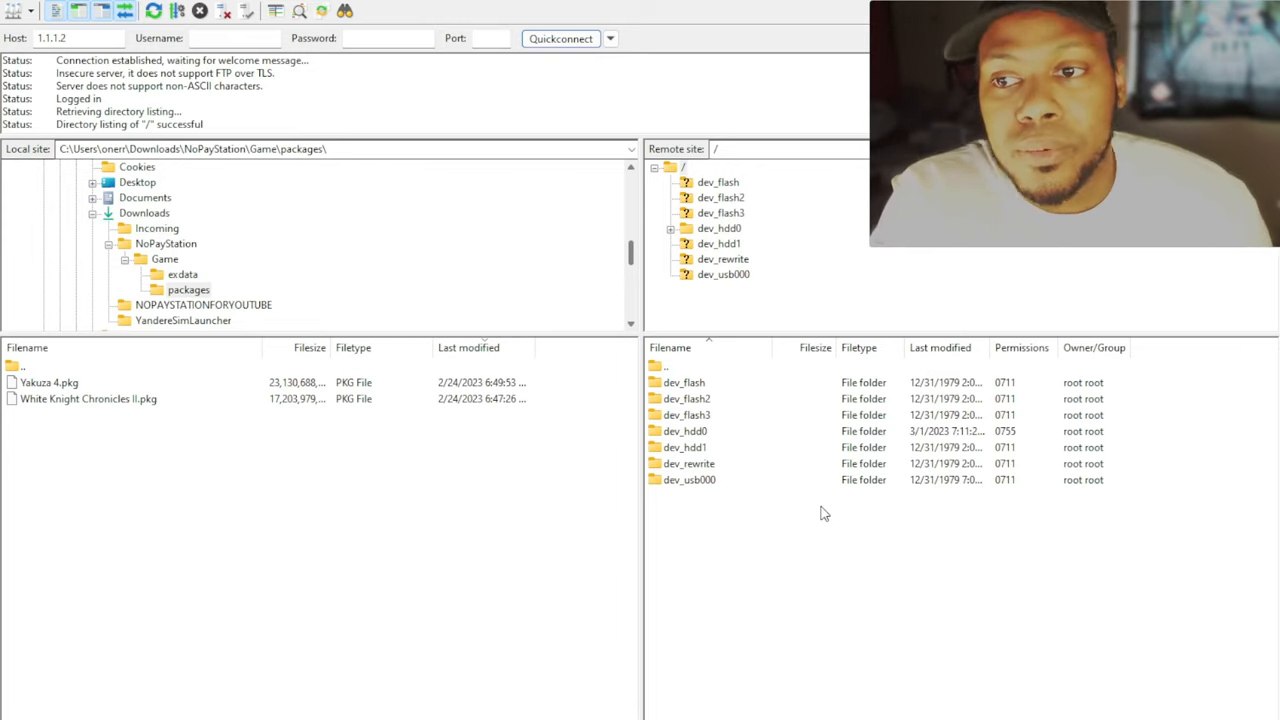
pyautogui.moveTo(696, 430)
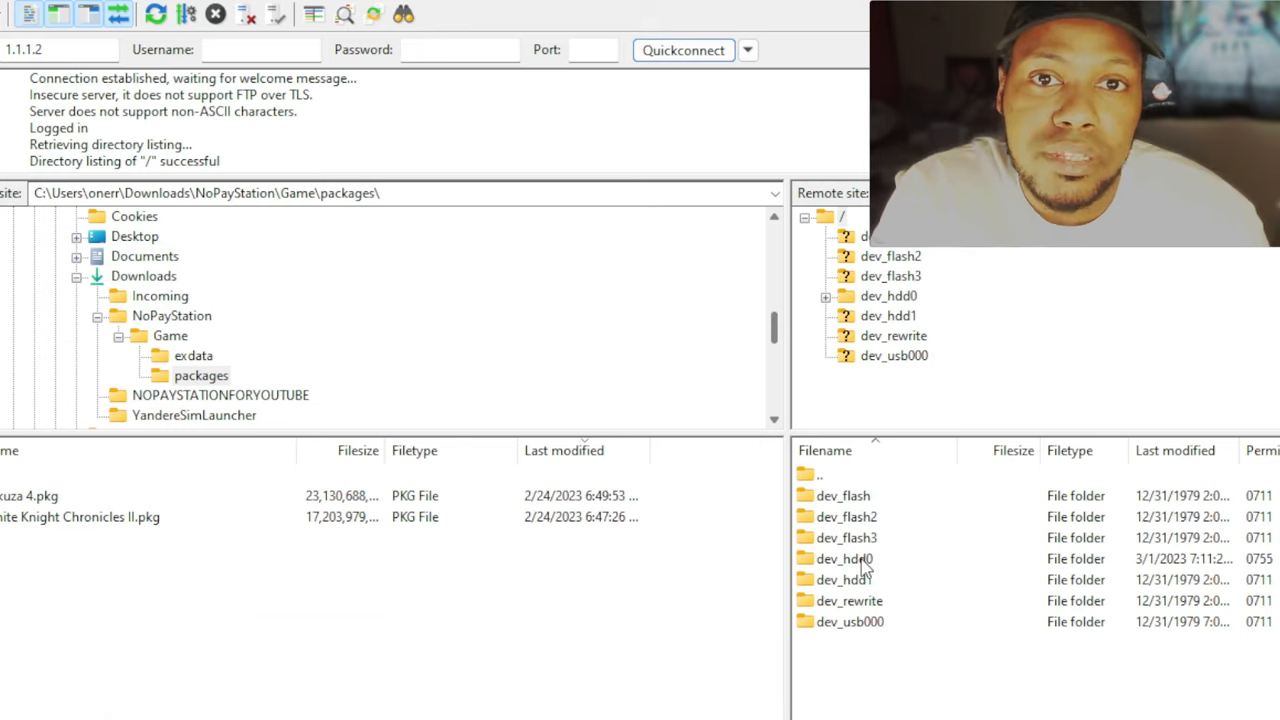
pyautogui.moveTo(864, 558)
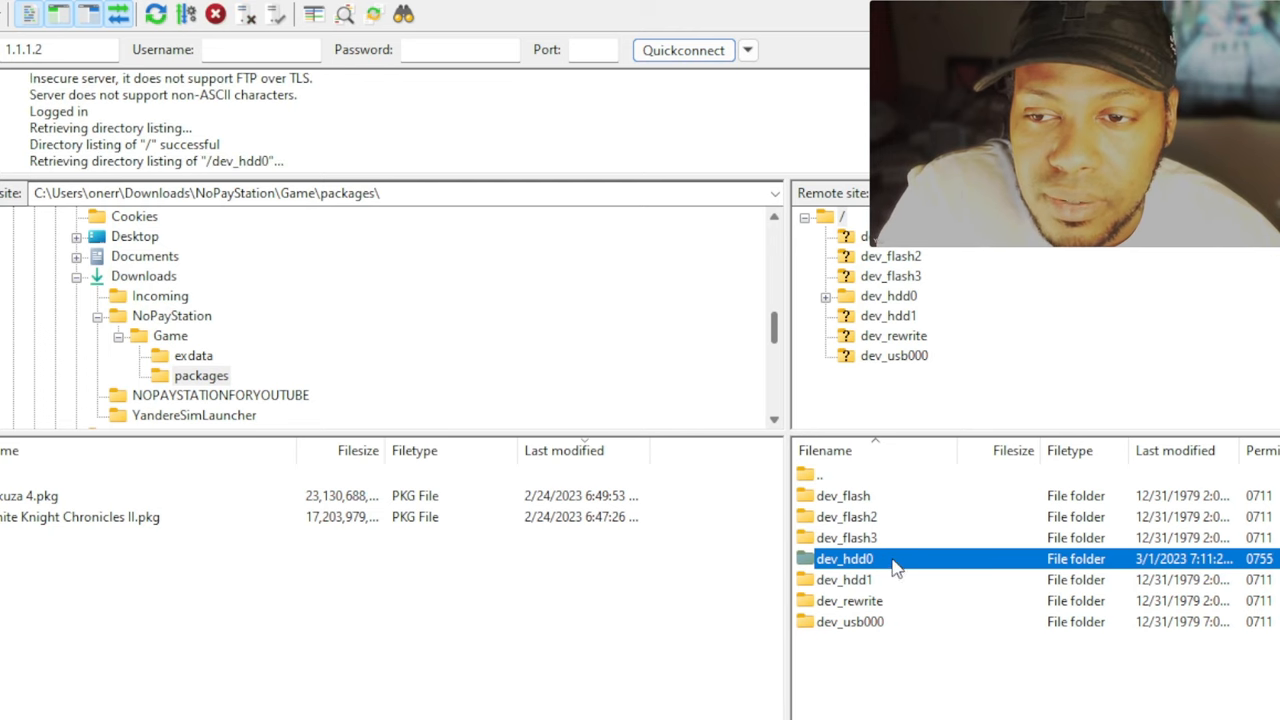
pyautogui.doubleClick(844, 558)
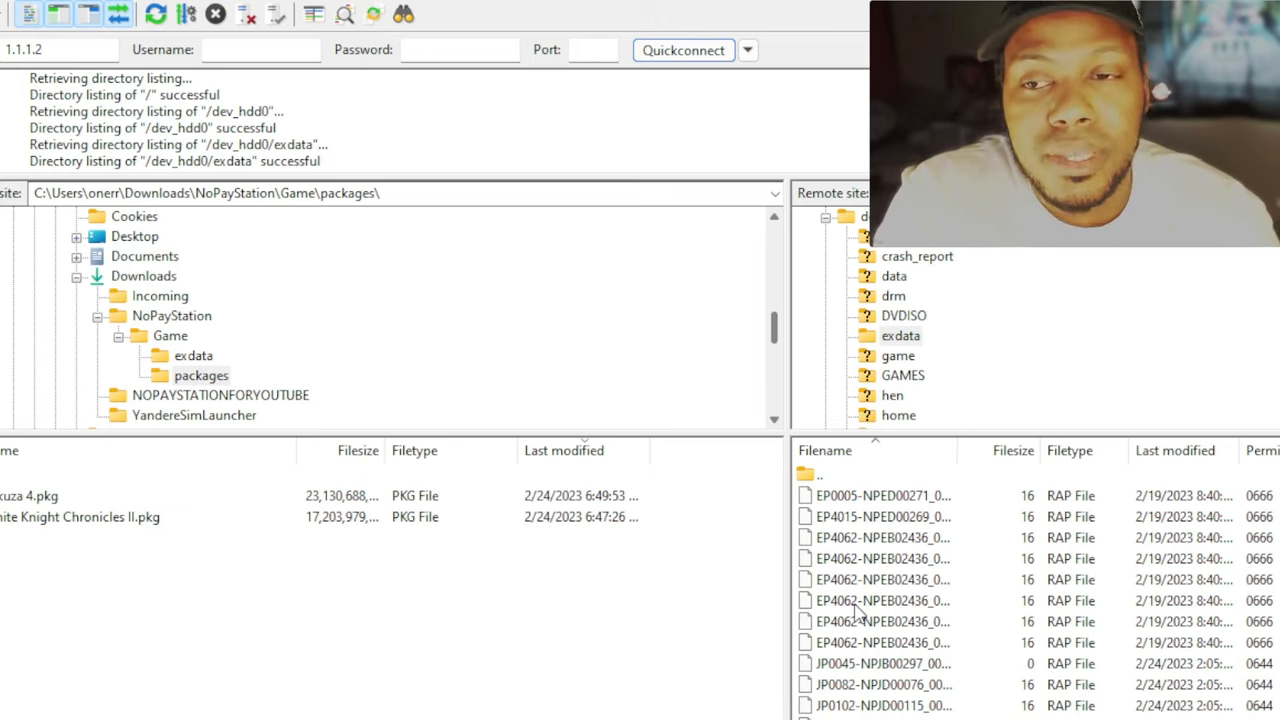
pyautogui.moveTo(484, 610)
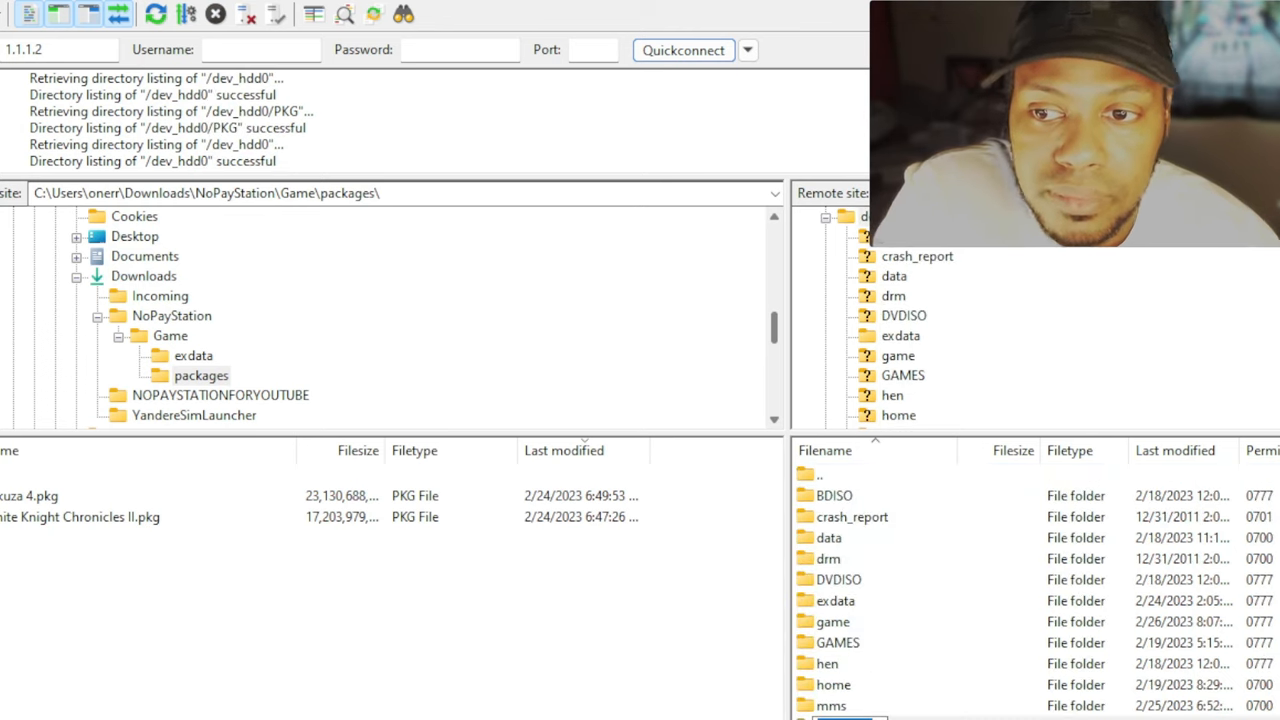
# Check the PS3's empty packages folder, then return up to dev_hdd0.
pyautogui.doubleClick(908, 414)
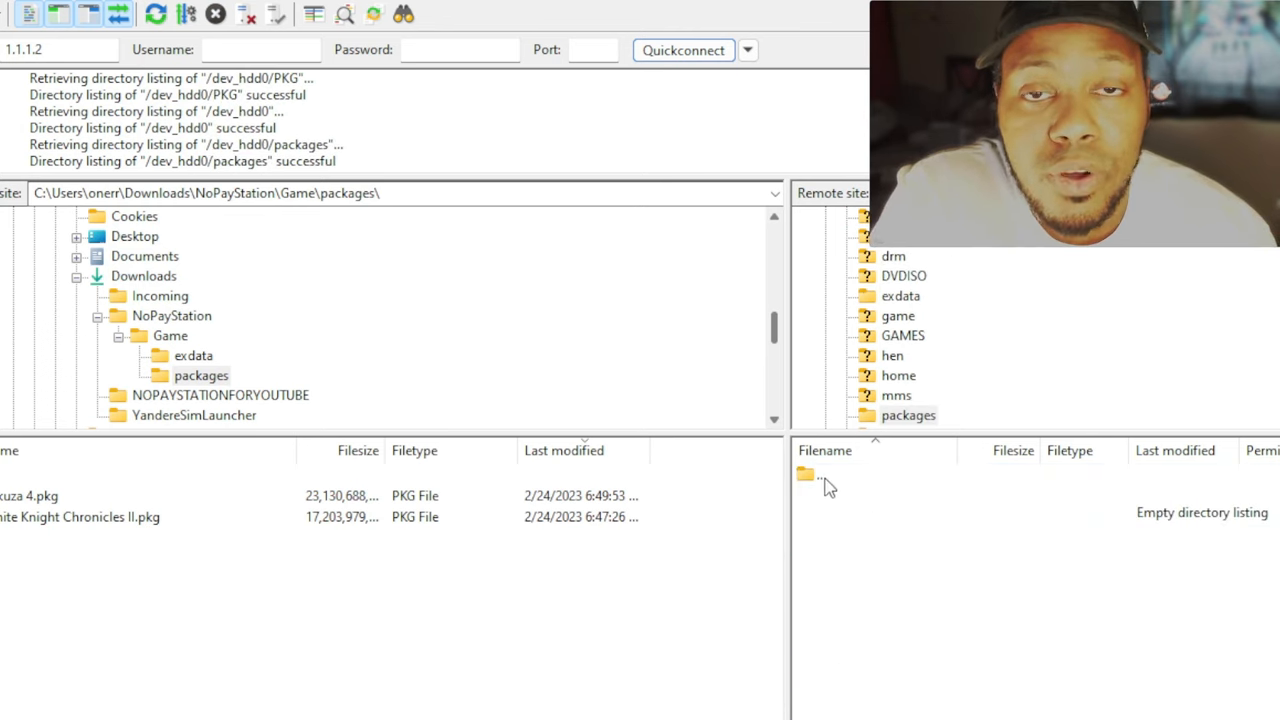
pyautogui.click(820, 474)
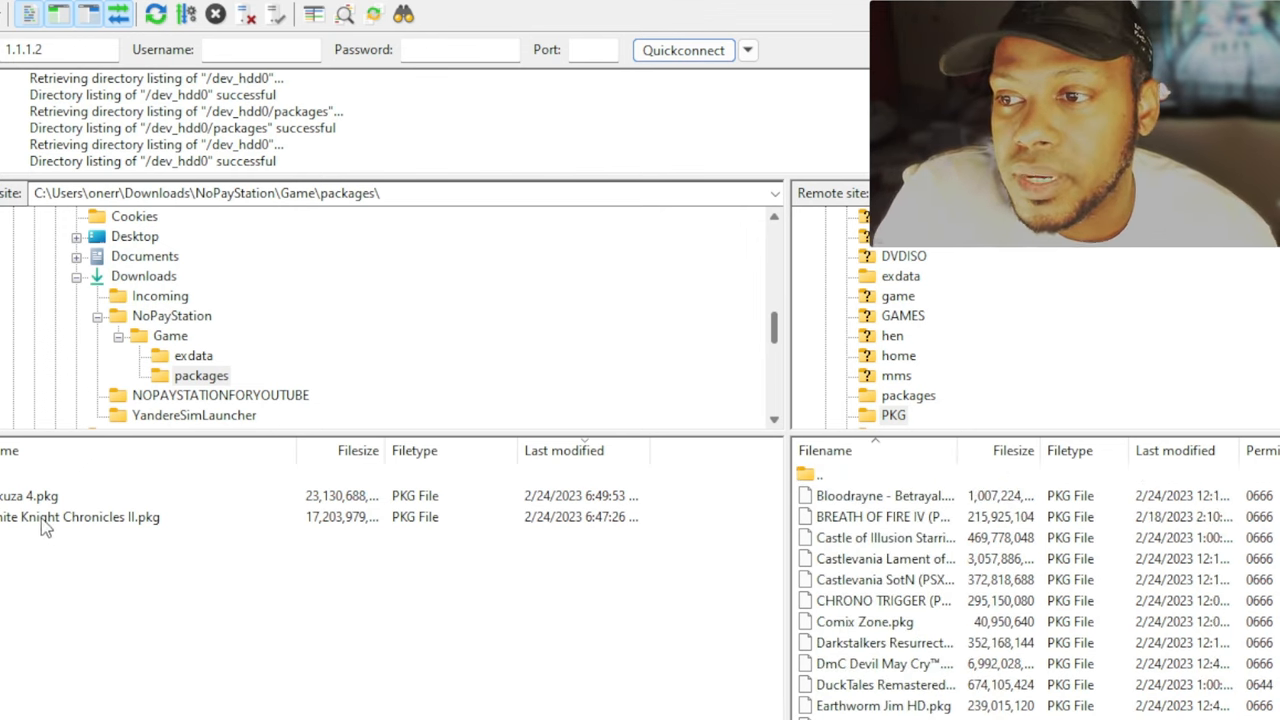
pyautogui.click(100, 516)
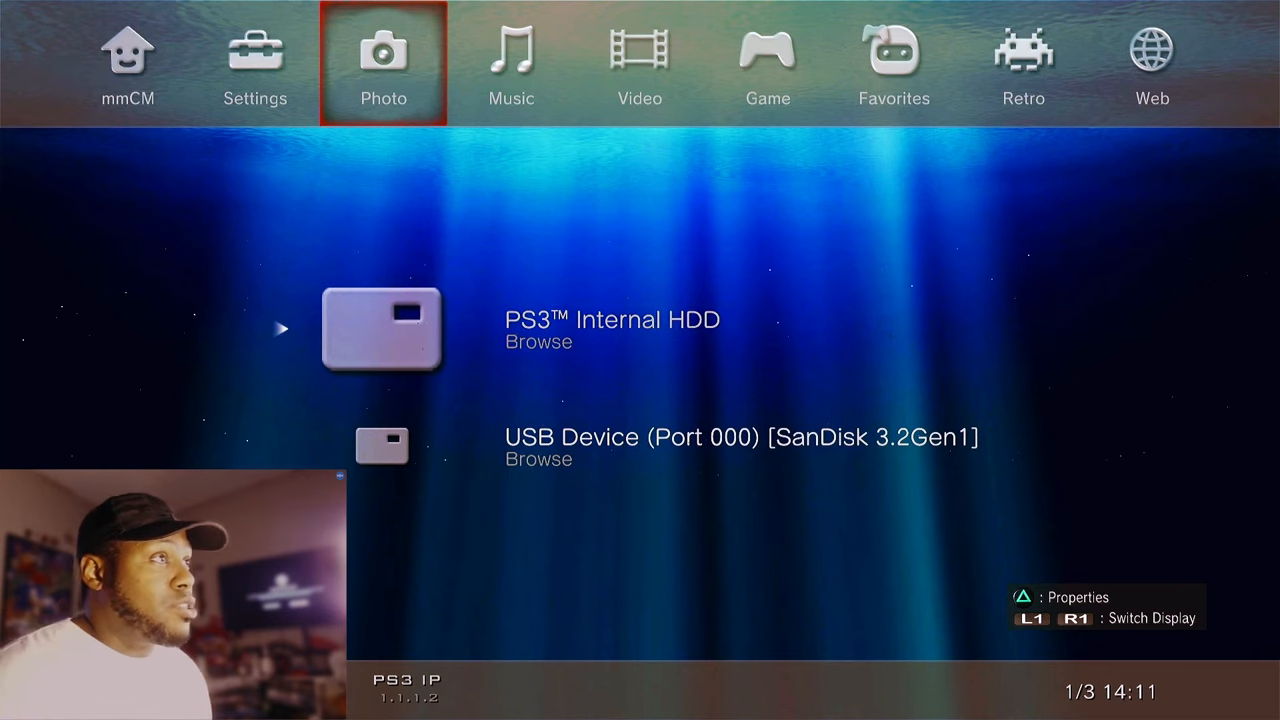
# In the mmCM column, choose Install Package Files to list the 47 packages in /dev_hdd0/PKG.
pyautogui.press('Right')
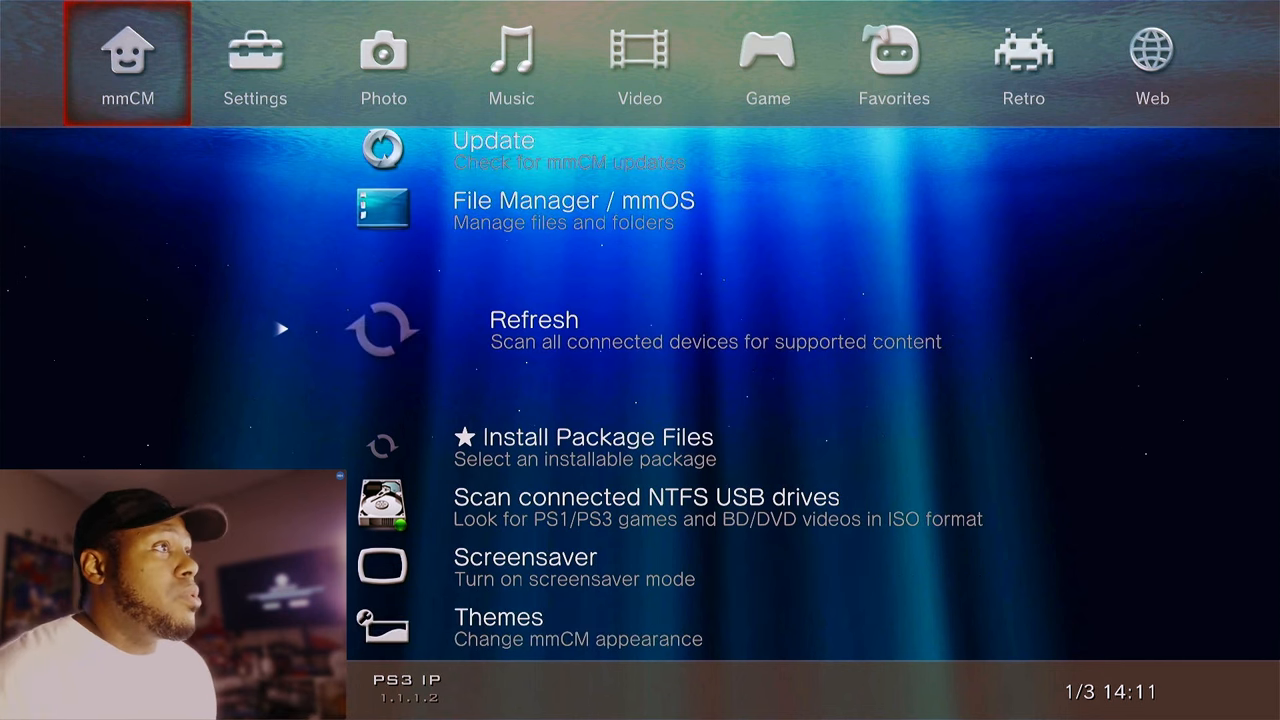
pyautogui.scroll(-3)
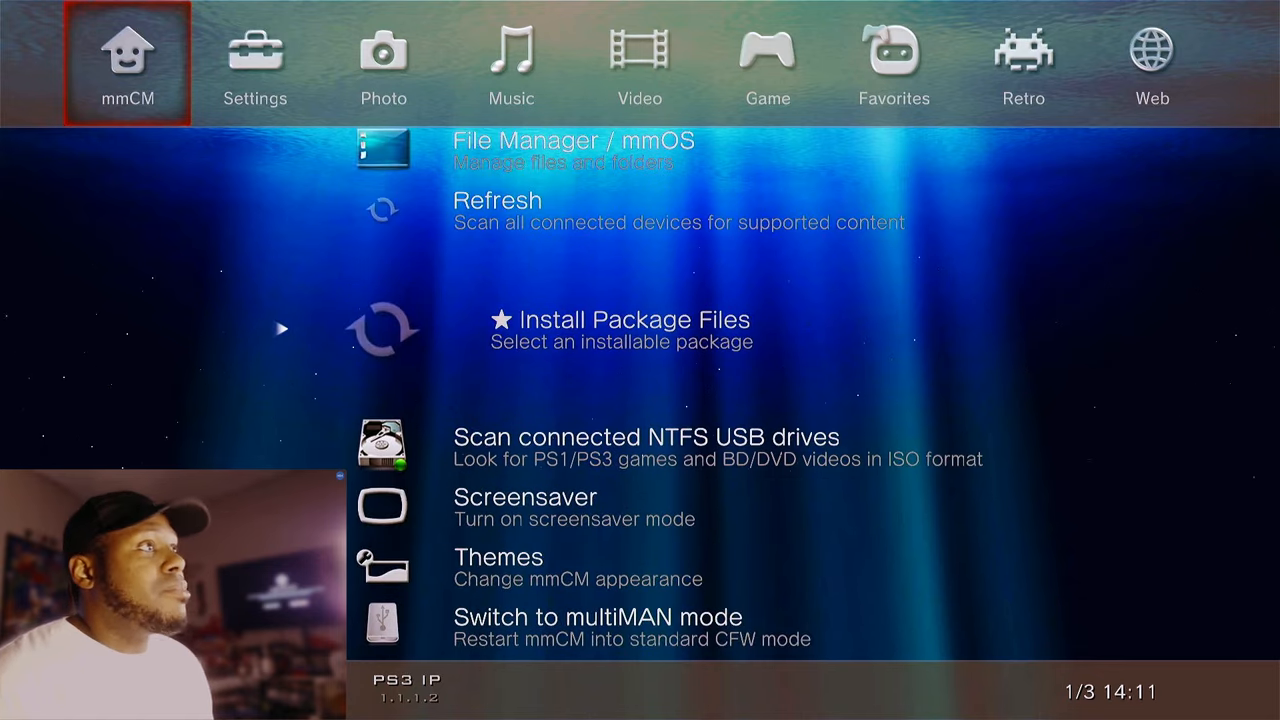
pyautogui.click(620, 320)
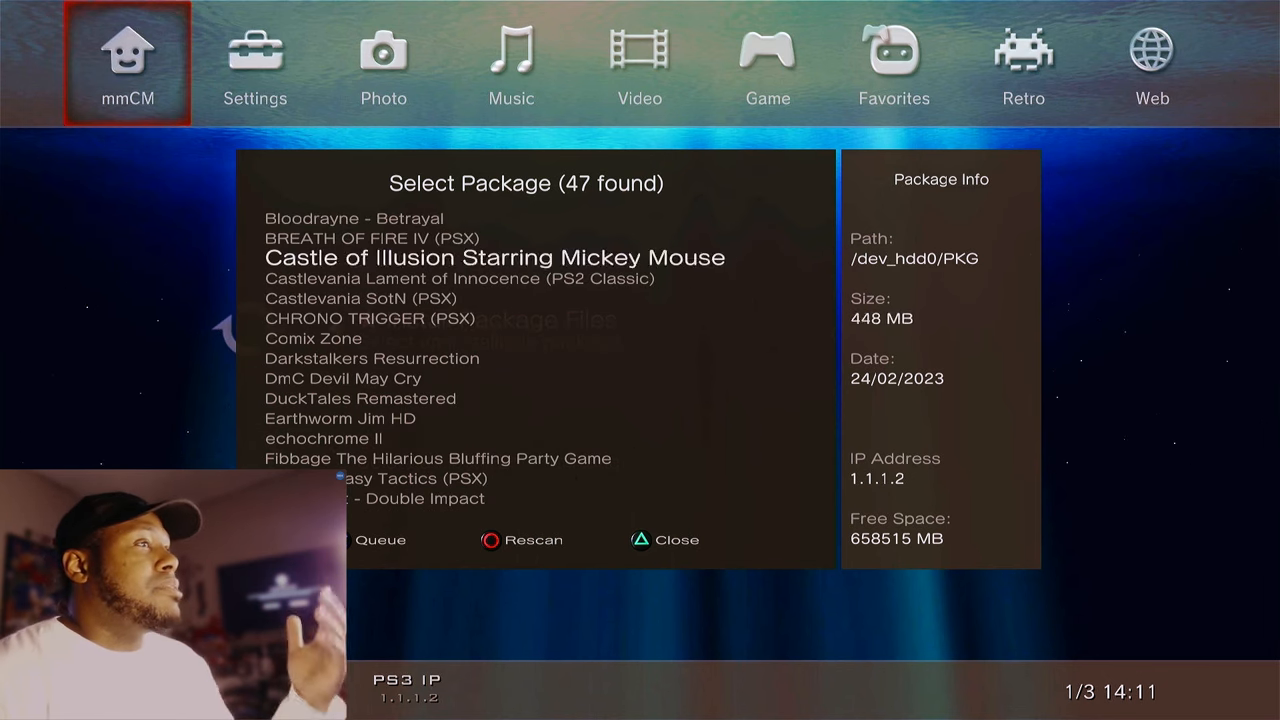
pyautogui.scroll(-3)
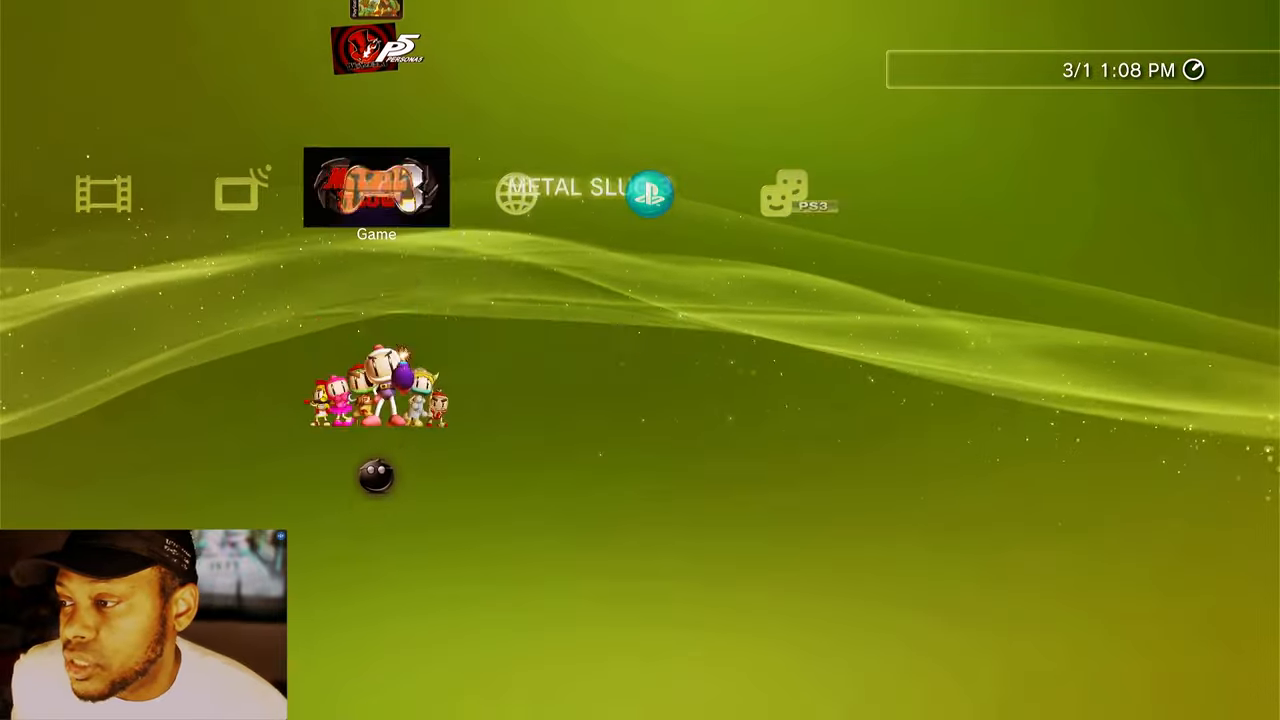
pyautogui.scroll(-3)
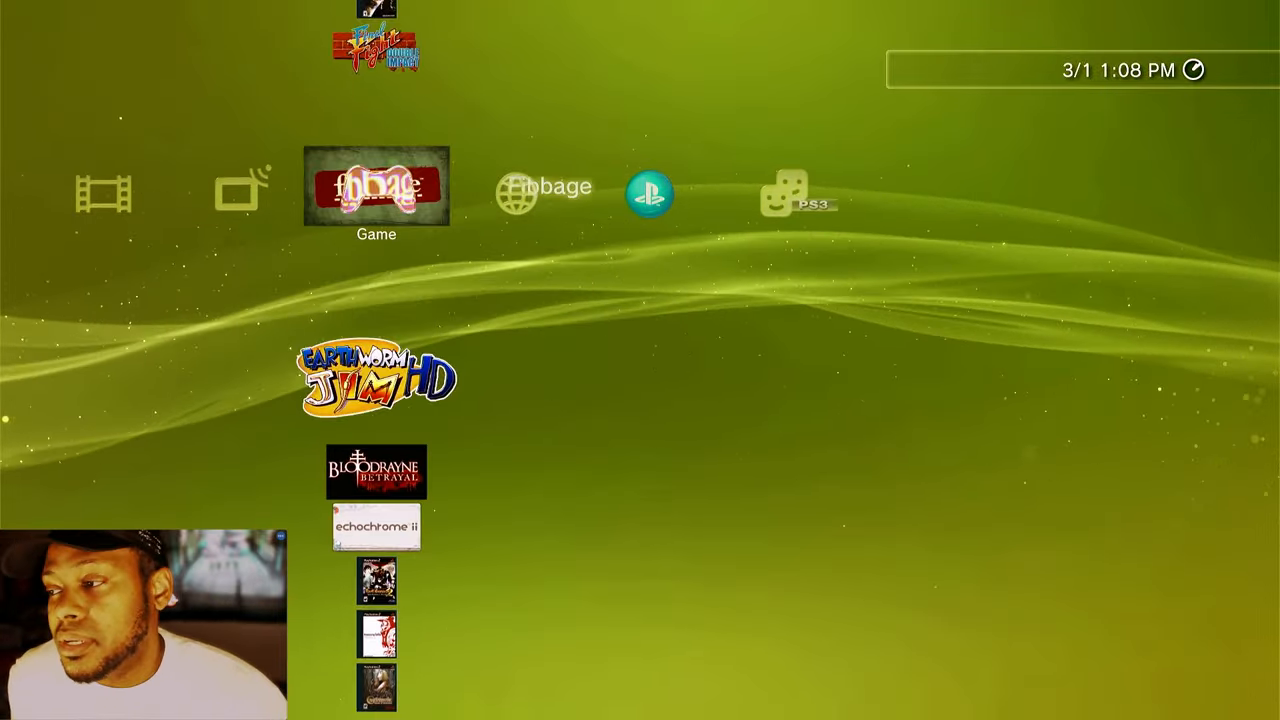
pyautogui.scroll(-3)
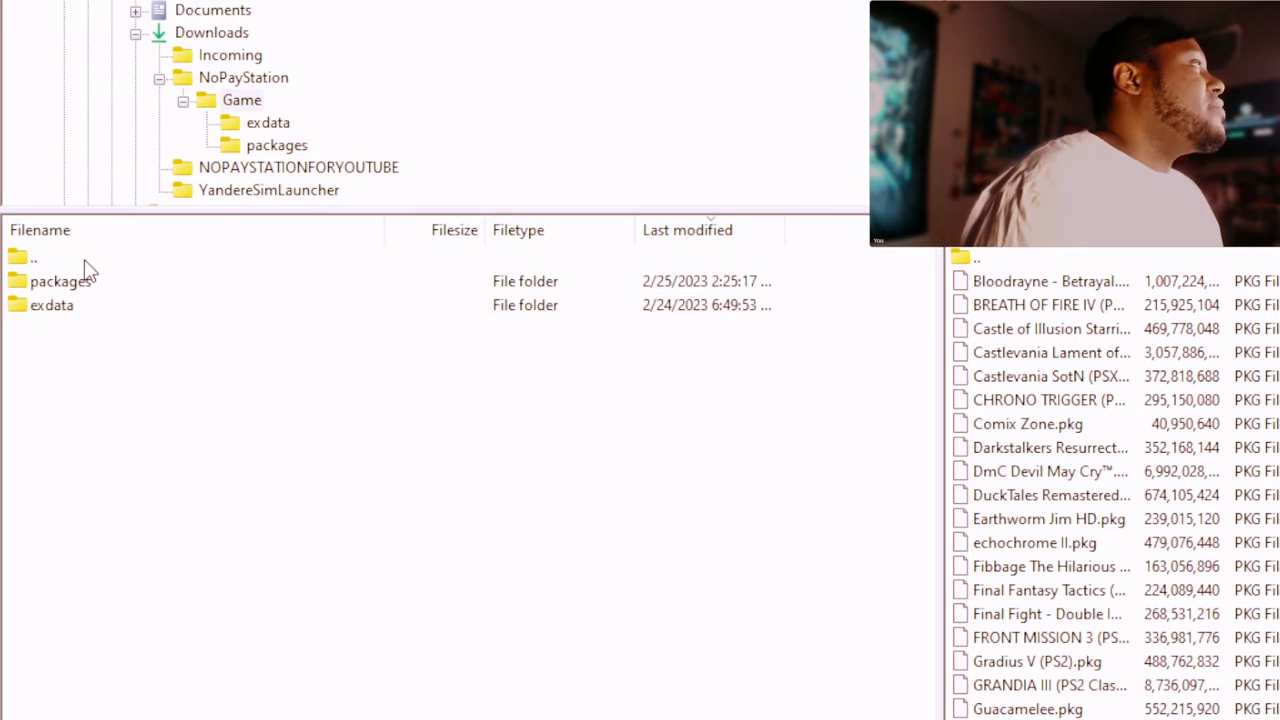
# Select the local packages and exdata folders inside the Game folder.
pyautogui.click(60, 280)
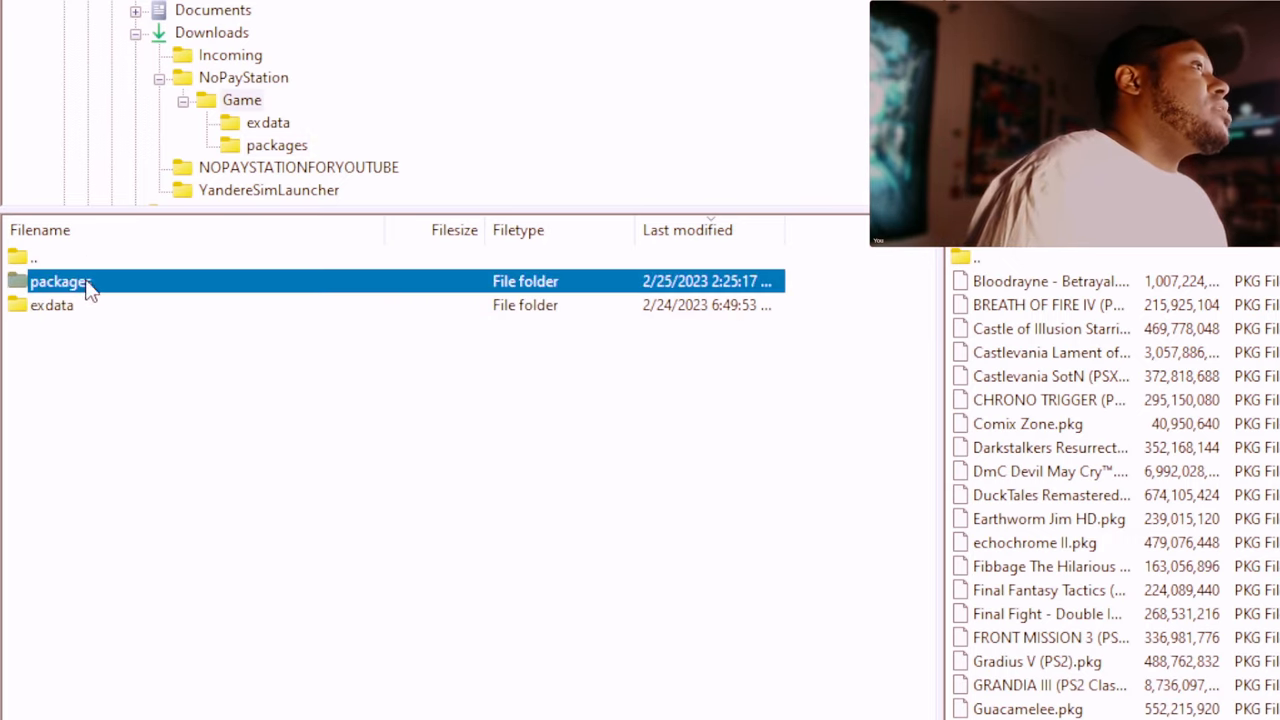
pyautogui.click(52, 304)
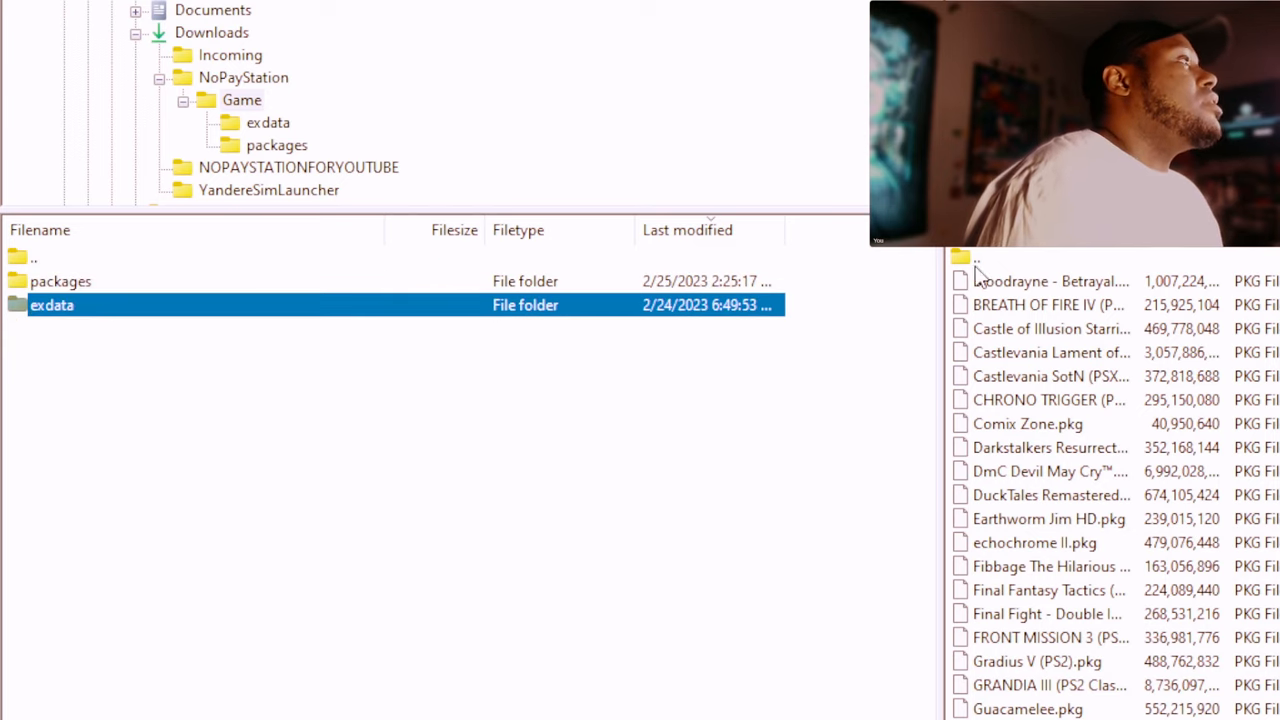
pyautogui.moveTo(1010, 262)
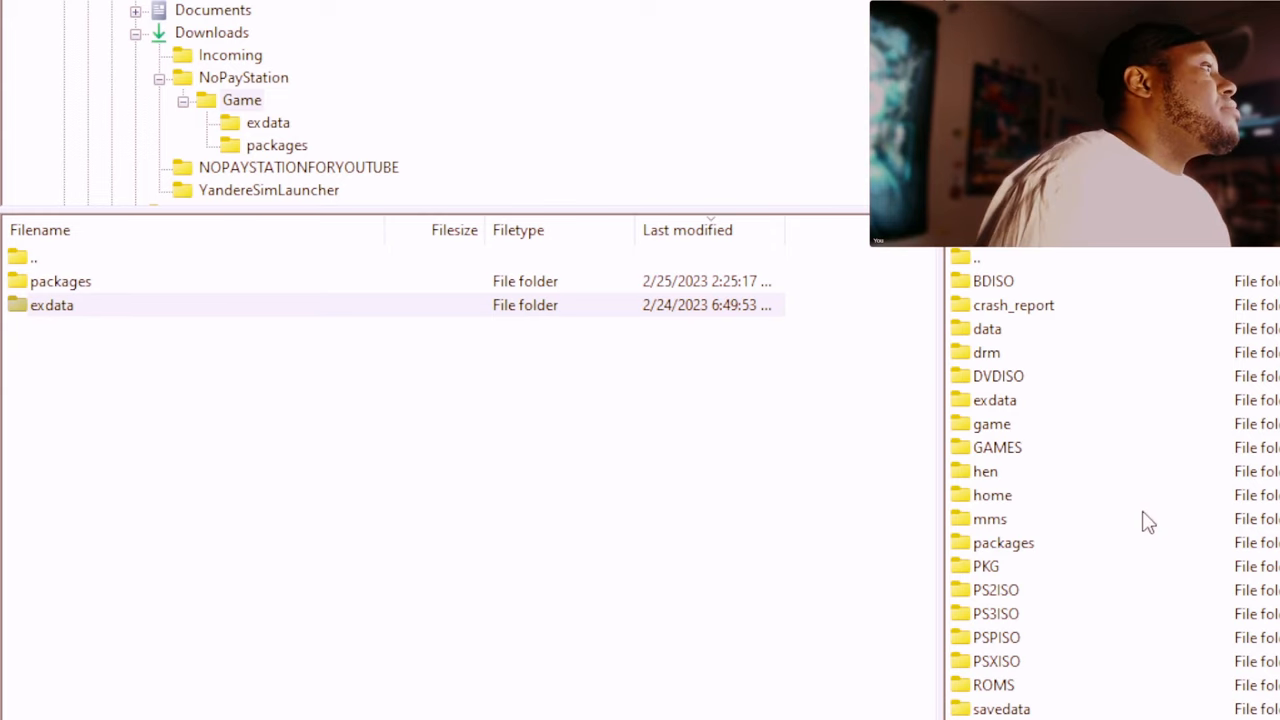
pyautogui.moveTo(1058, 540)
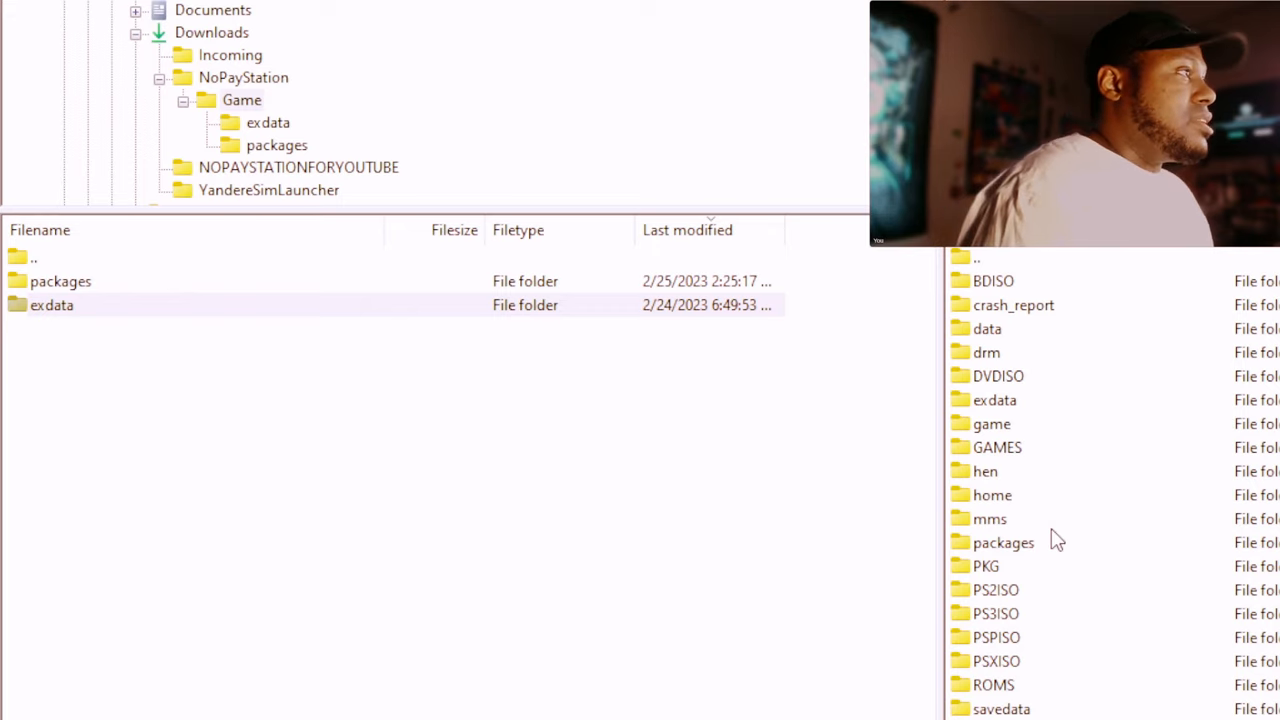
pyautogui.moveTo(938, 532)
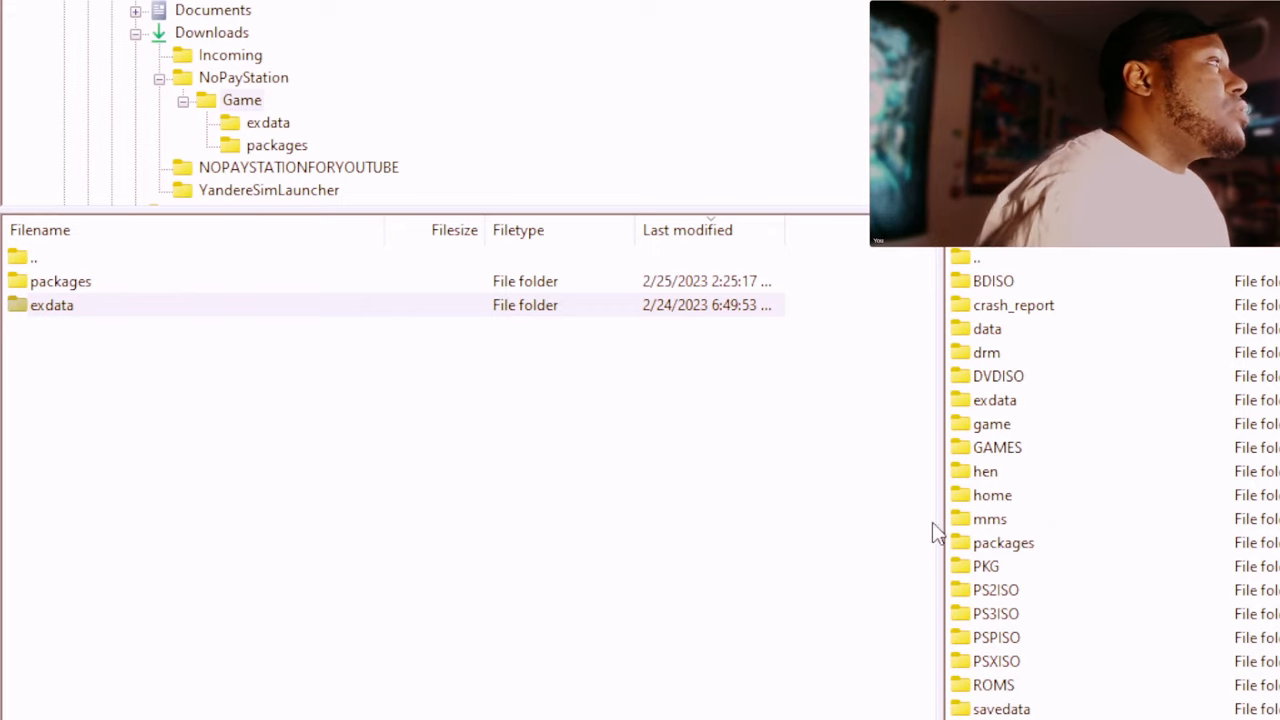
pyautogui.moveTo(1004, 410)
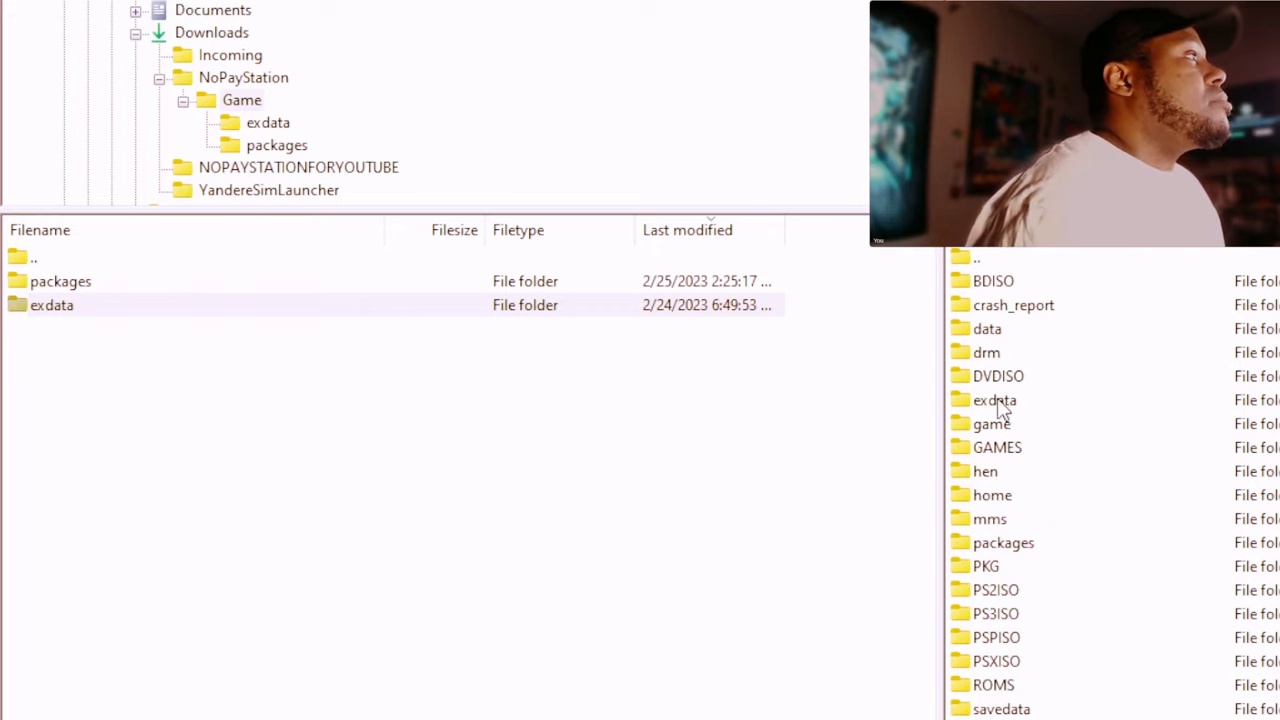
# Enter the PS3's exdata folder and select the local .rap license files for transfer.
pyautogui.doubleClick(994, 400)
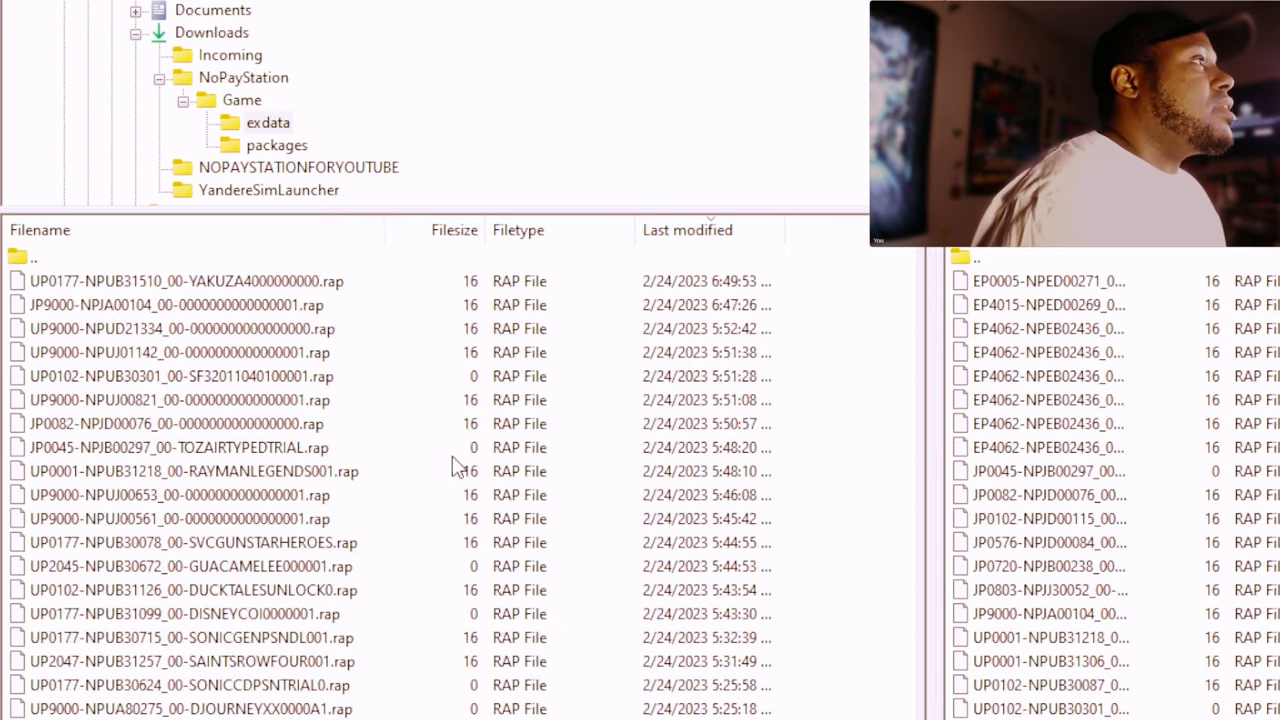
pyautogui.moveTo(196, 272)
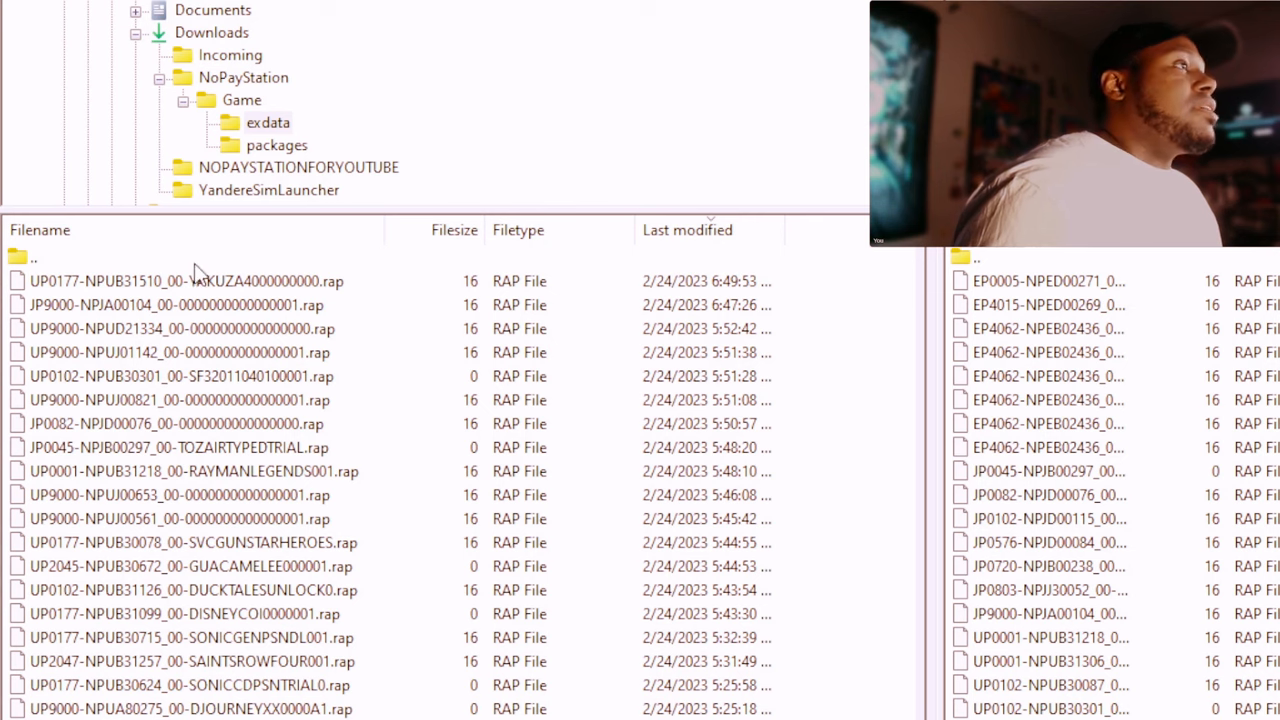
pyautogui.click(180, 304)
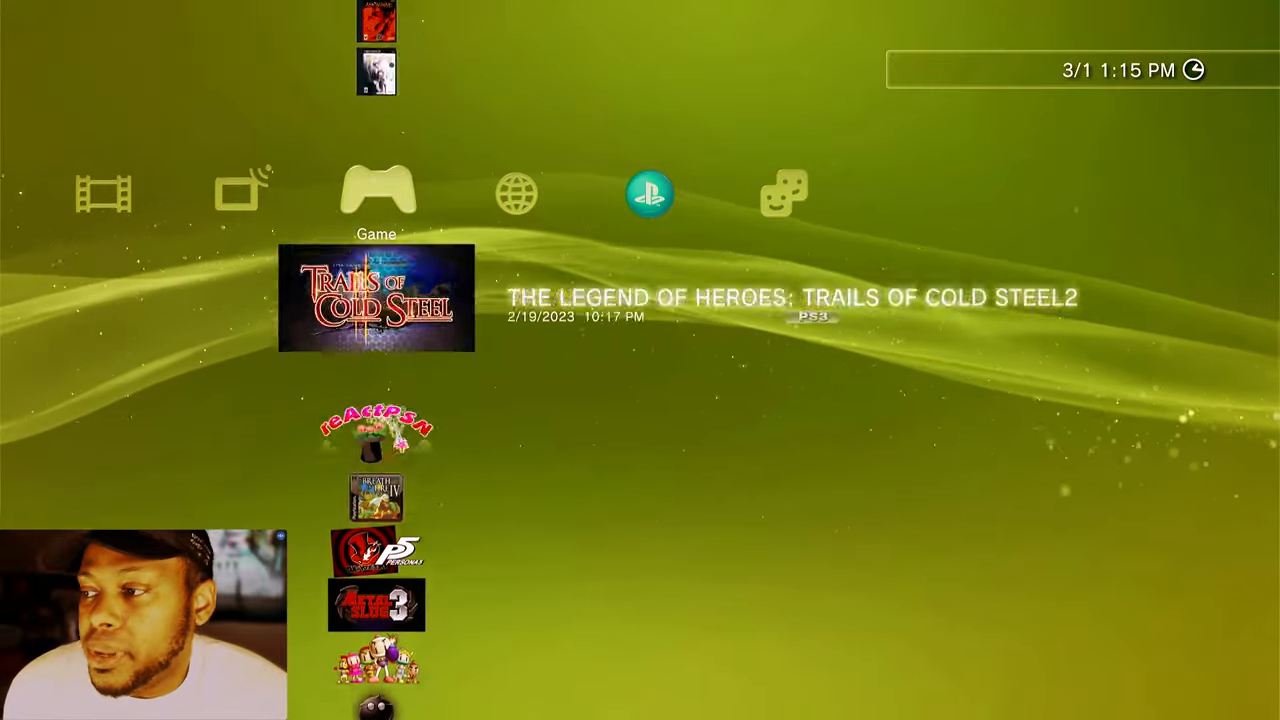
pyautogui.scroll(-3)
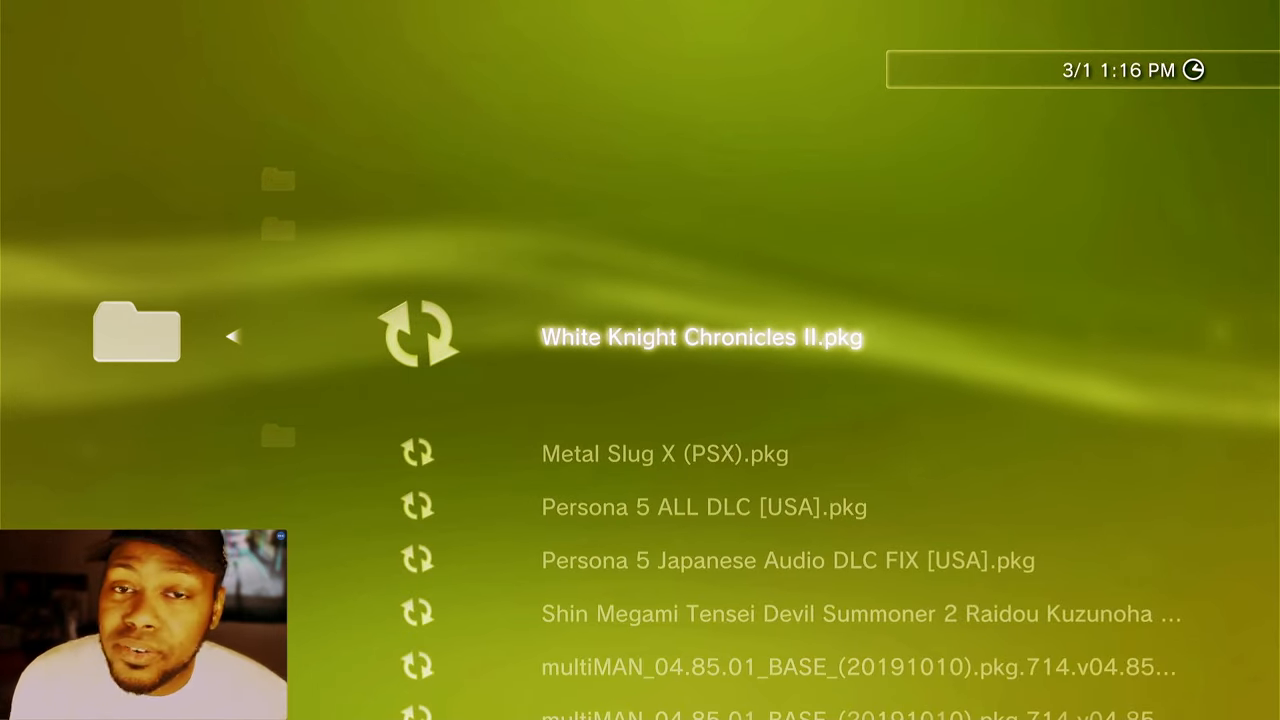
# Choose White Knight Chronicles II.pkg in Package Manager and confirm its 17 GB install.
pyautogui.click(700, 336)
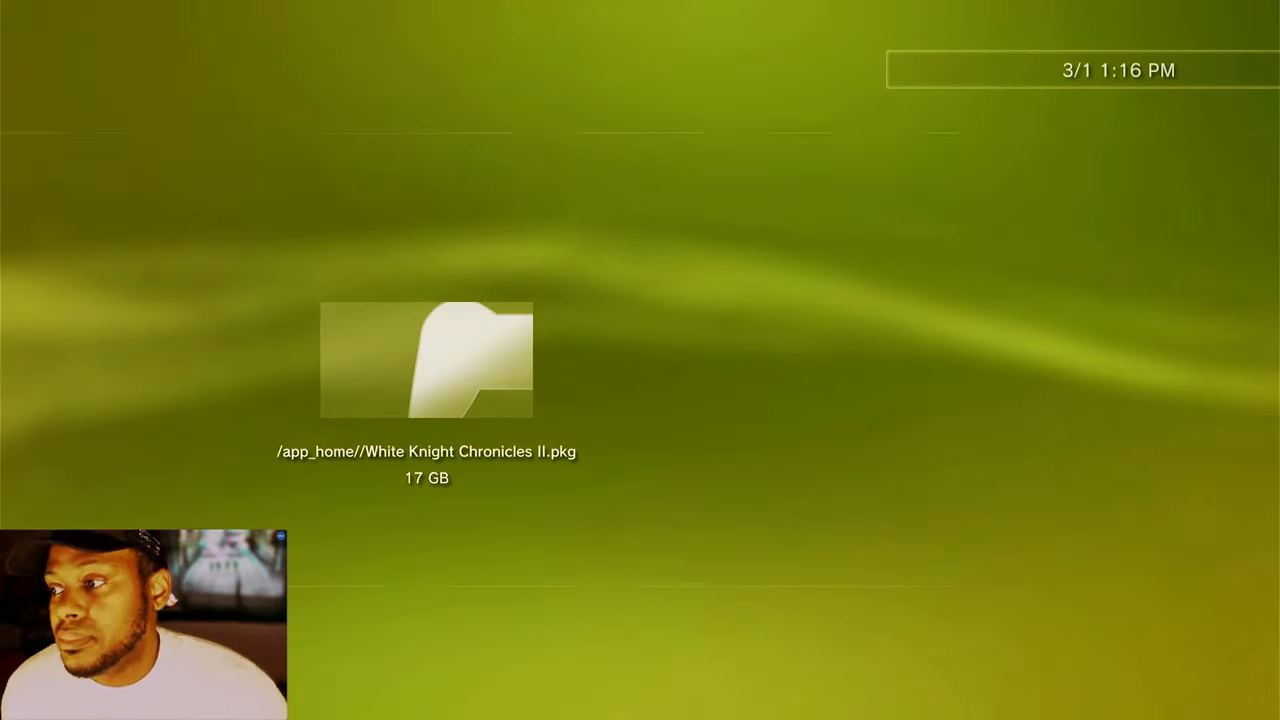
pyautogui.click(426, 360)
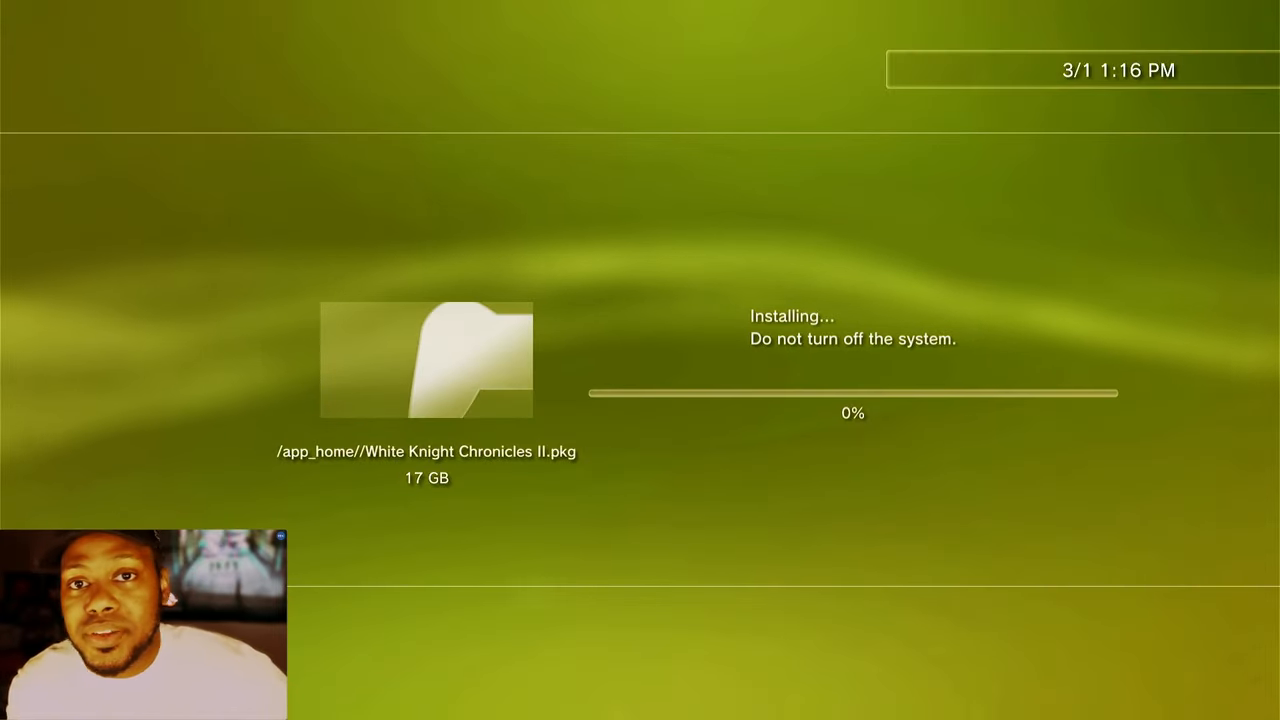